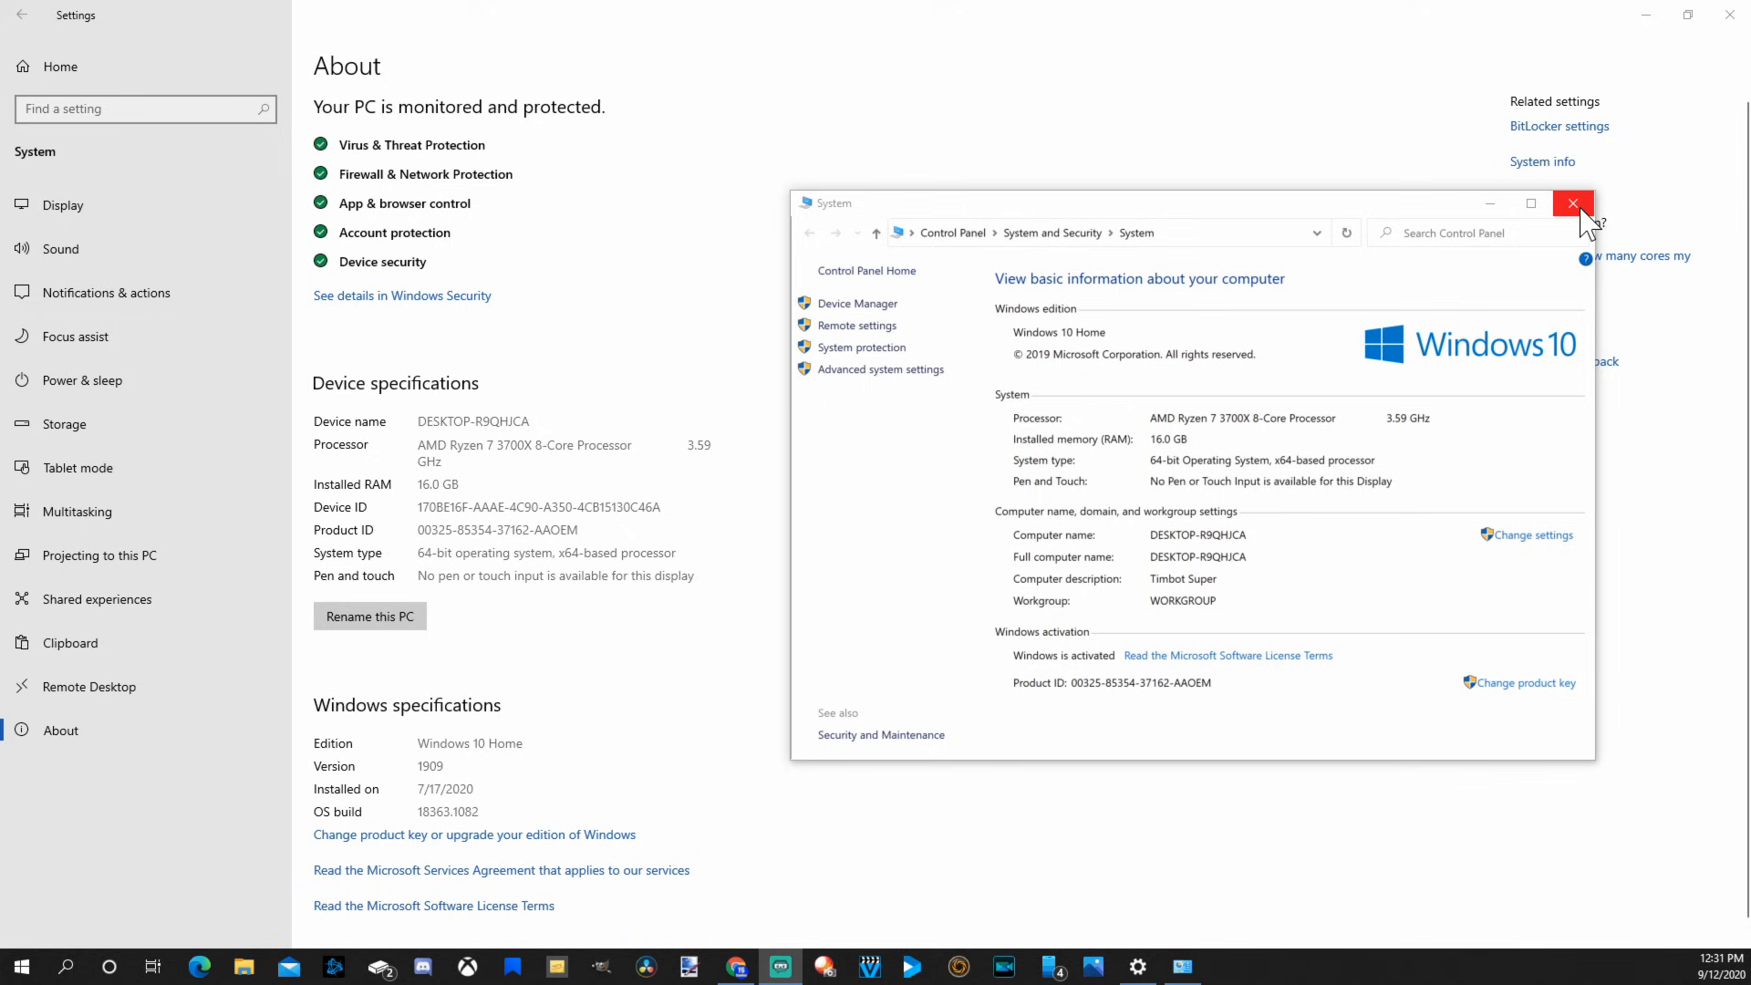
Close the System control panel window to return toward the desktop.
{"action": "left_click", "coordinate": [1571, 203]}
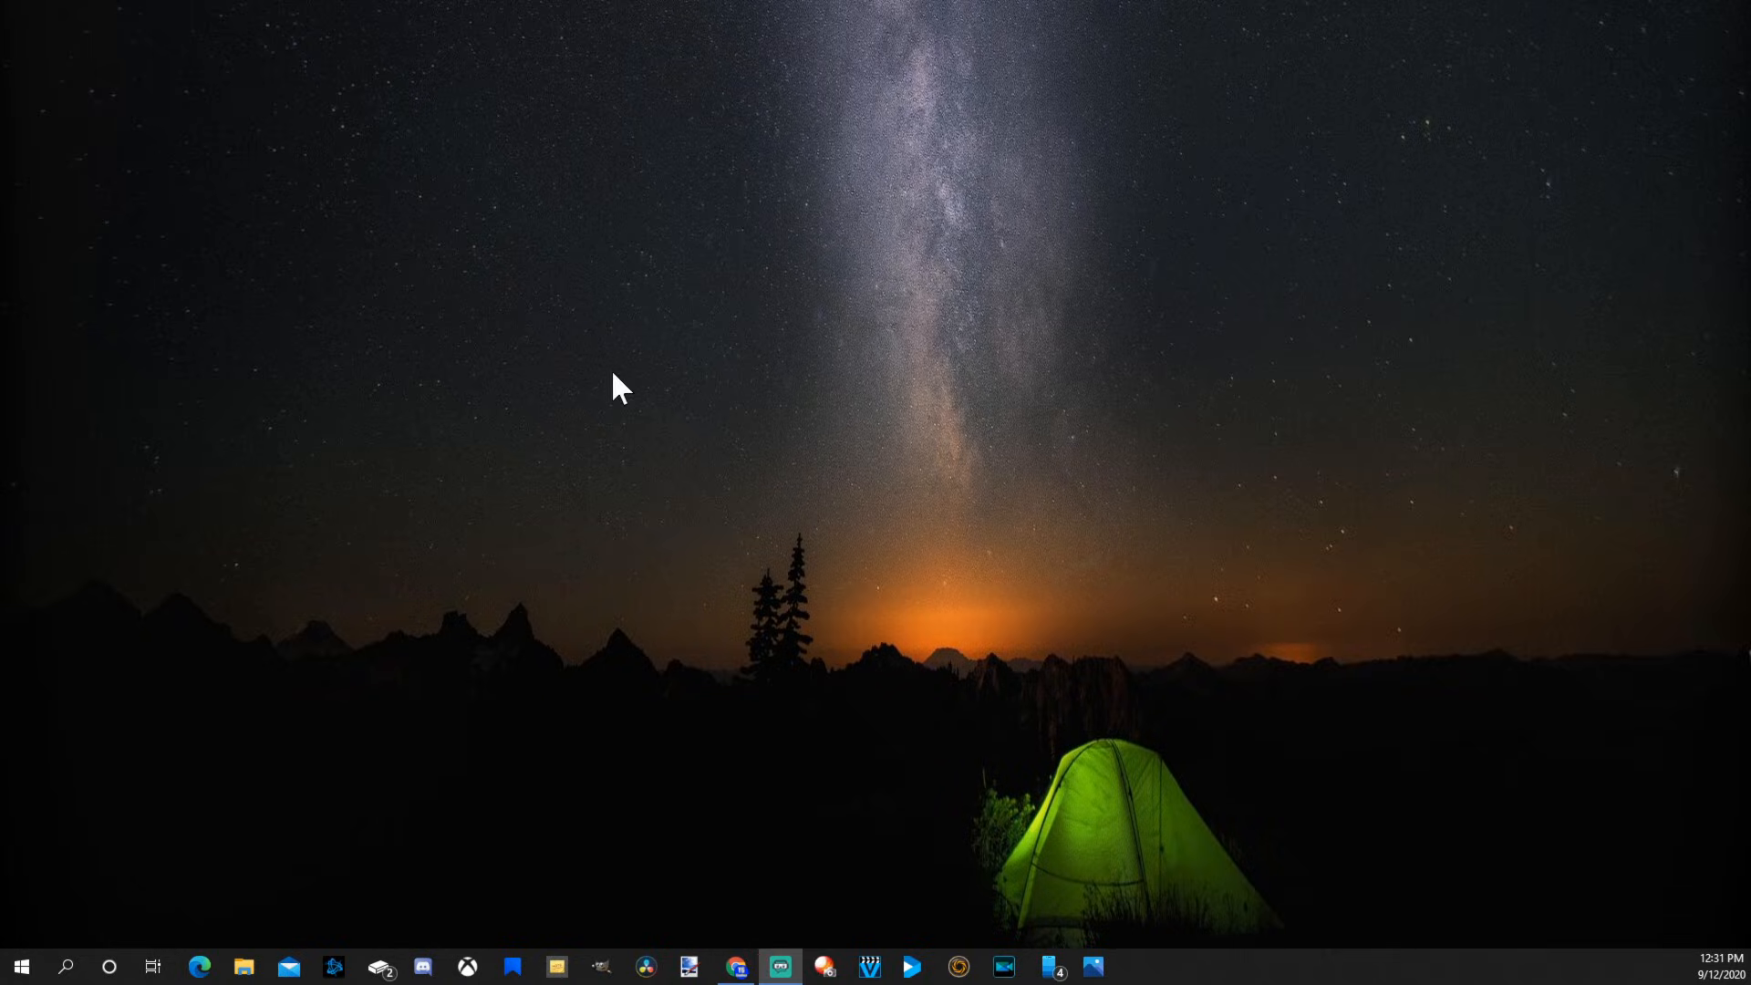
{"action": "mouse_move", "coordinate": [658, 382]}
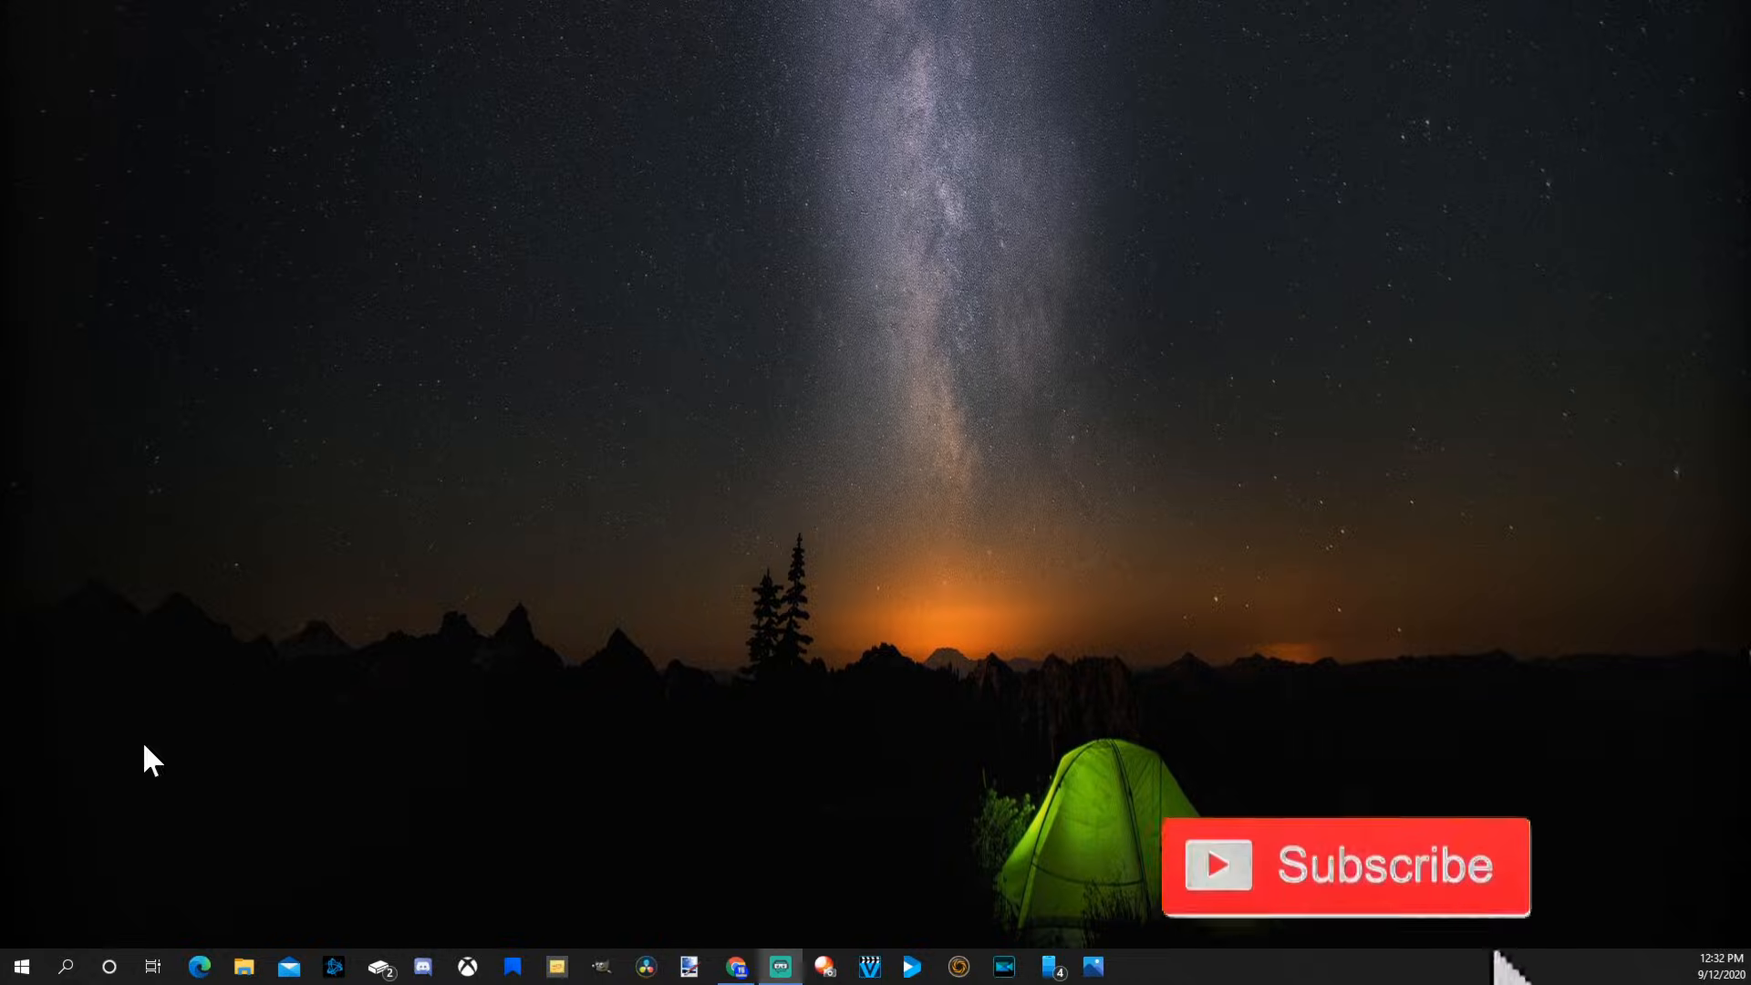
Reopen Settings from Start and show the About page's device specifications.
{"action": "left_click", "coordinate": [22, 967]}
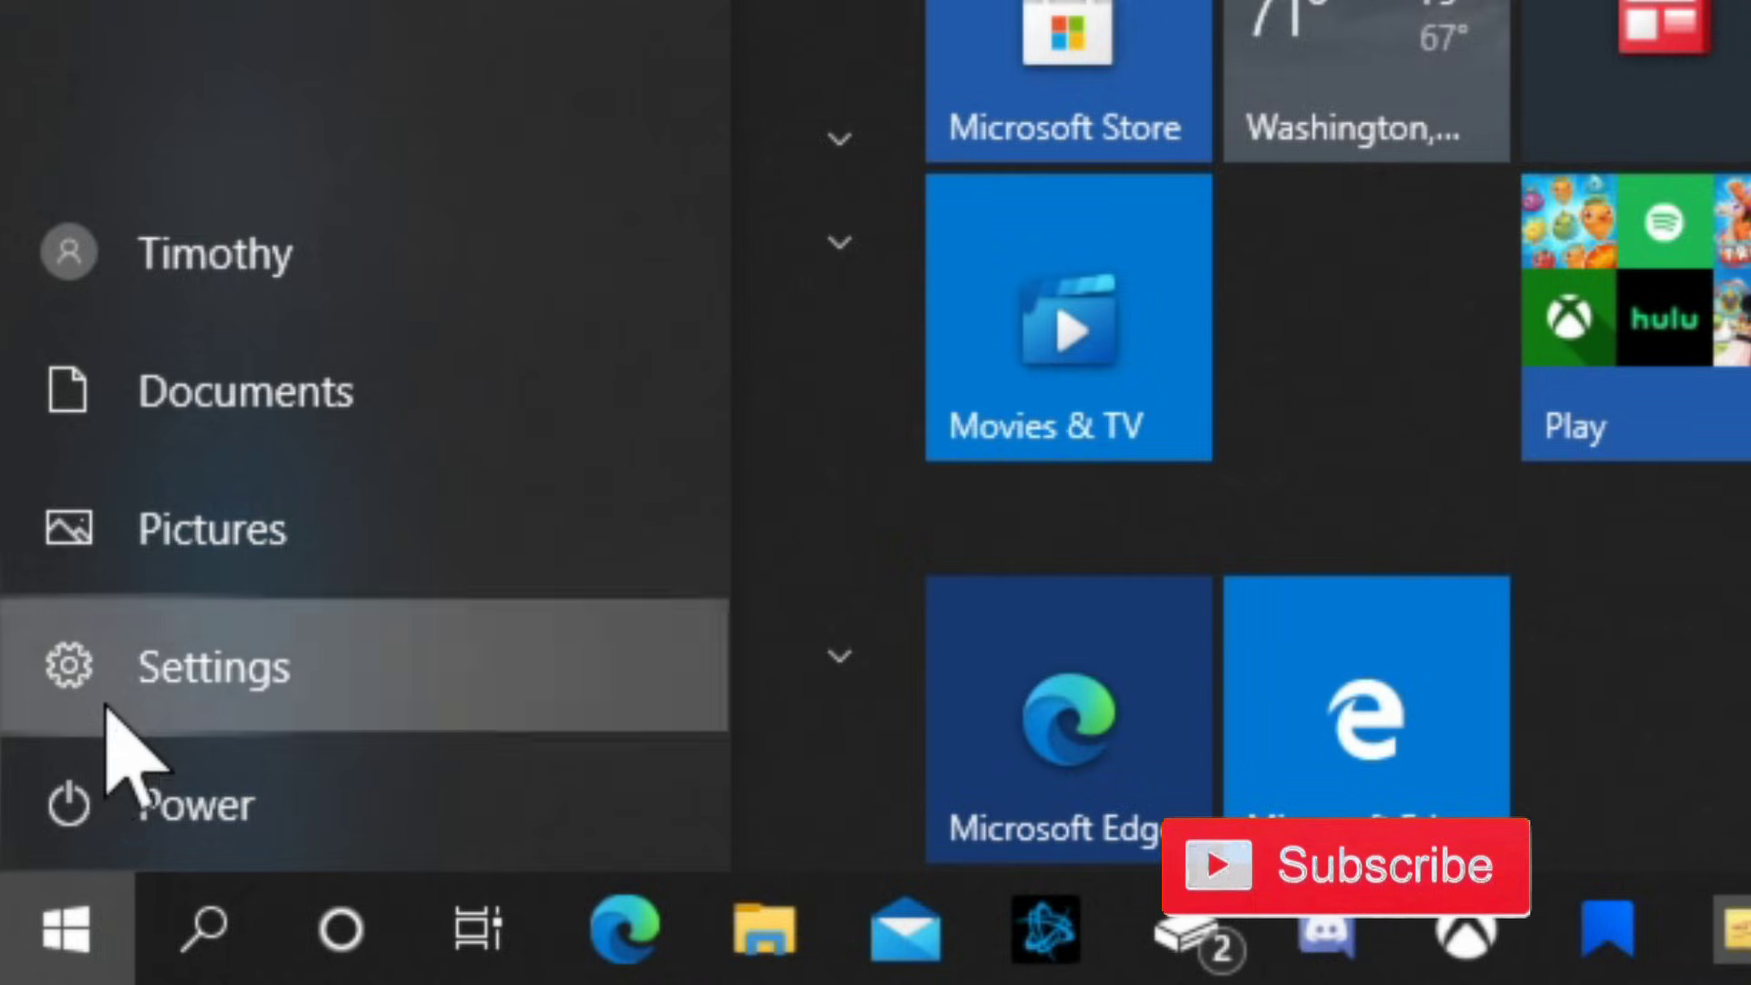
{"action": "left_click", "coordinate": [210, 668]}
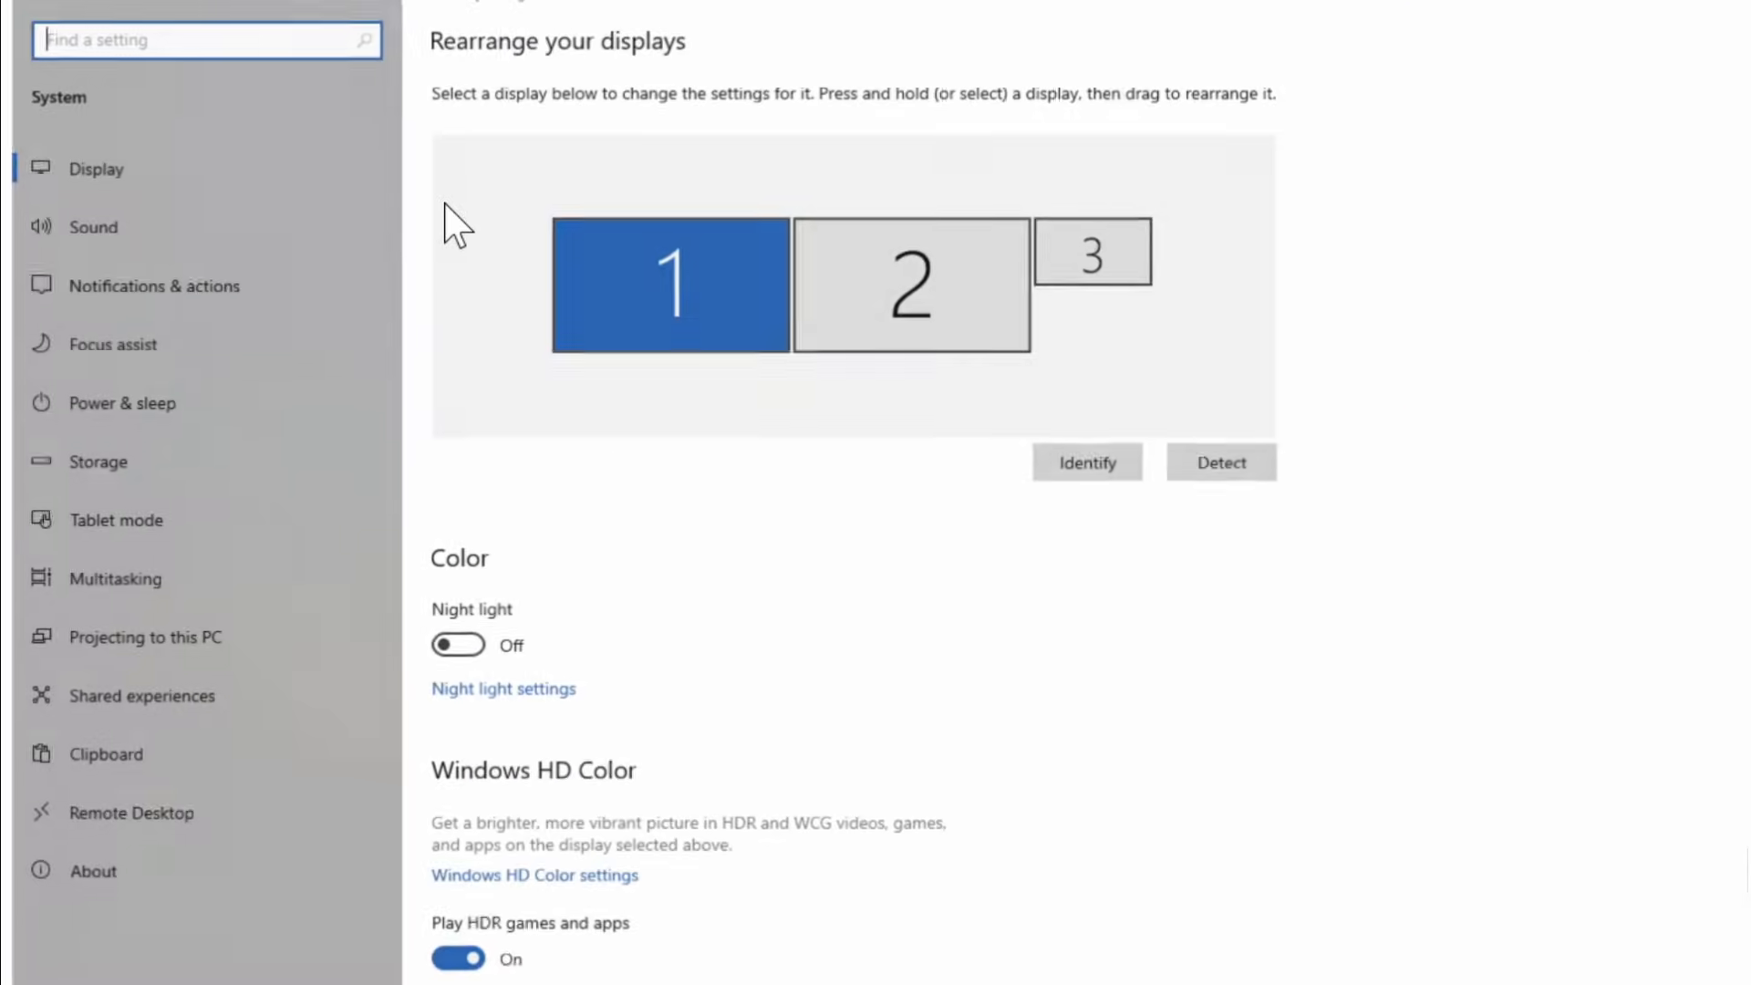
{"action": "mouse_move", "coordinate": [173, 208]}
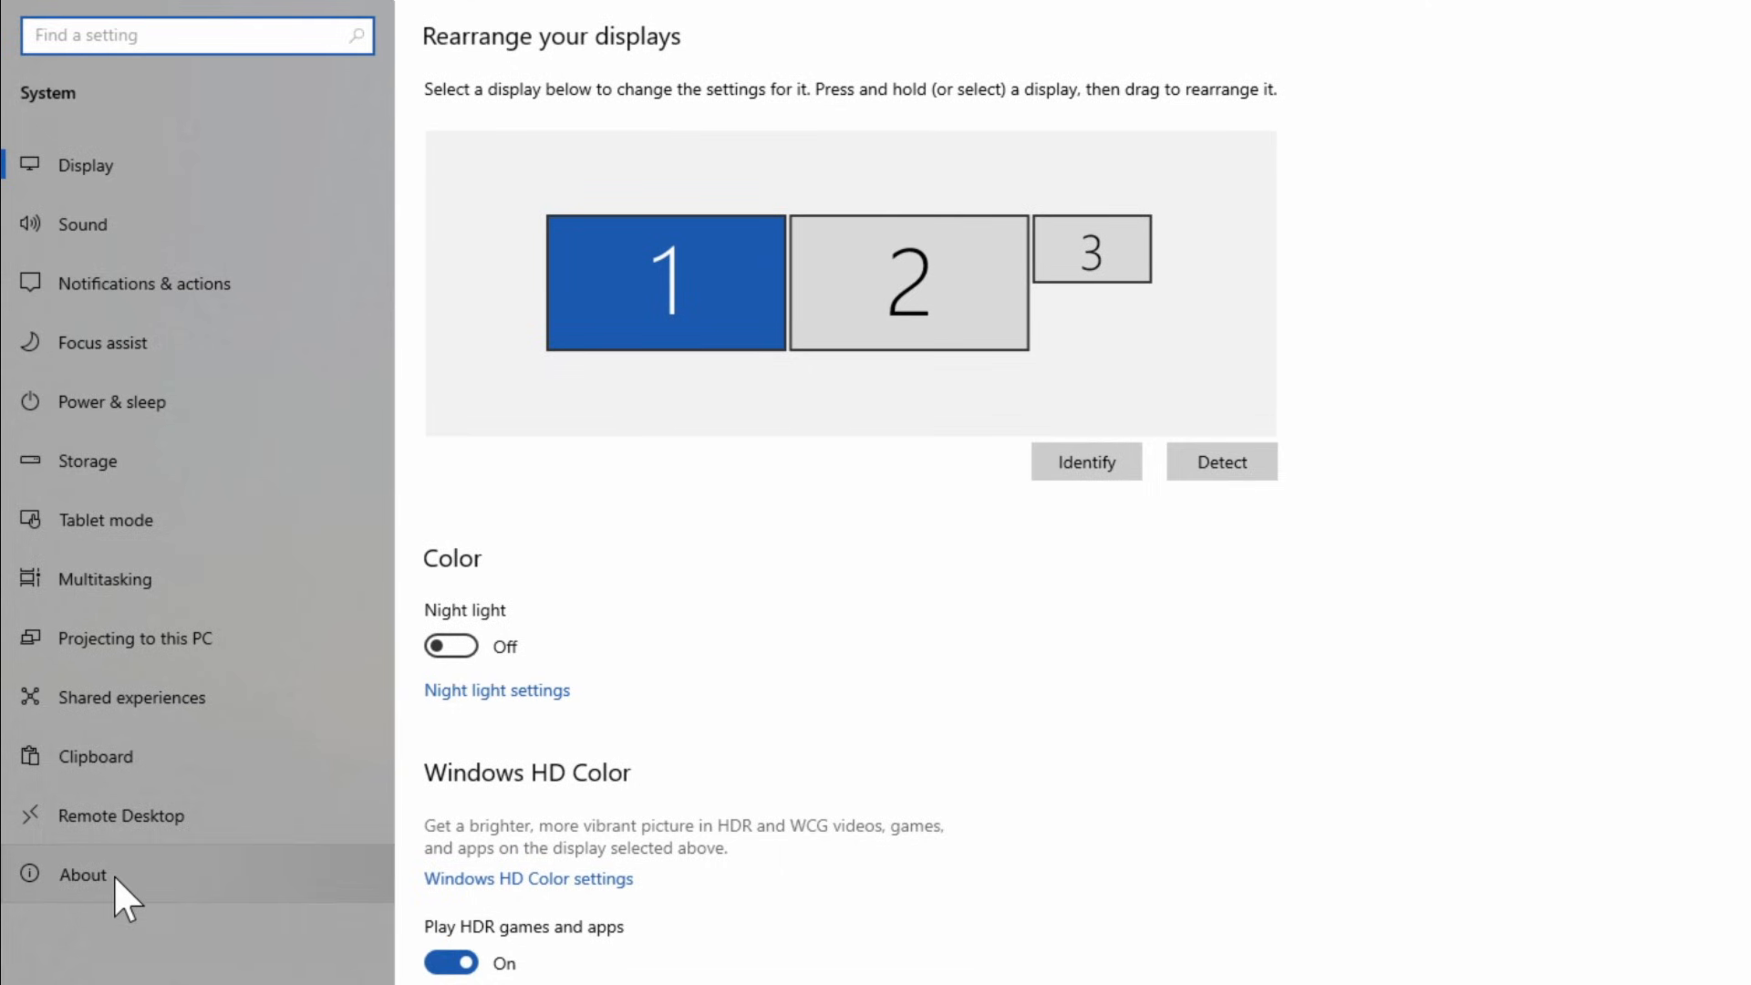
{"action": "left_click", "coordinate": [82, 871]}
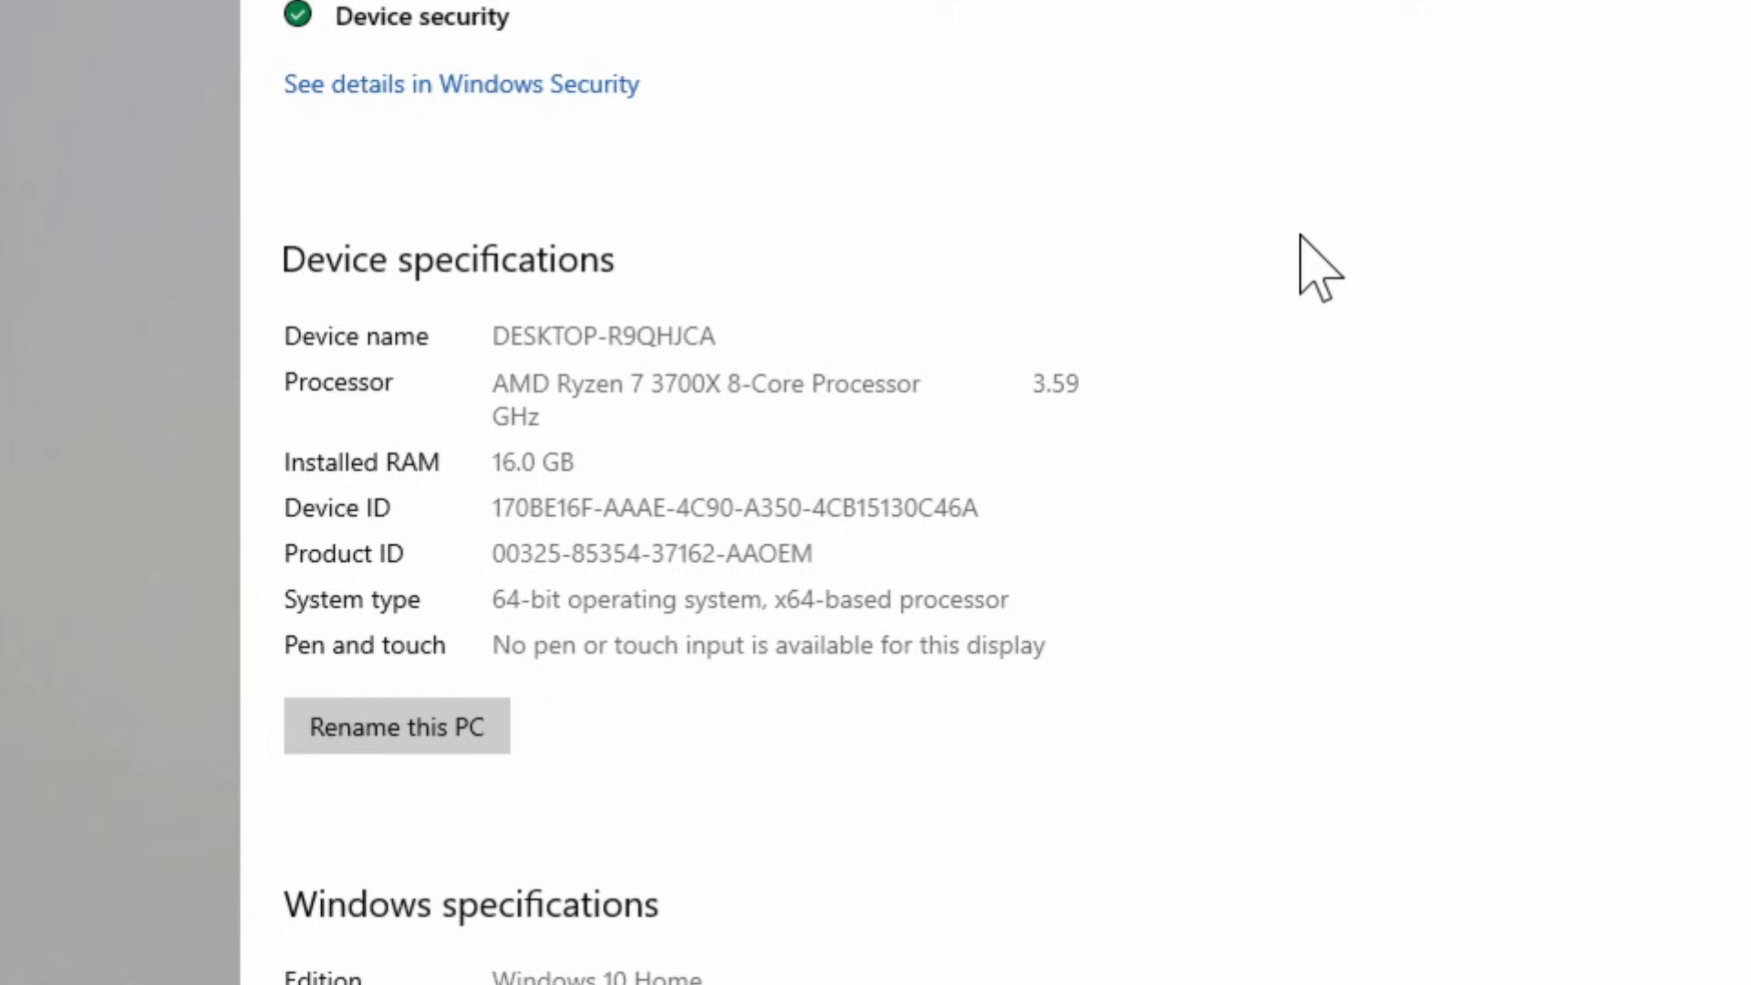
{"action": "mouse_move", "coordinate": [1277, 257]}
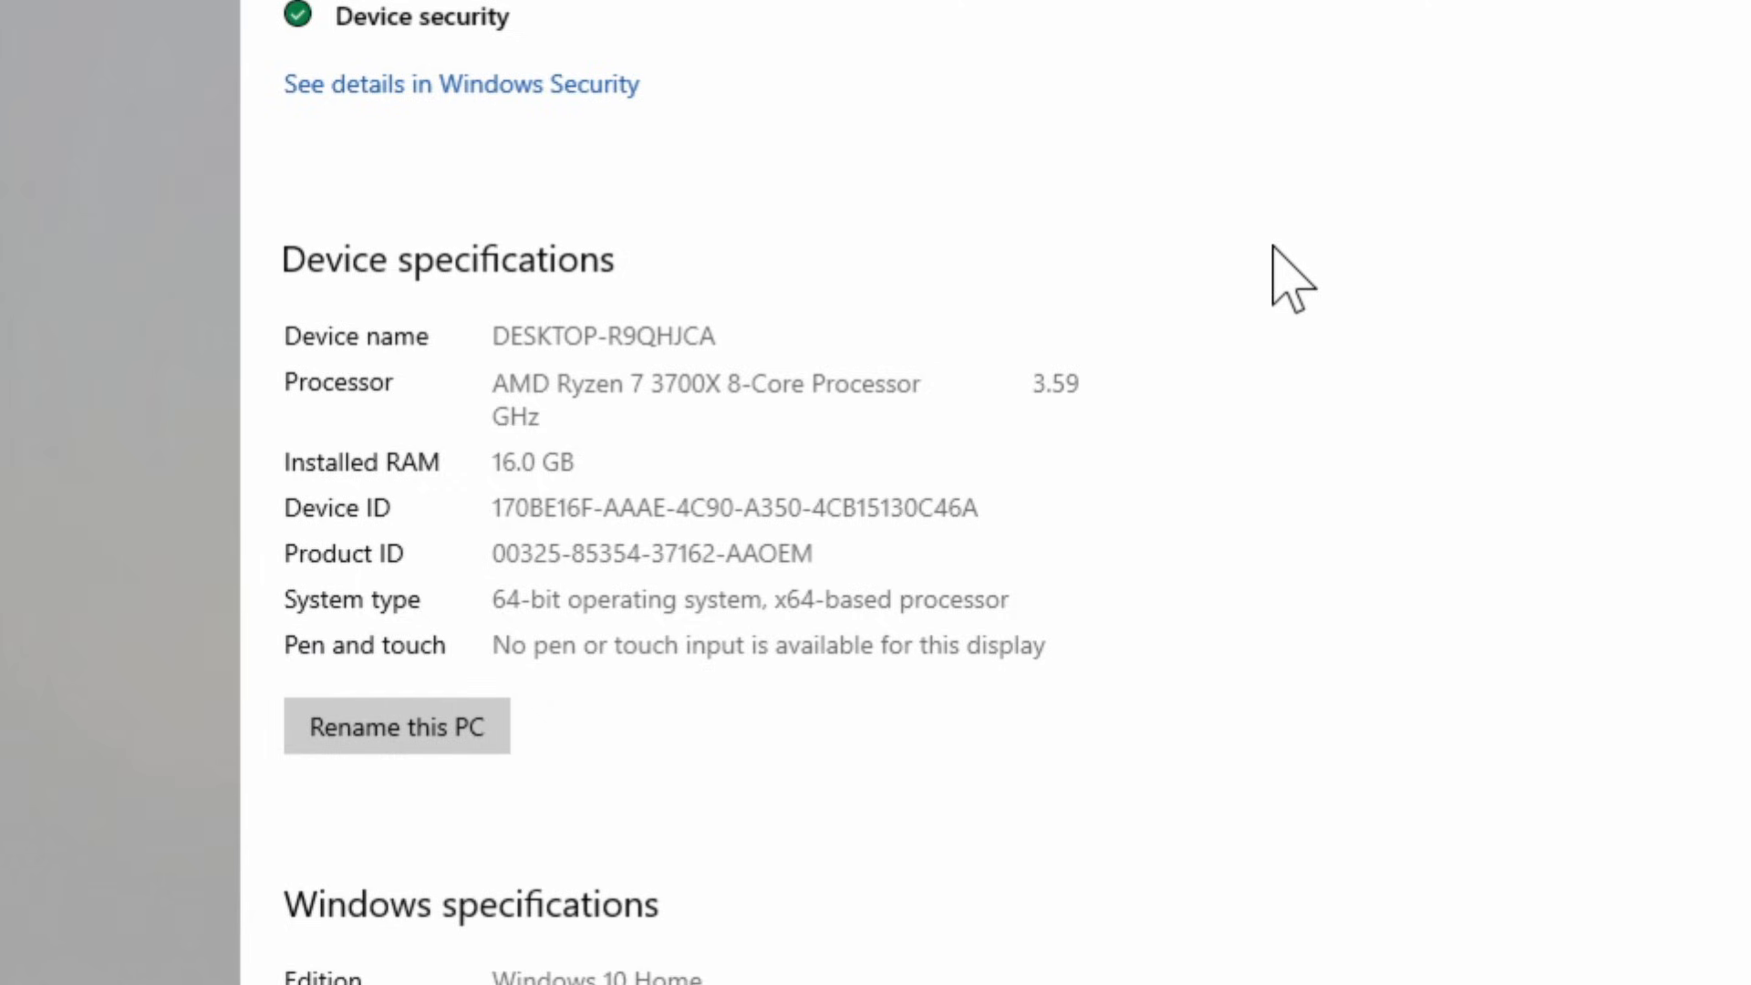
{"action": "mouse_move", "coordinate": [500, 482]}
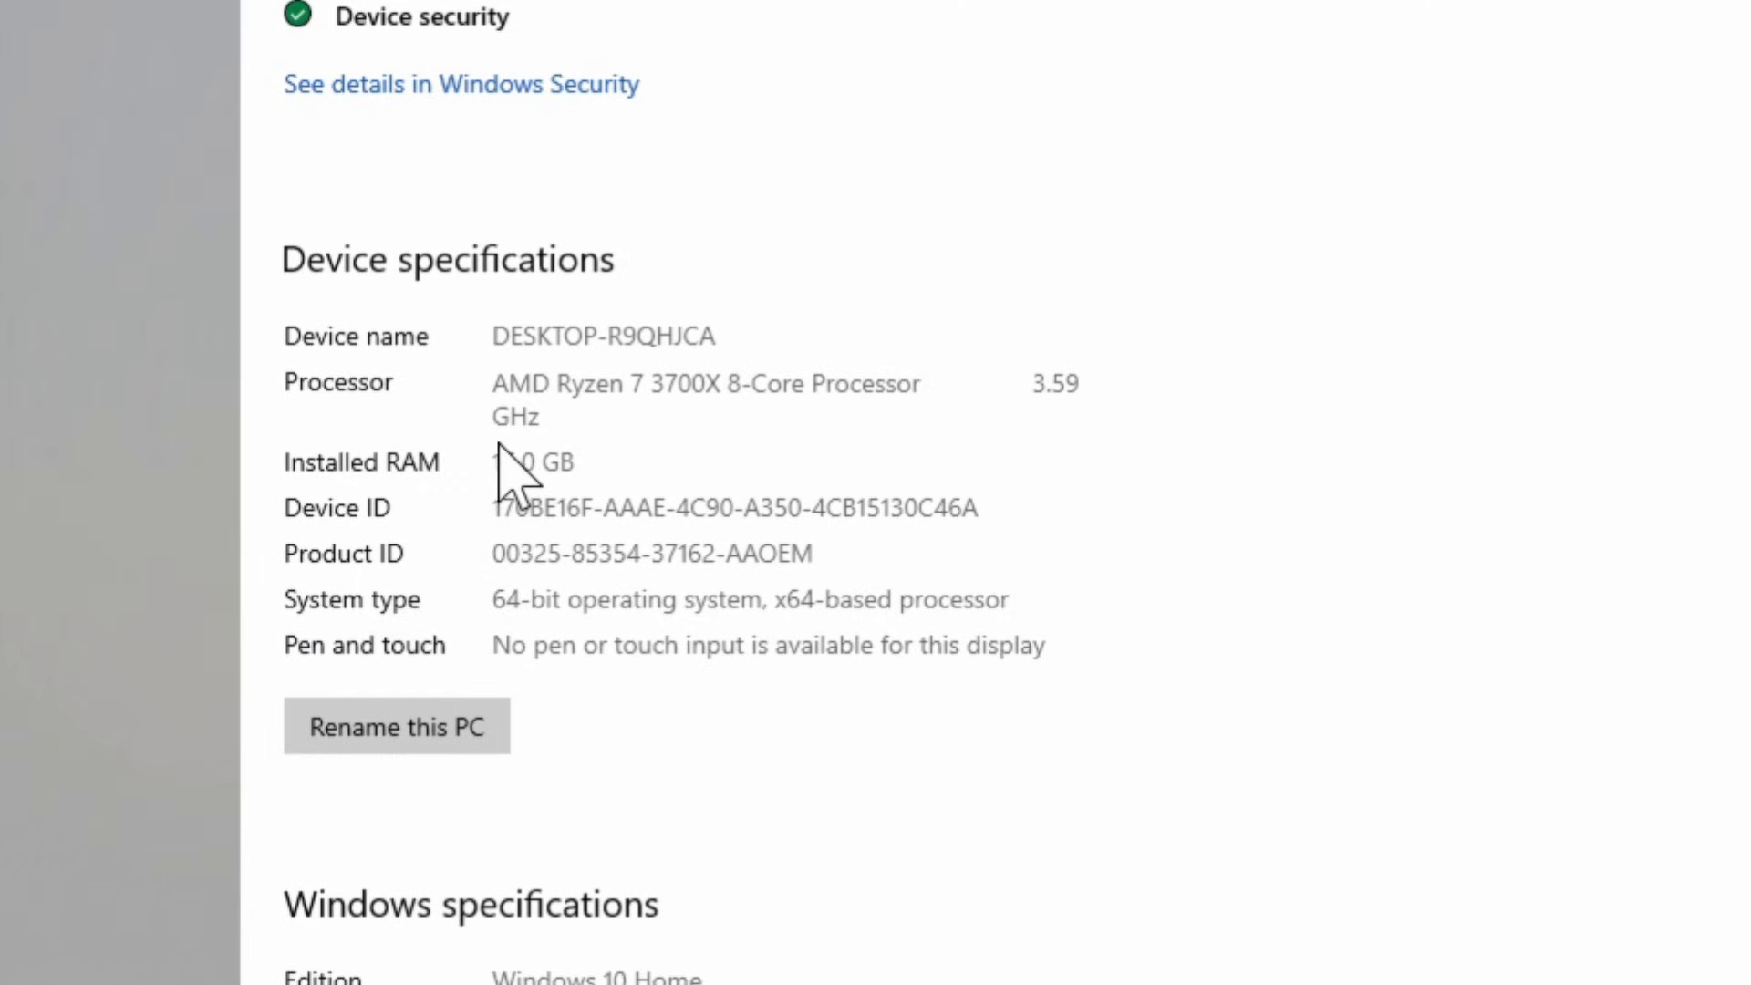
{"action": "mouse_move", "coordinate": [307, 516]}
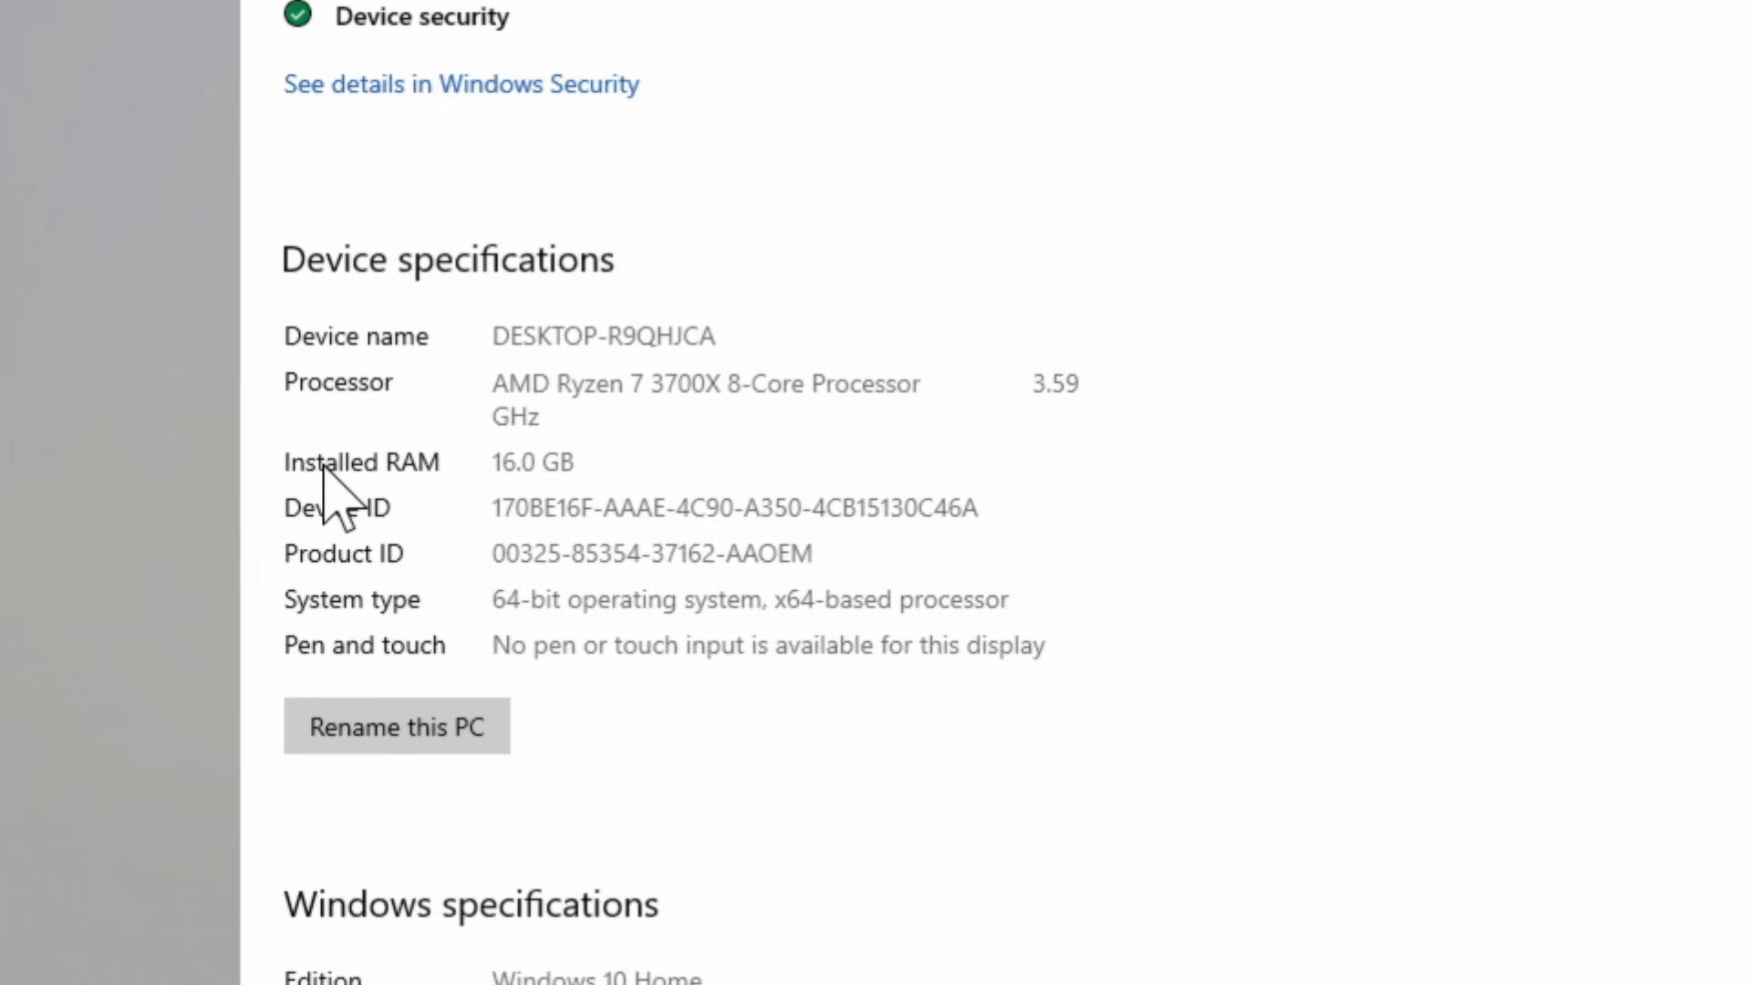
{"action": "mouse_move", "coordinate": [386, 577]}
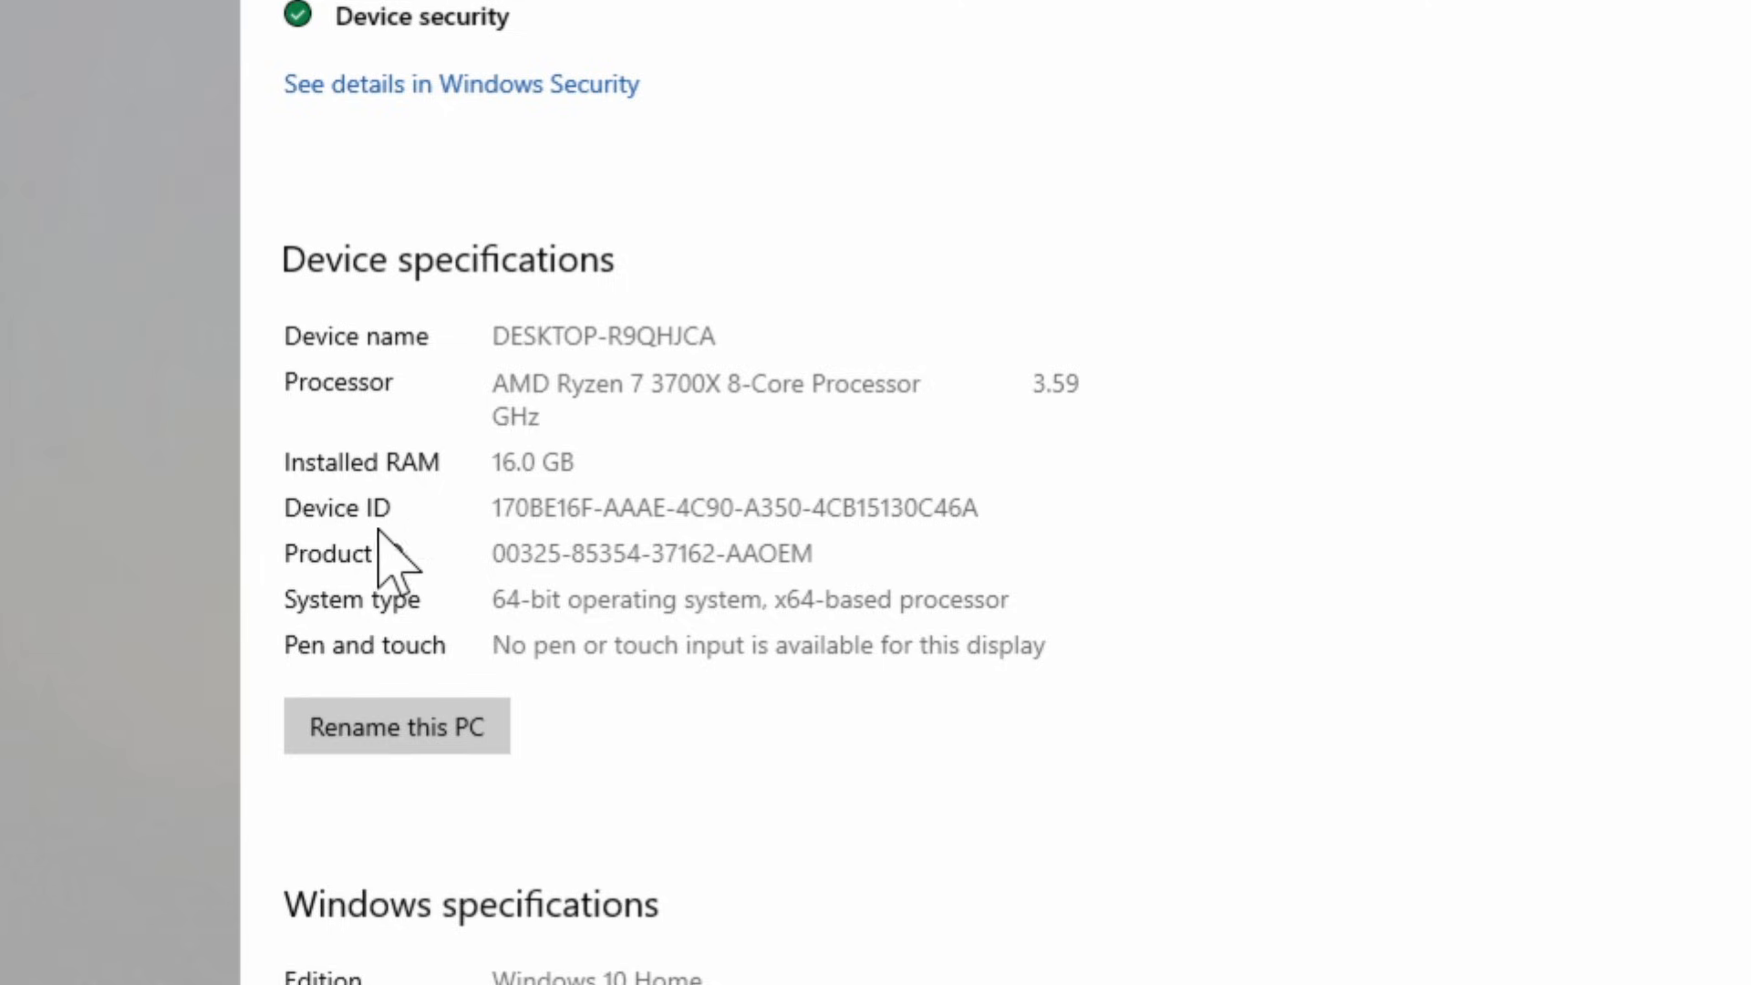
{"action": "mouse_move", "coordinate": [324, 671]}
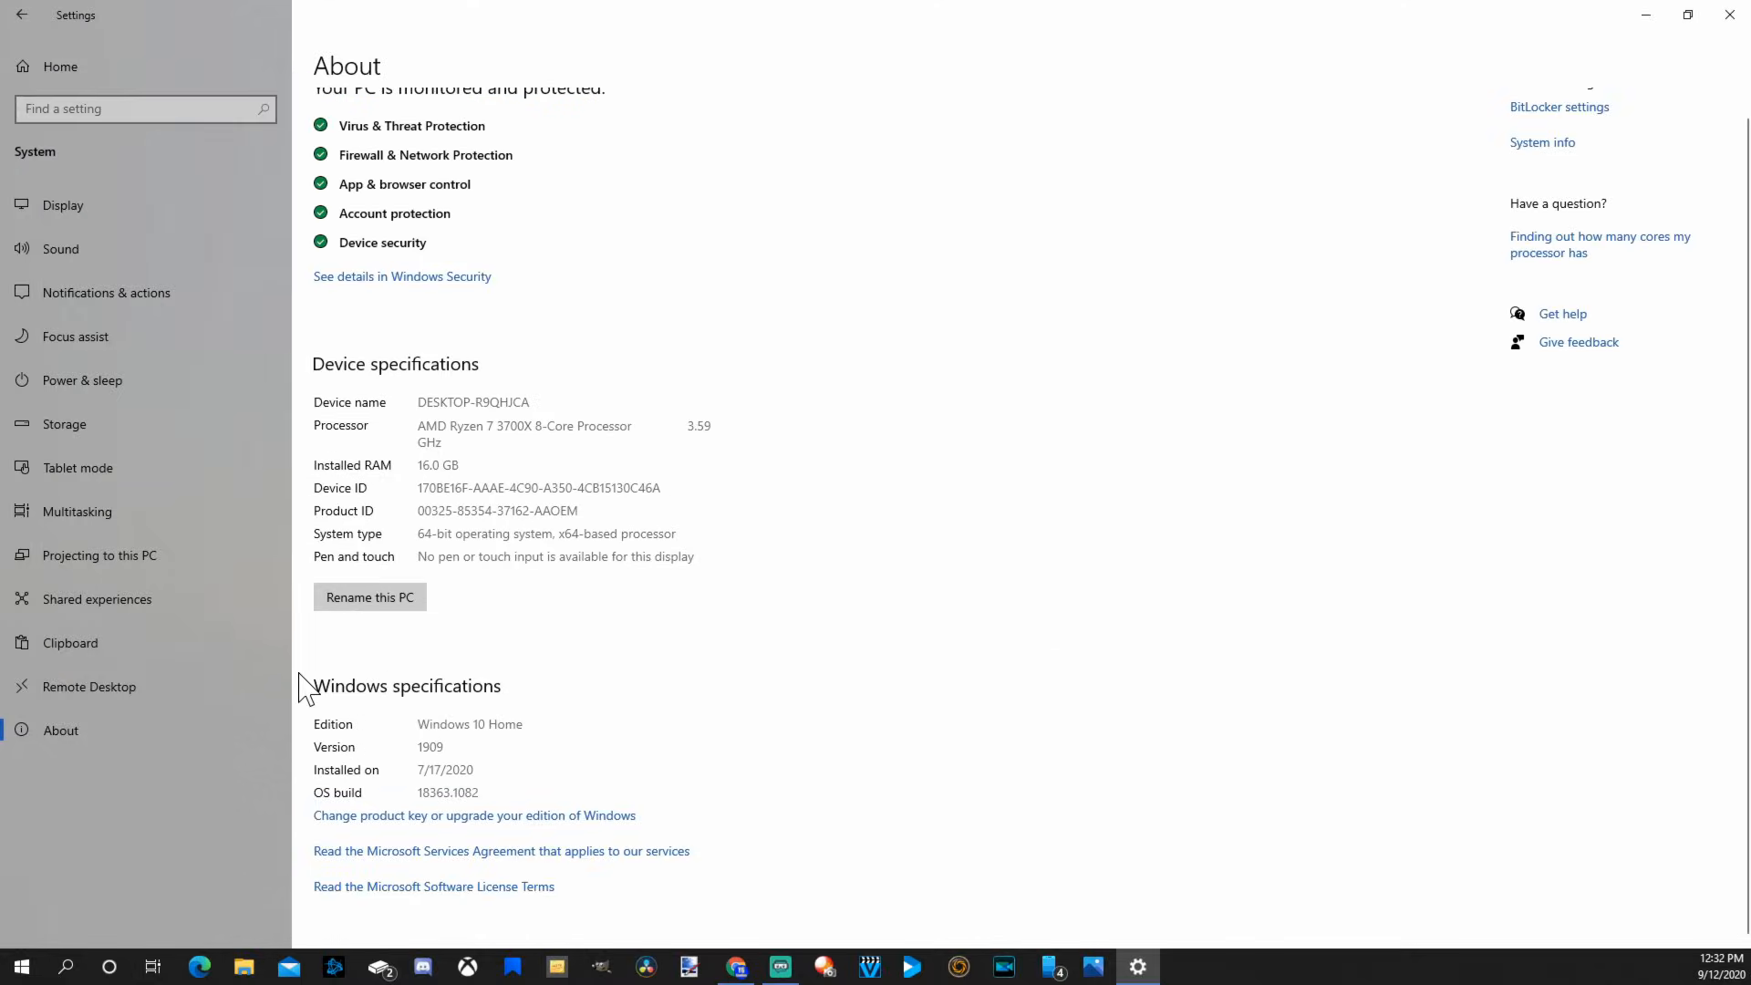
{"action": "mouse_move", "coordinate": [342, 805]}
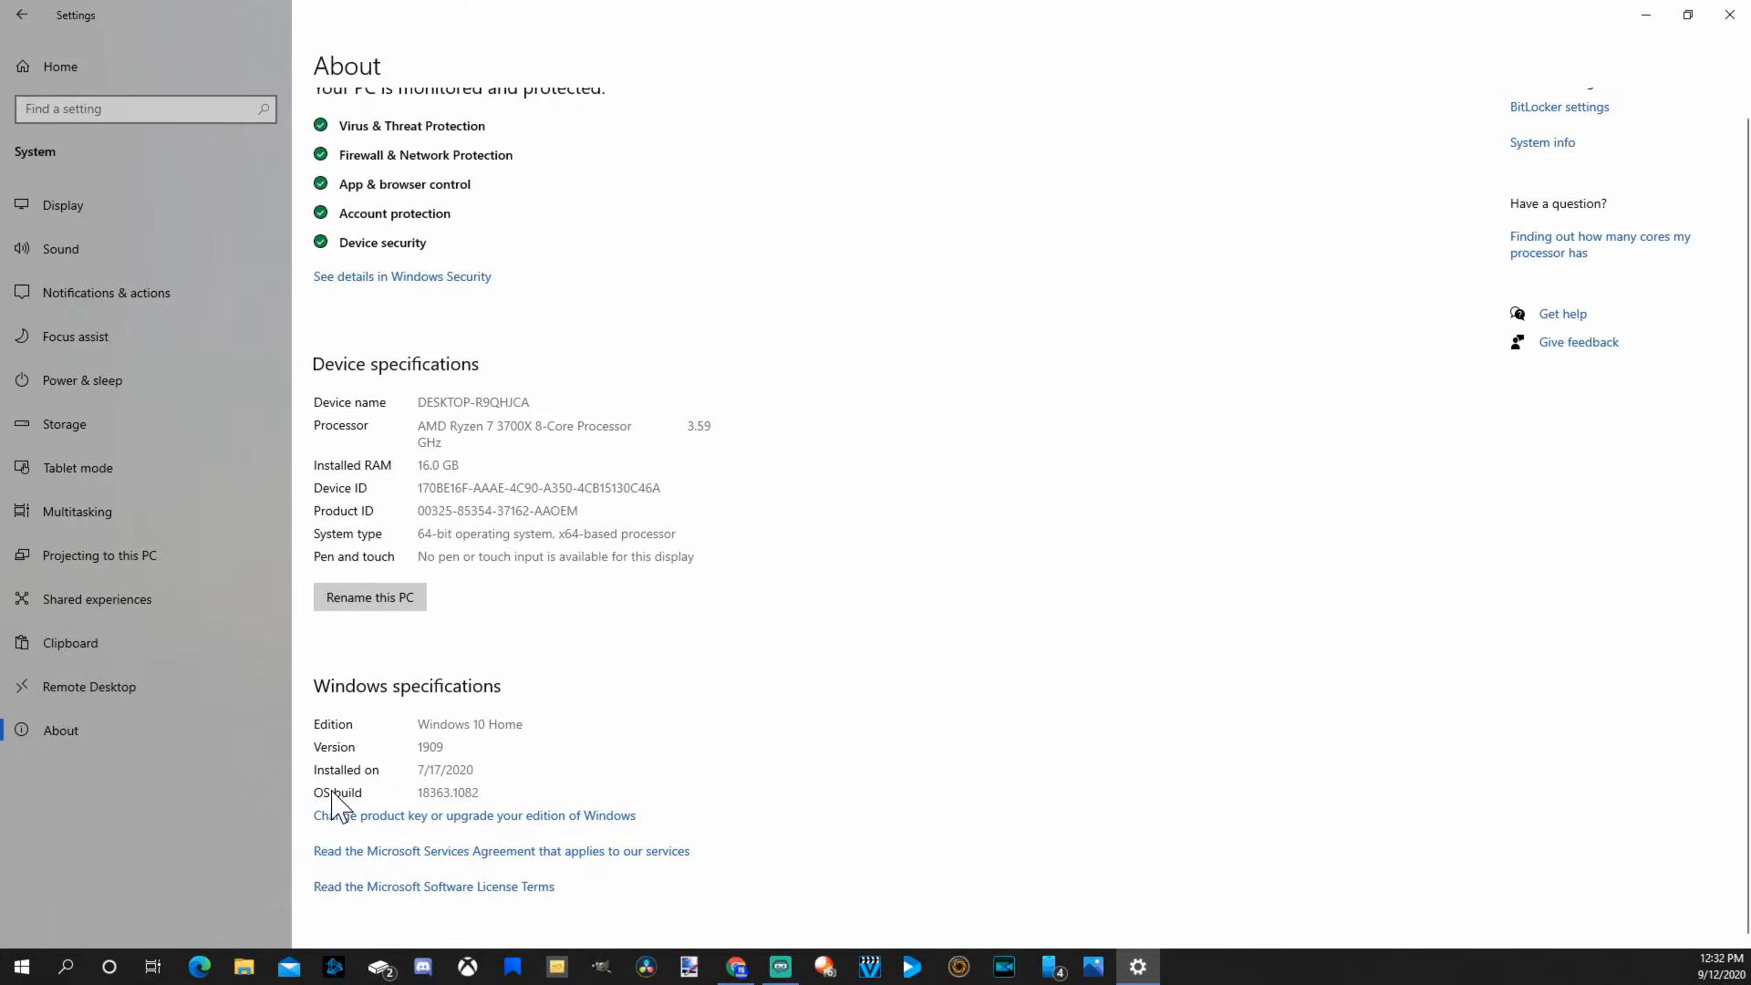
{"action": "mouse_move", "coordinate": [664, 715]}
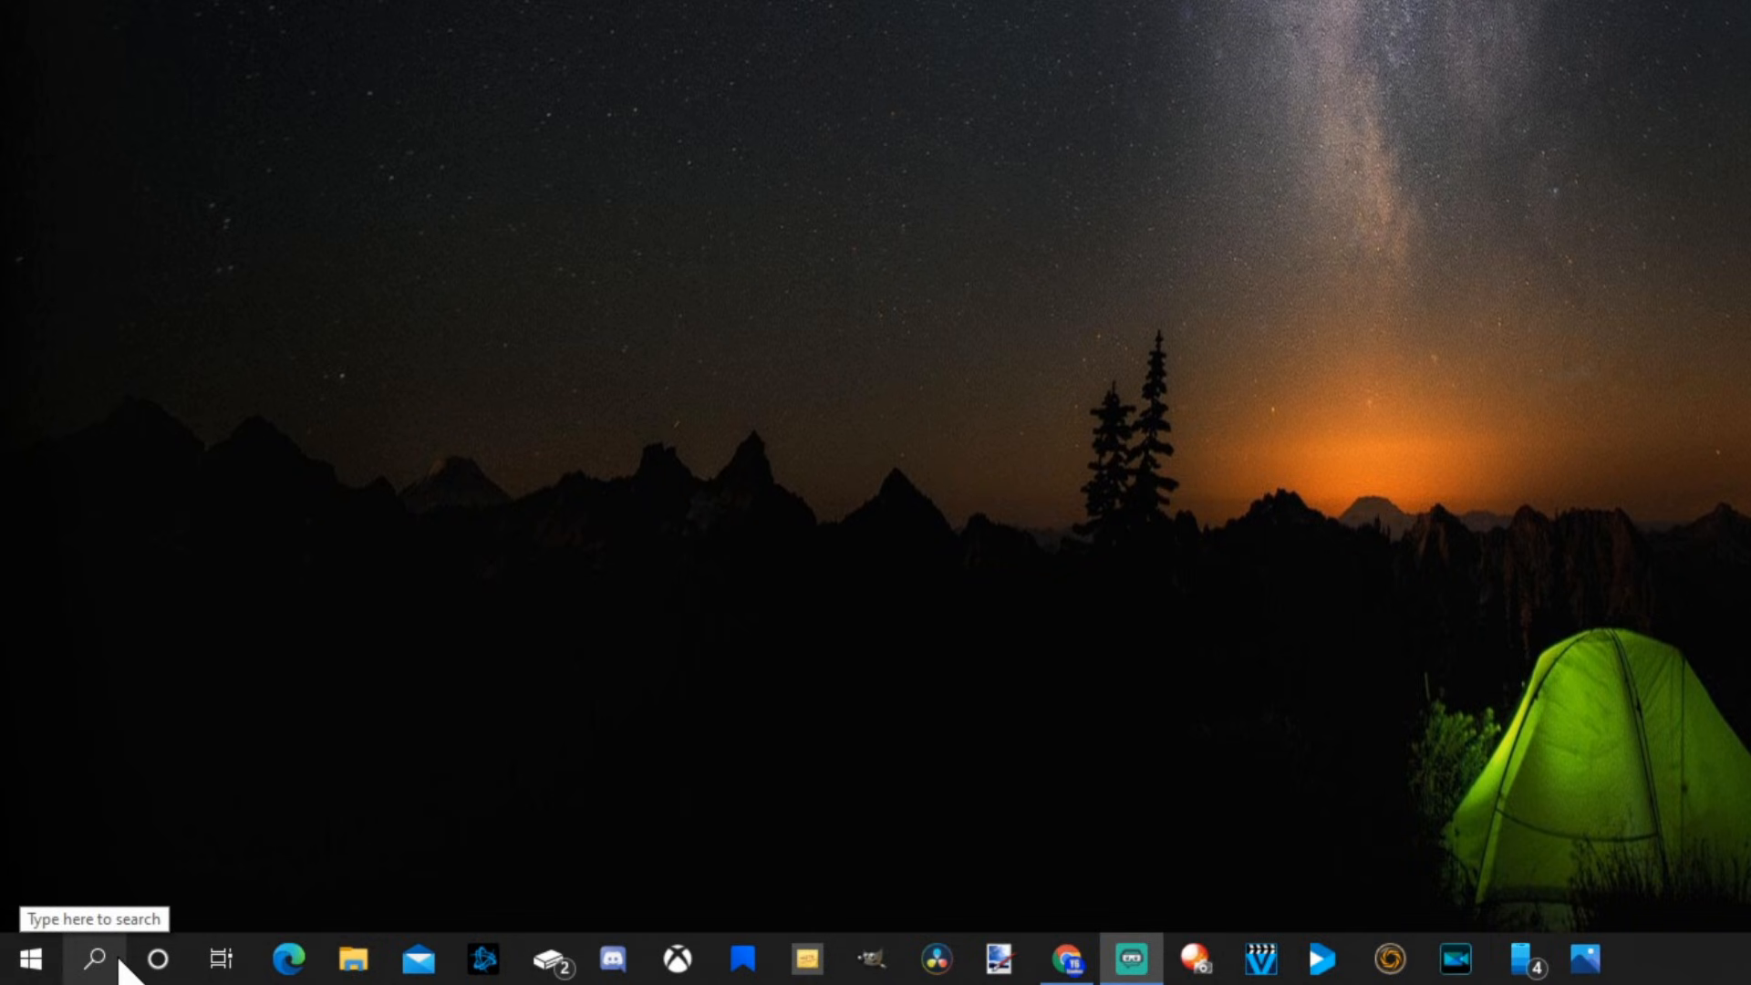
Search the PC for 'system information'.
{"action": "left_click", "coordinate": [95, 955]}
{"action": "type", "text": "system informat"}
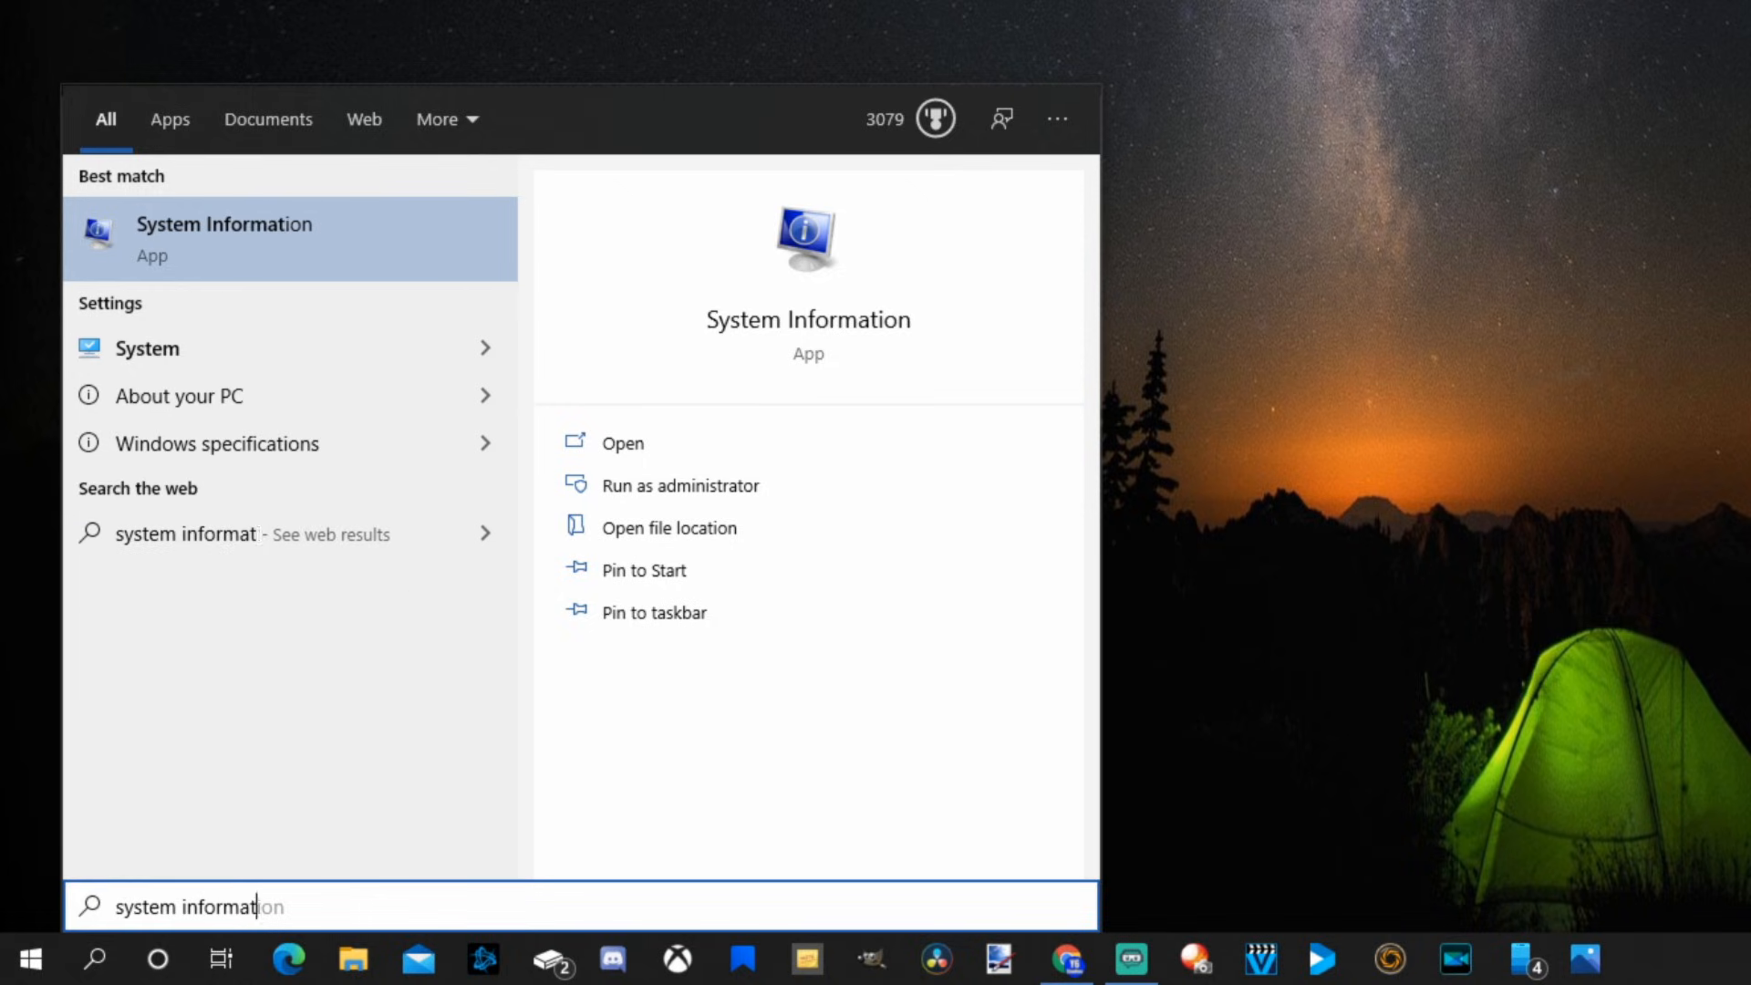
{"action": "type", "text": "ion"}
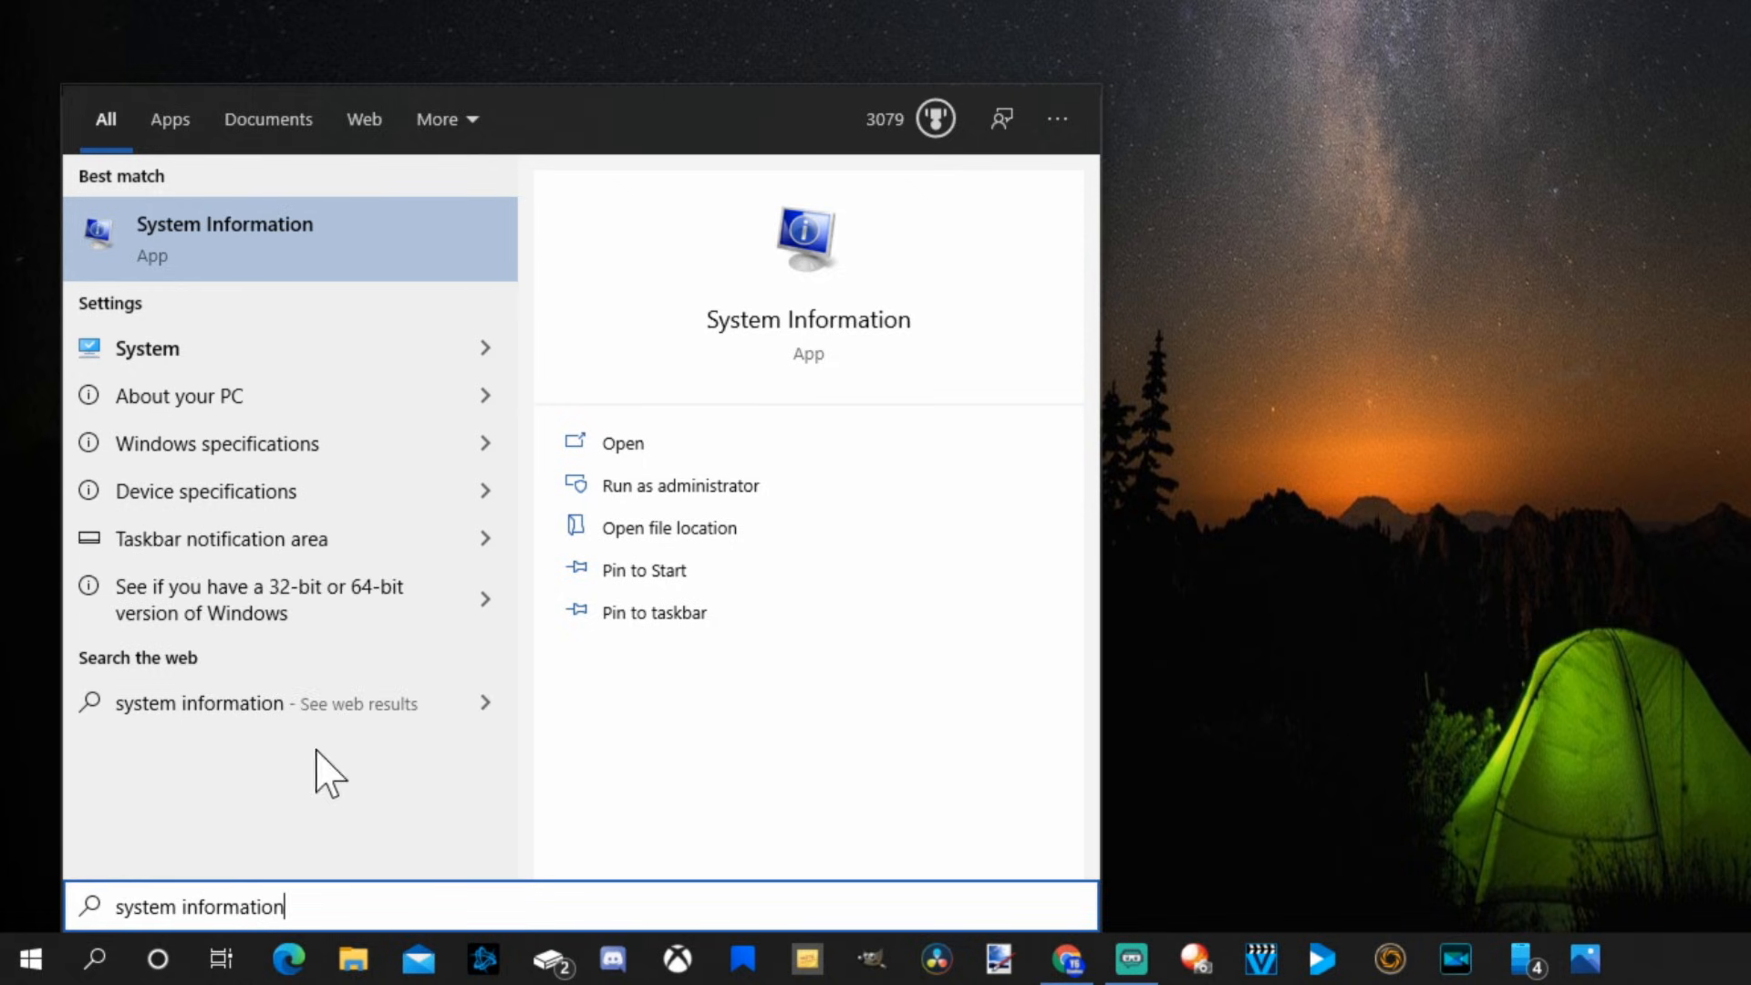
{"action": "mouse_move", "coordinate": [207, 268]}
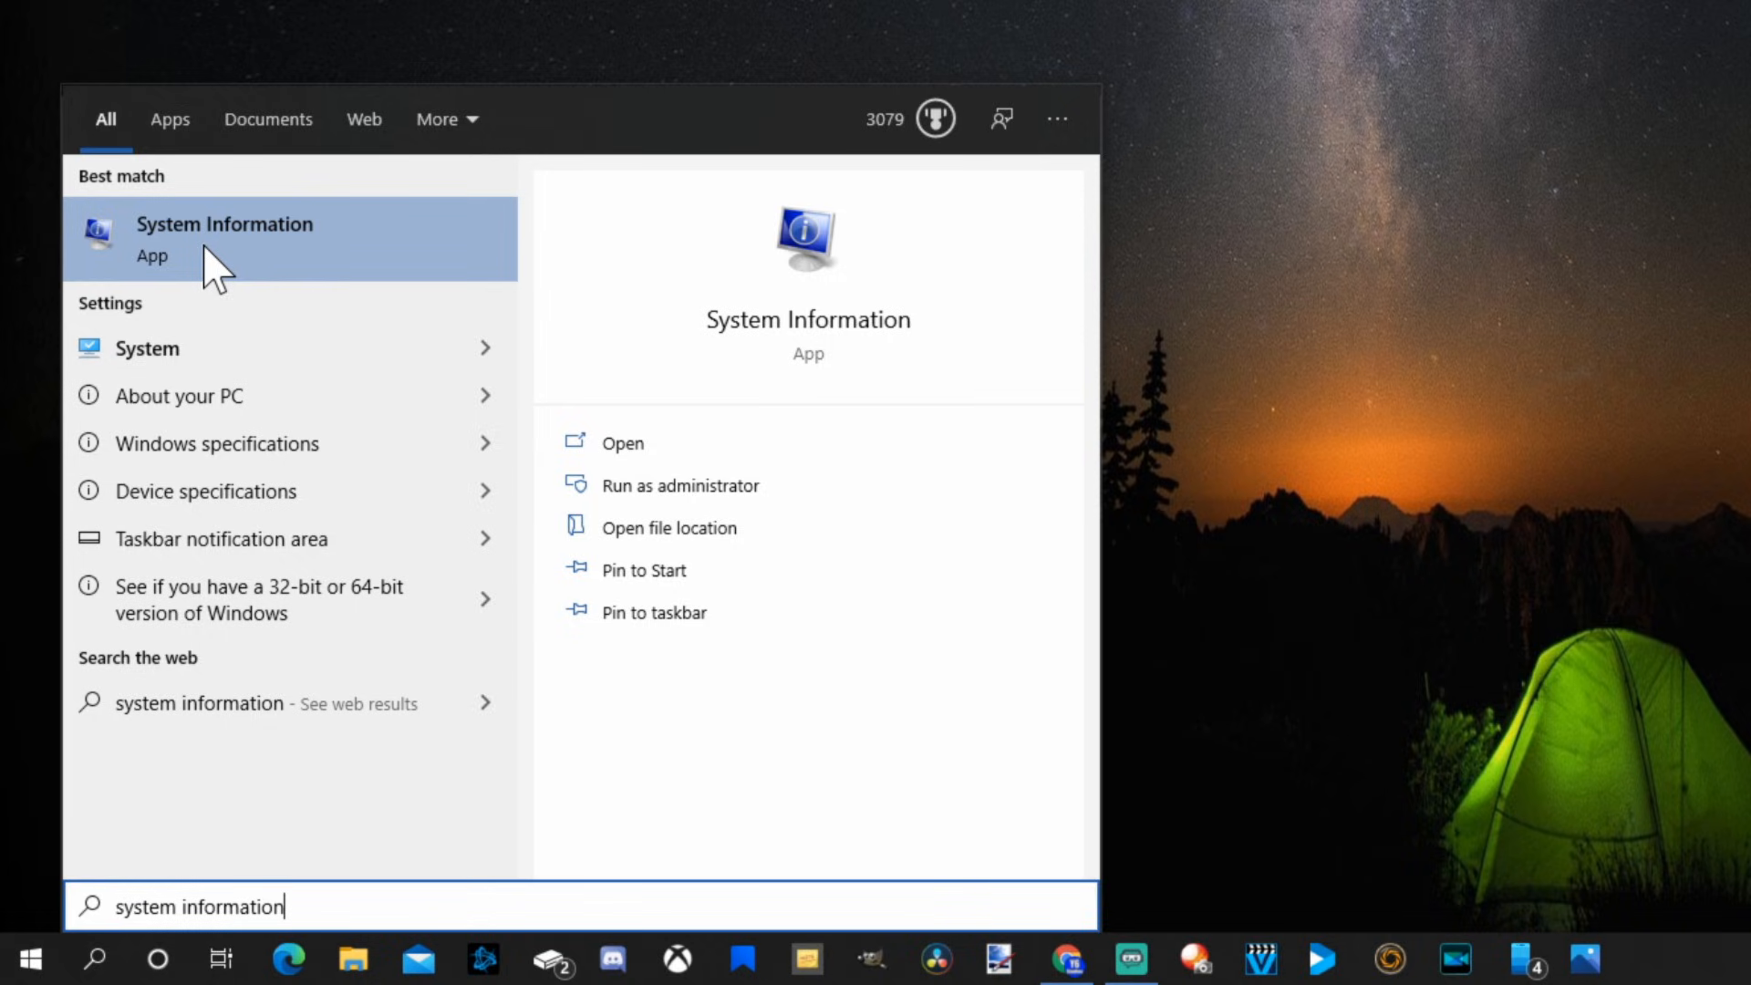
Launch System Information and show the NVIDIA GeForce RTX 2070 SUPER display adapter details.
{"action": "left_click", "coordinate": [225, 238]}
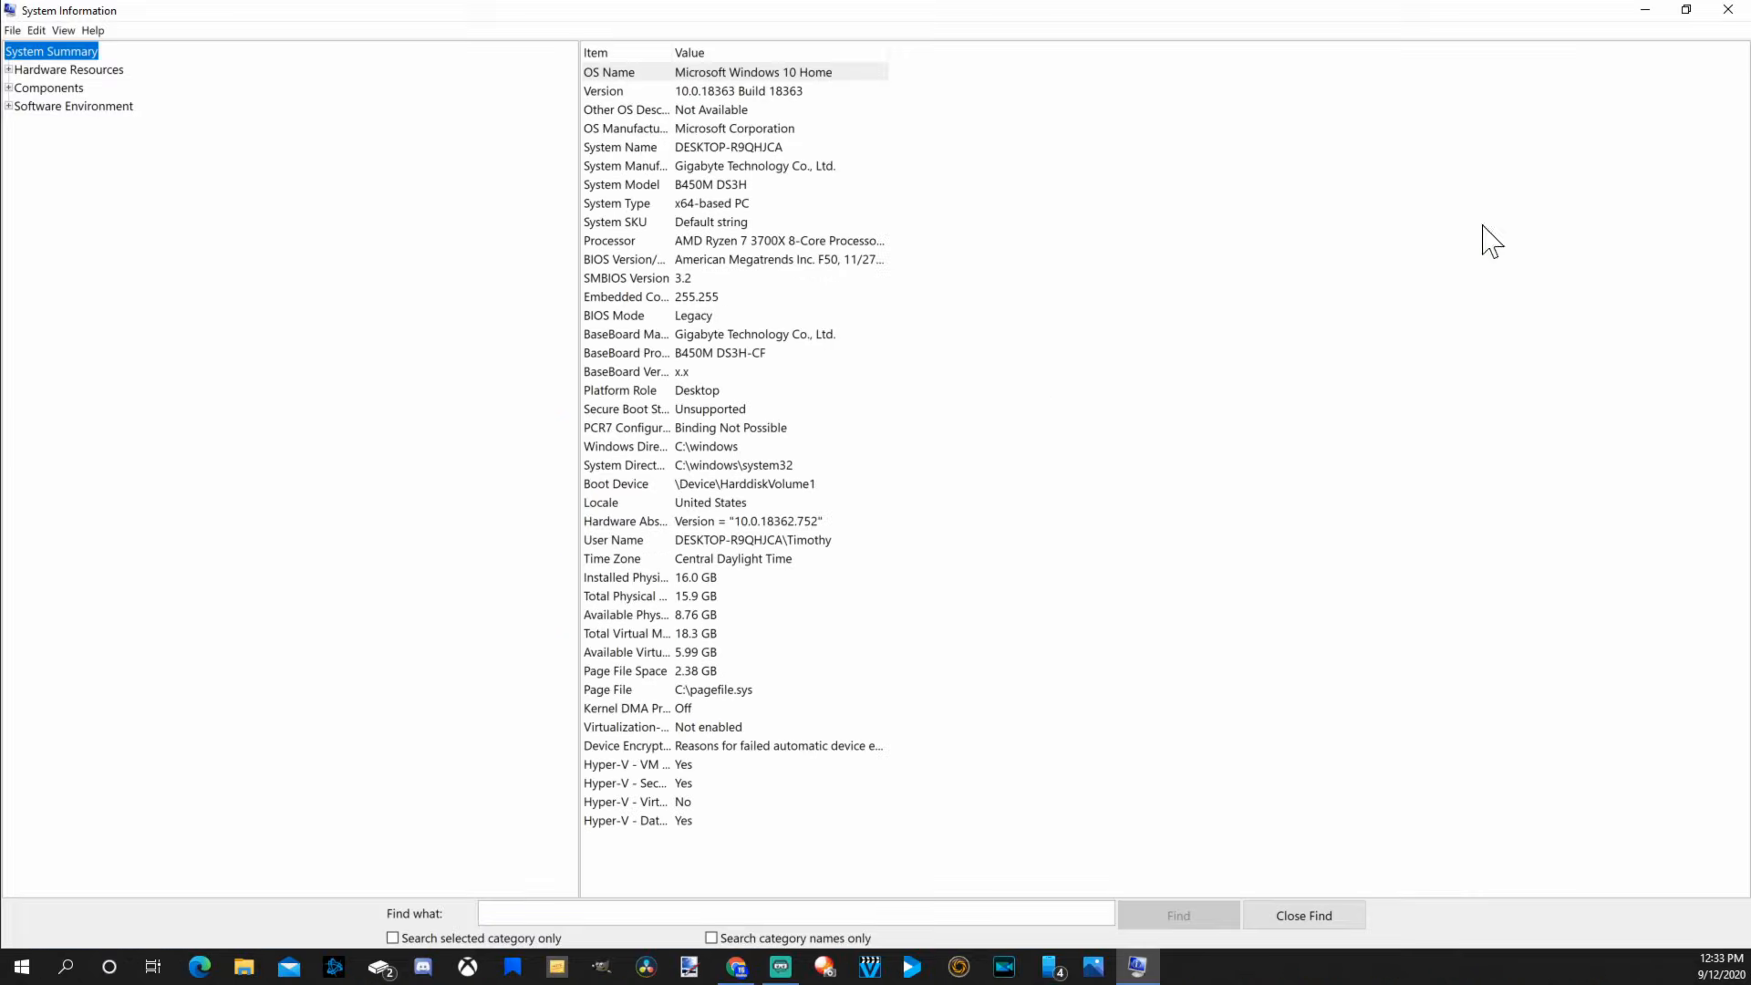
{"action": "mouse_move", "coordinate": [476, 599]}
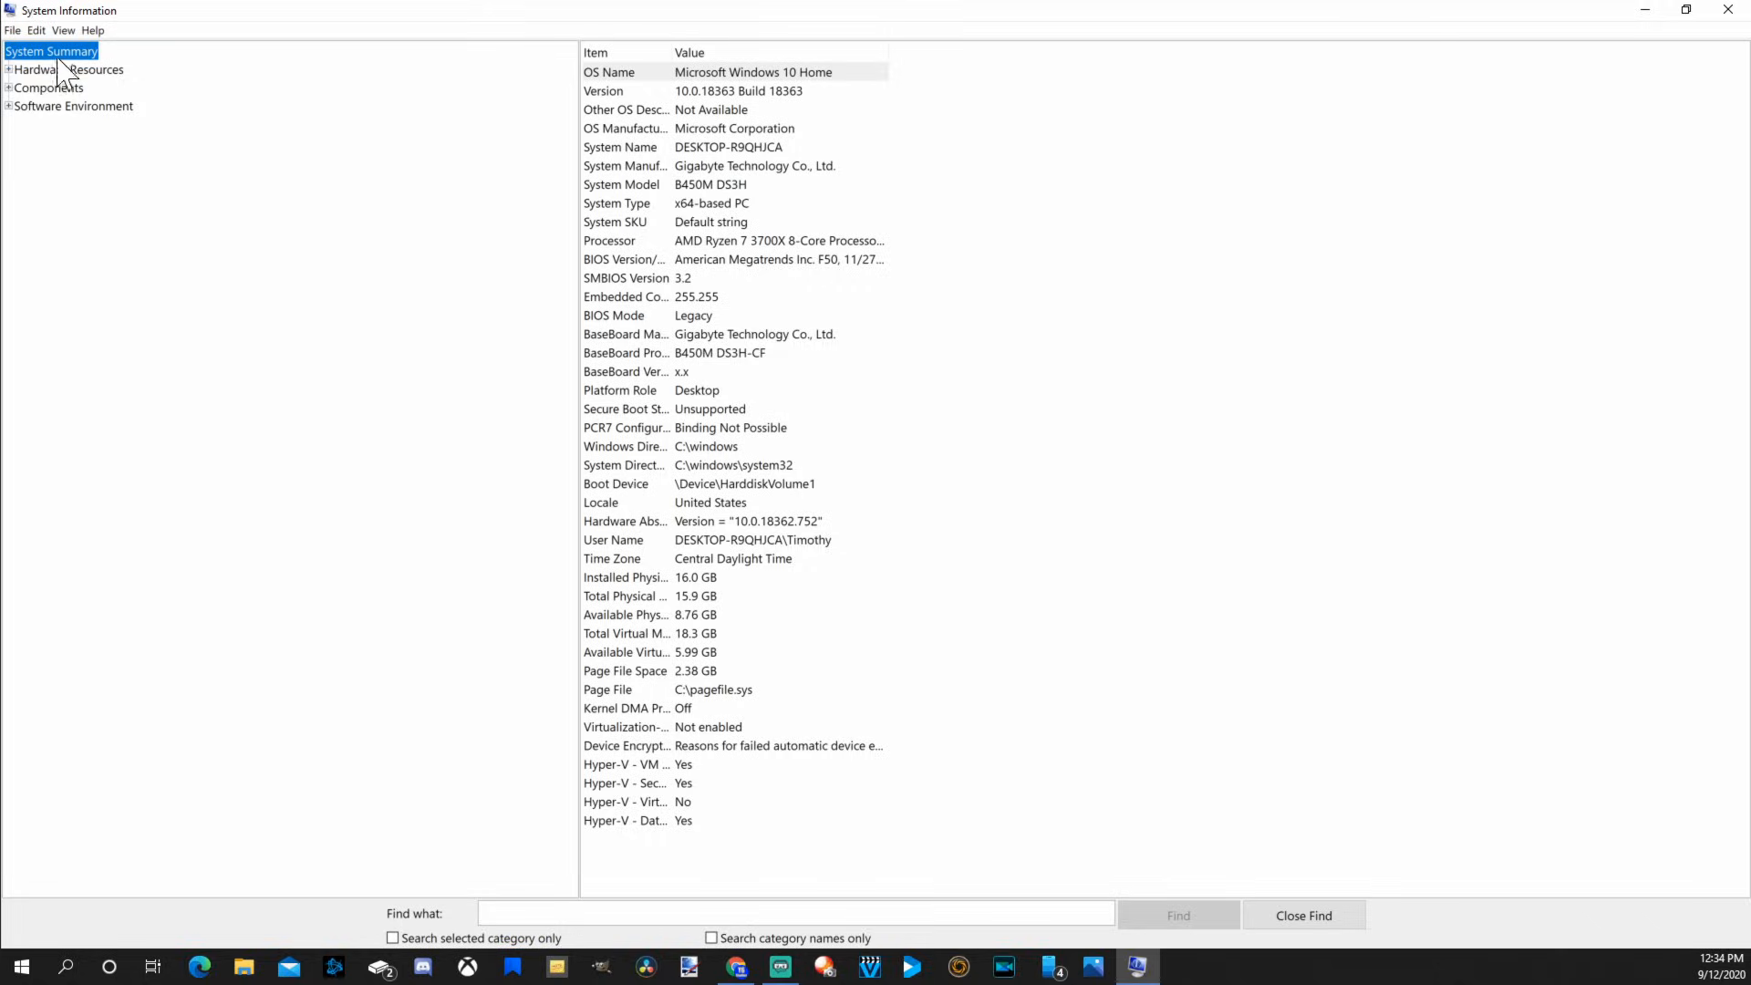
{"action": "left_click", "coordinate": [54, 70]}
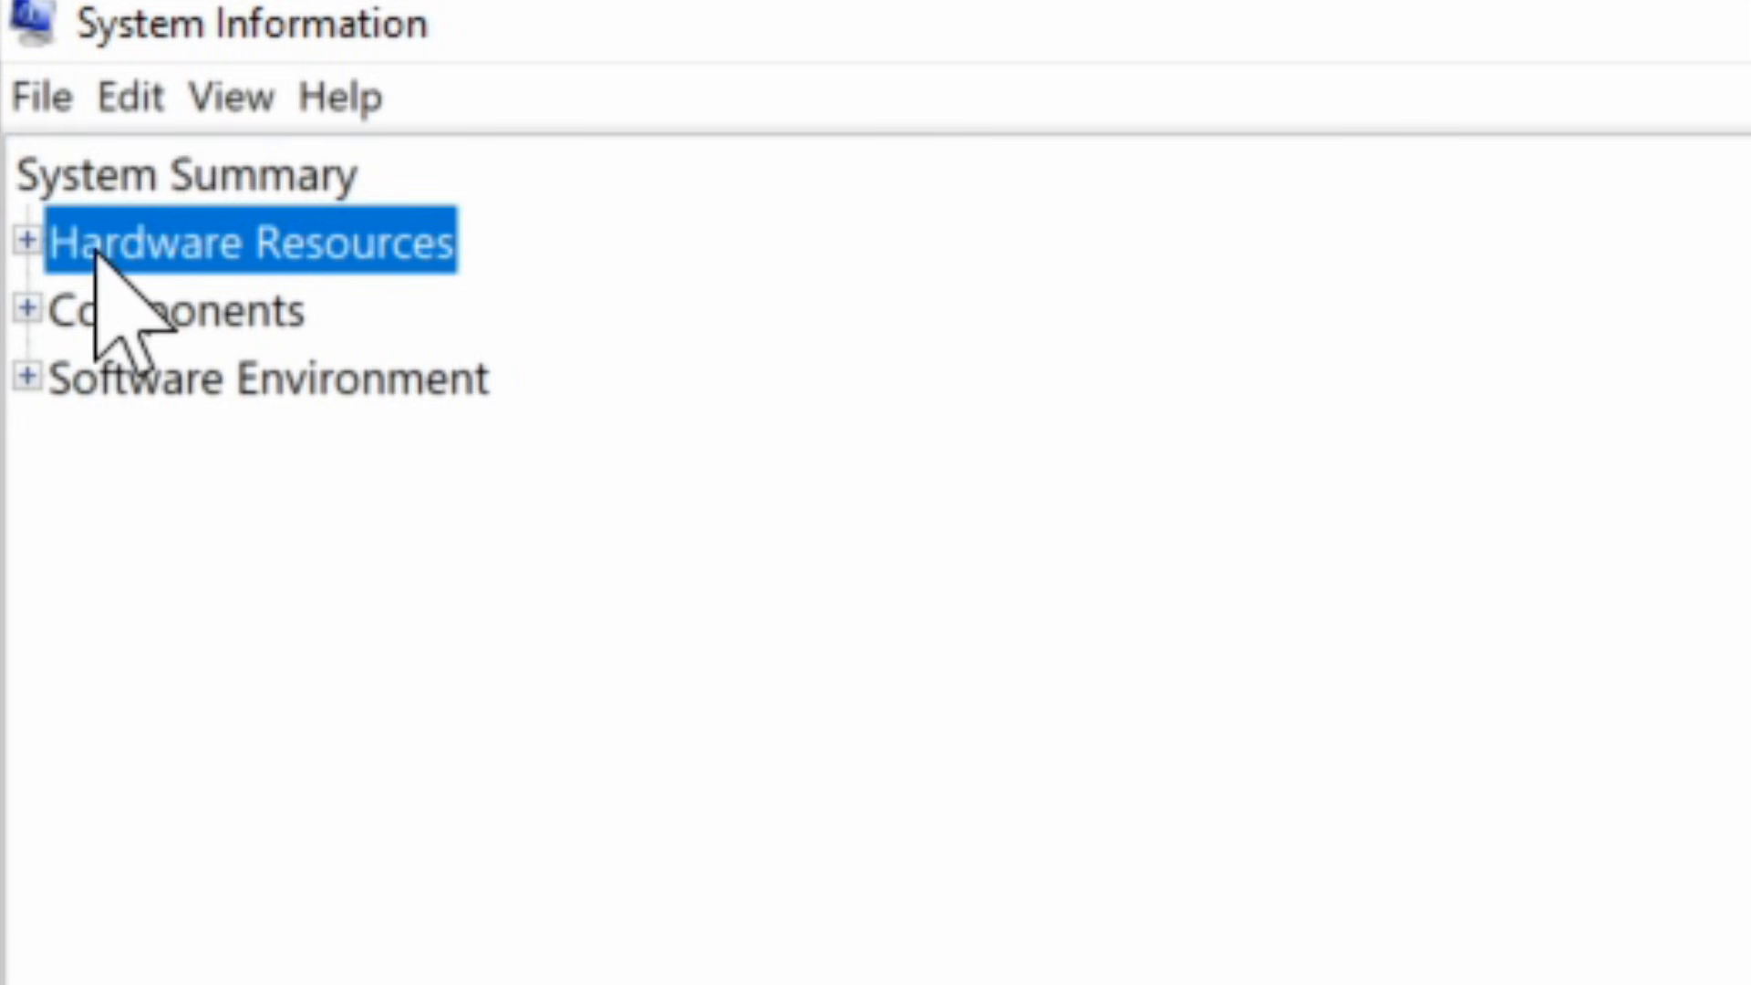
{"action": "left_click", "coordinate": [30, 239]}
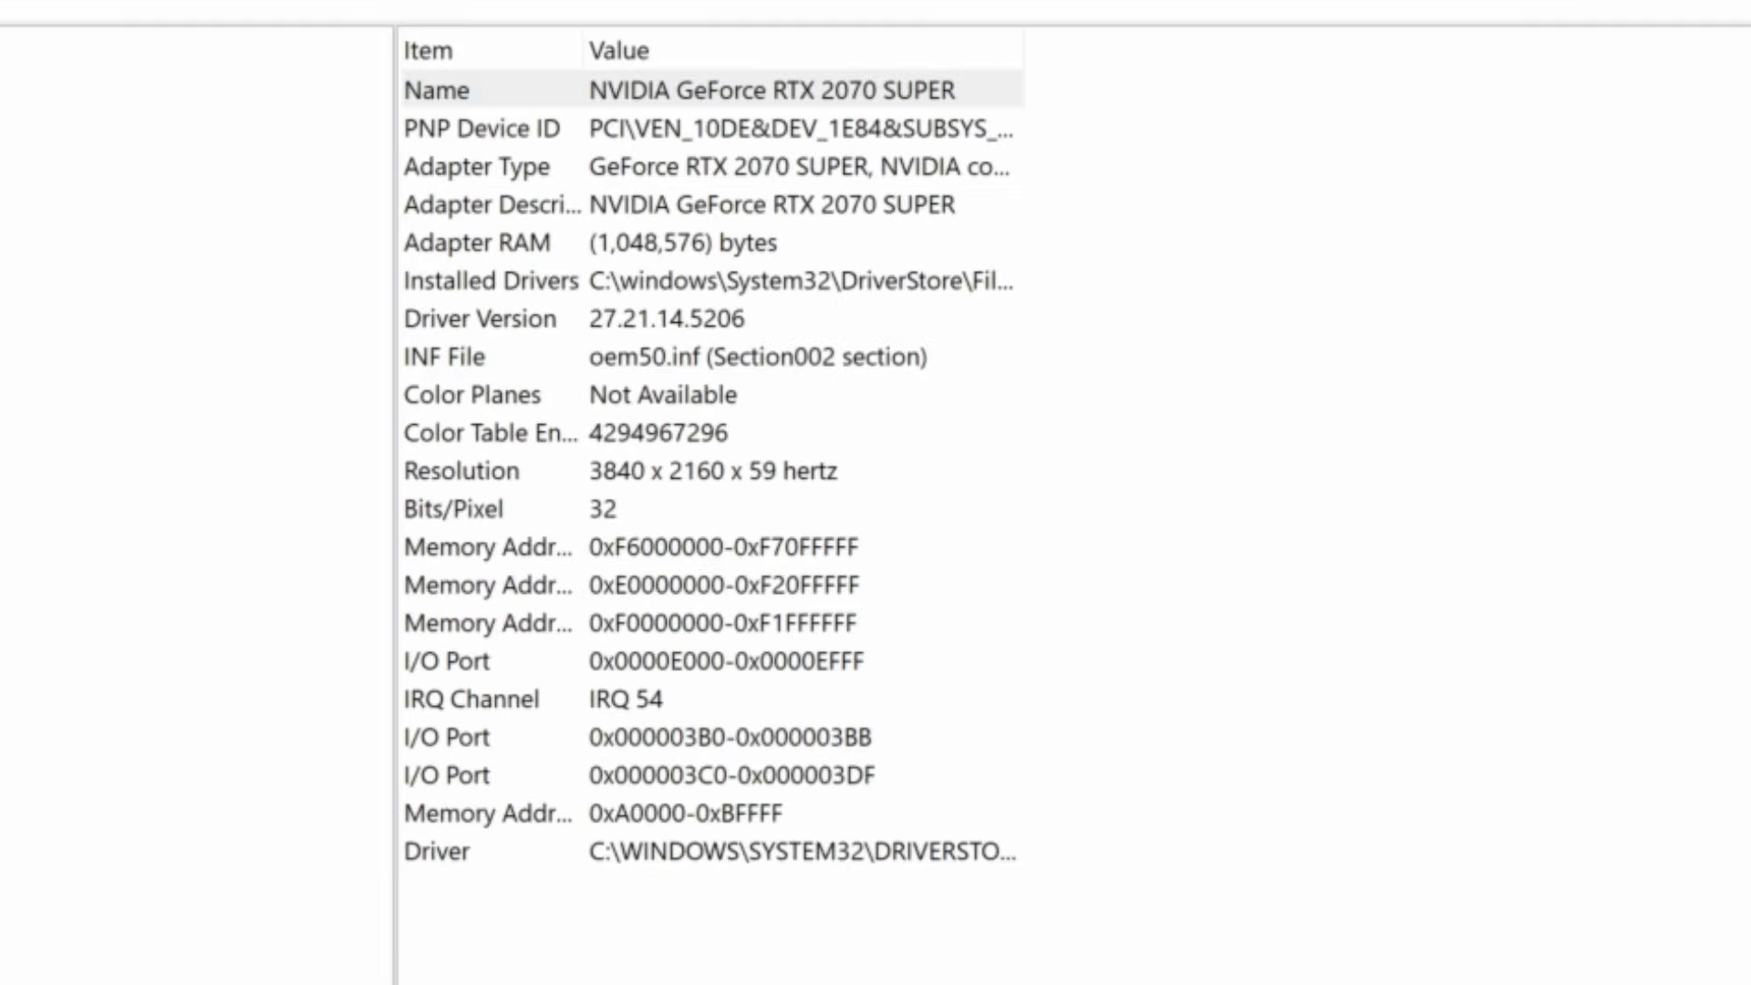
{"action": "mouse_move", "coordinate": [703, 132]}
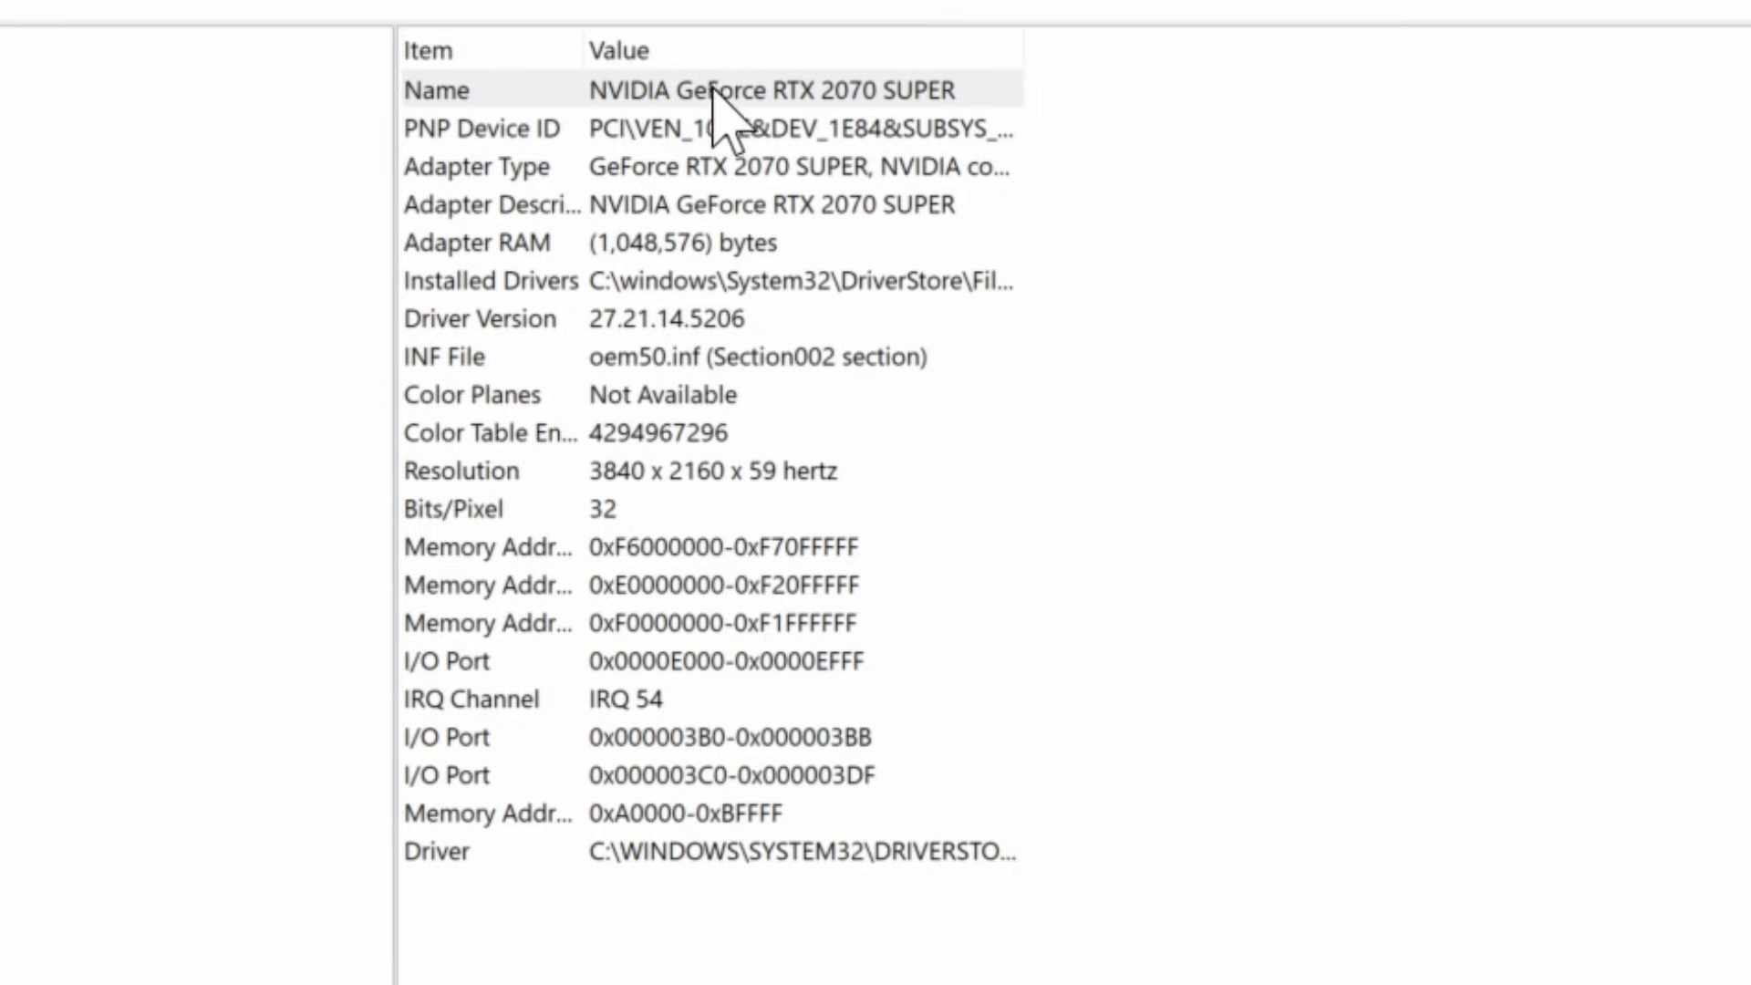
{"action": "mouse_move", "coordinate": [756, 146]}
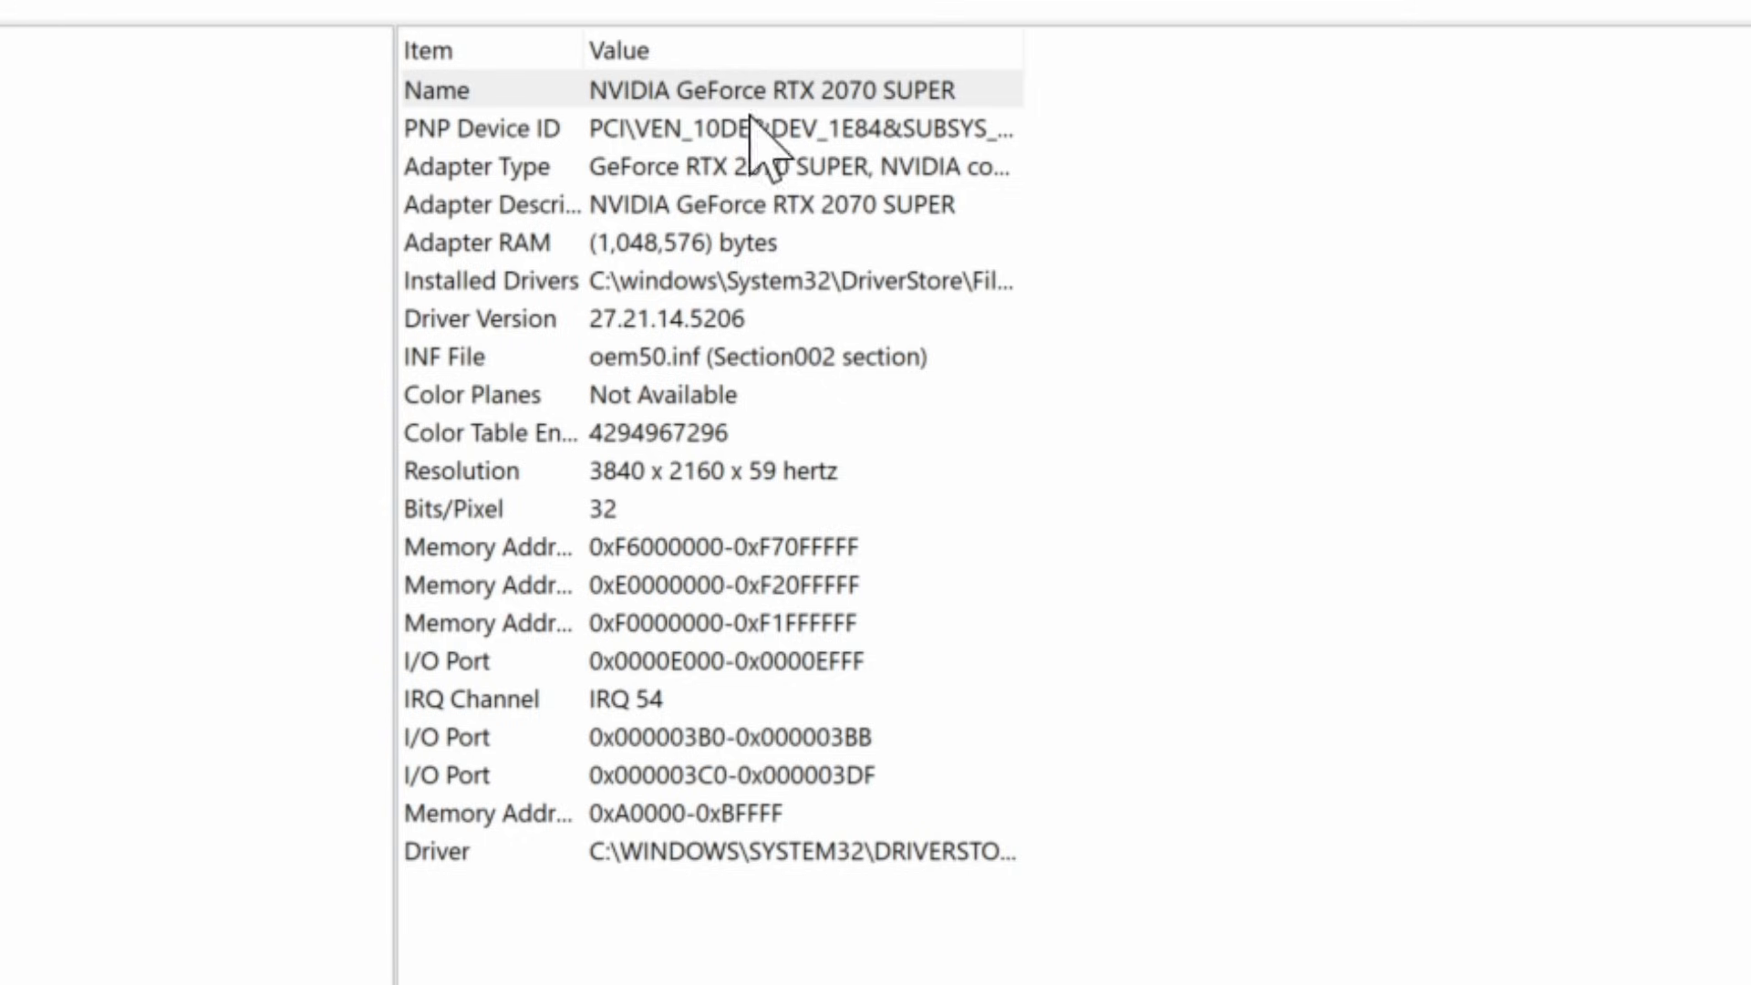
{"action": "mouse_move", "coordinate": [793, 136]}
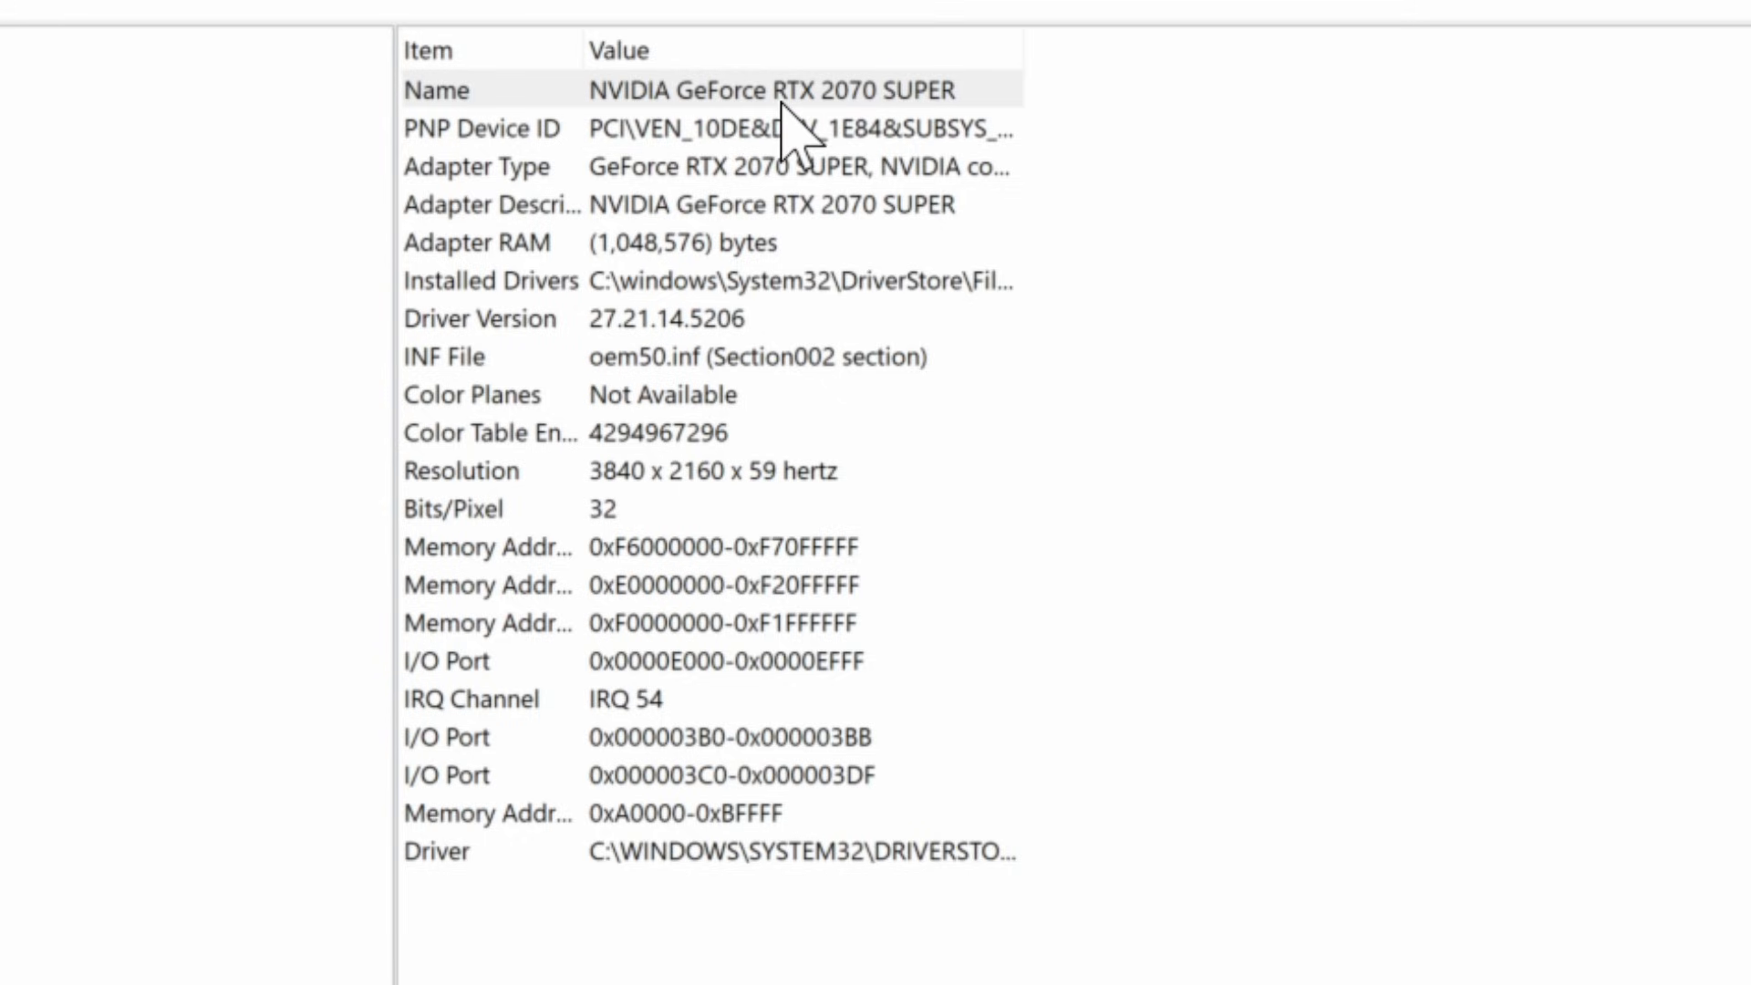
{"action": "mouse_move", "coordinate": [954, 137]}
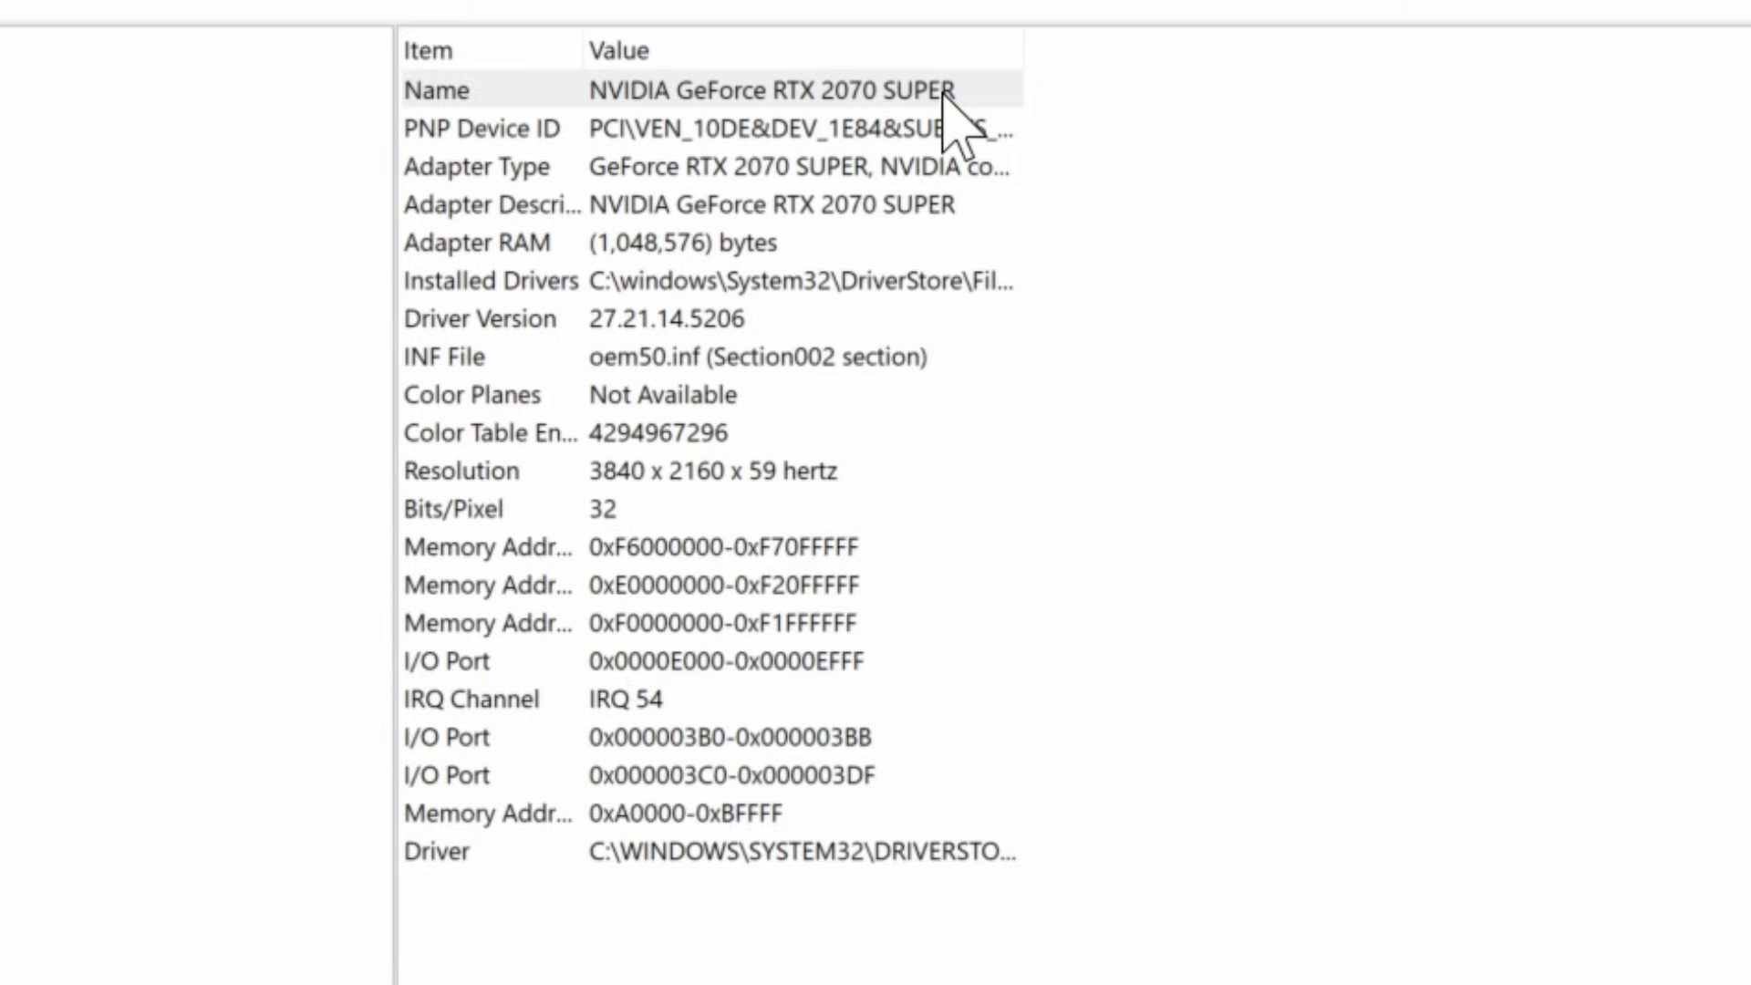
Review the C: and D: drive details under Storage, then reopen Windows Settings.
{"action": "left_click", "coordinate": [40, 380]}
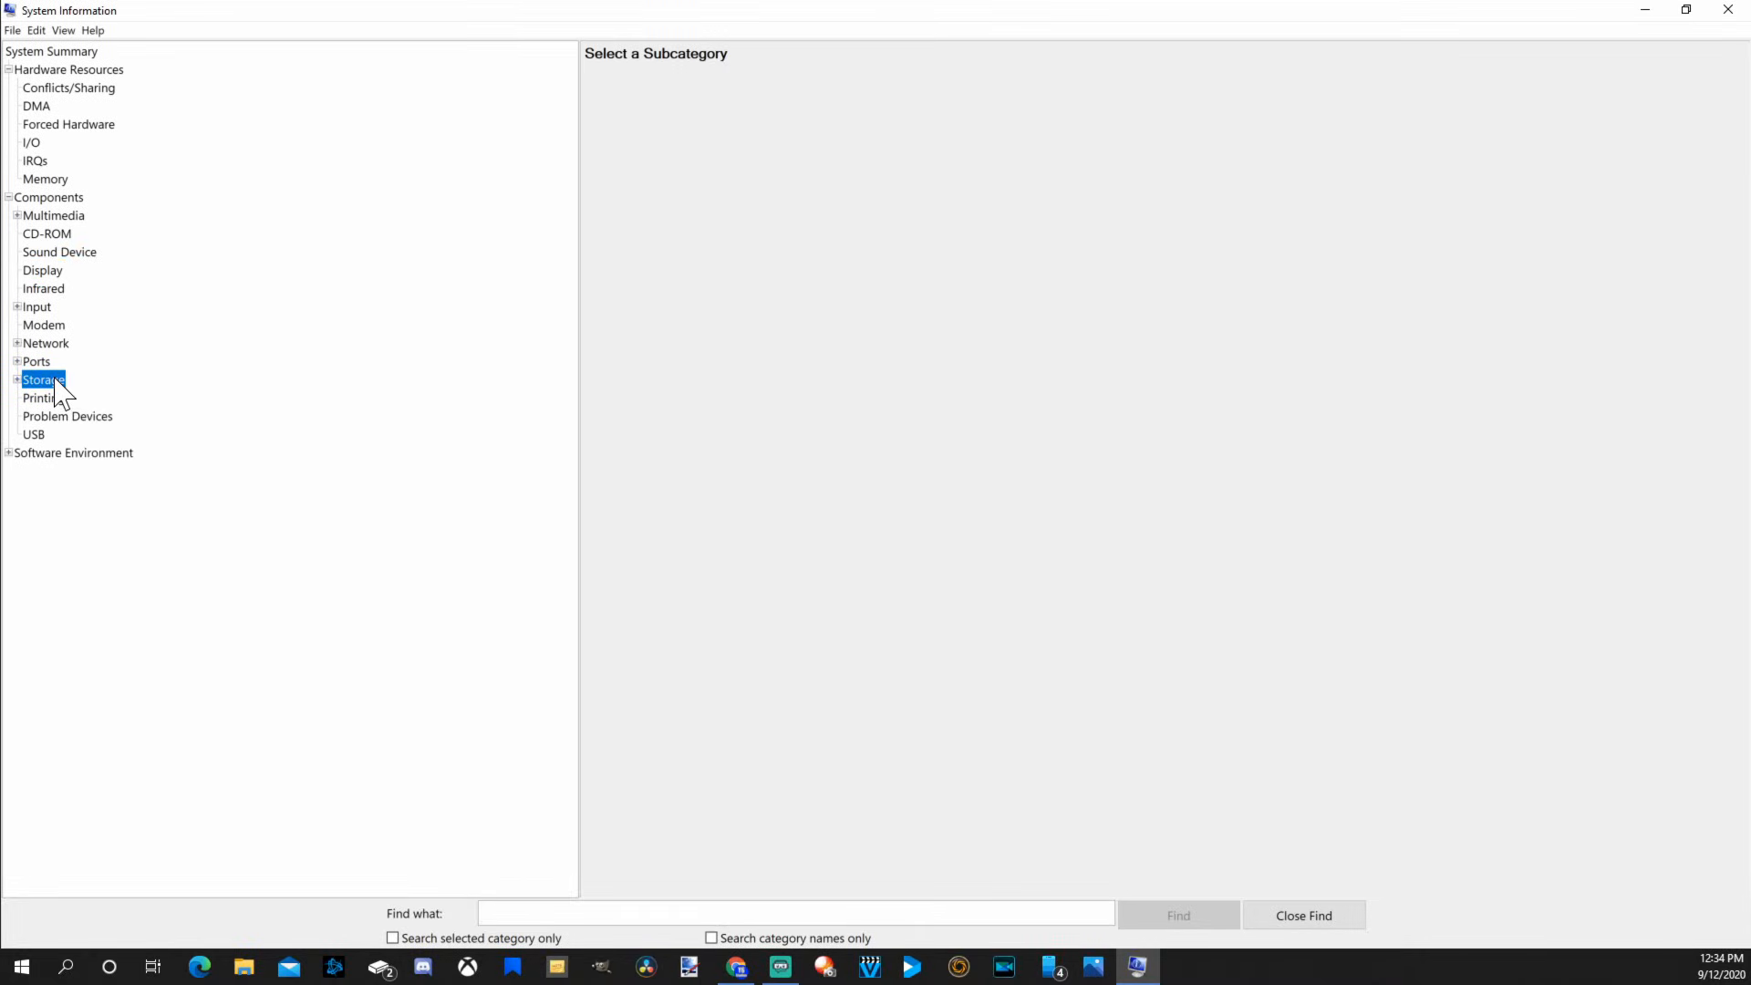
{"action": "left_click", "coordinate": [17, 379]}
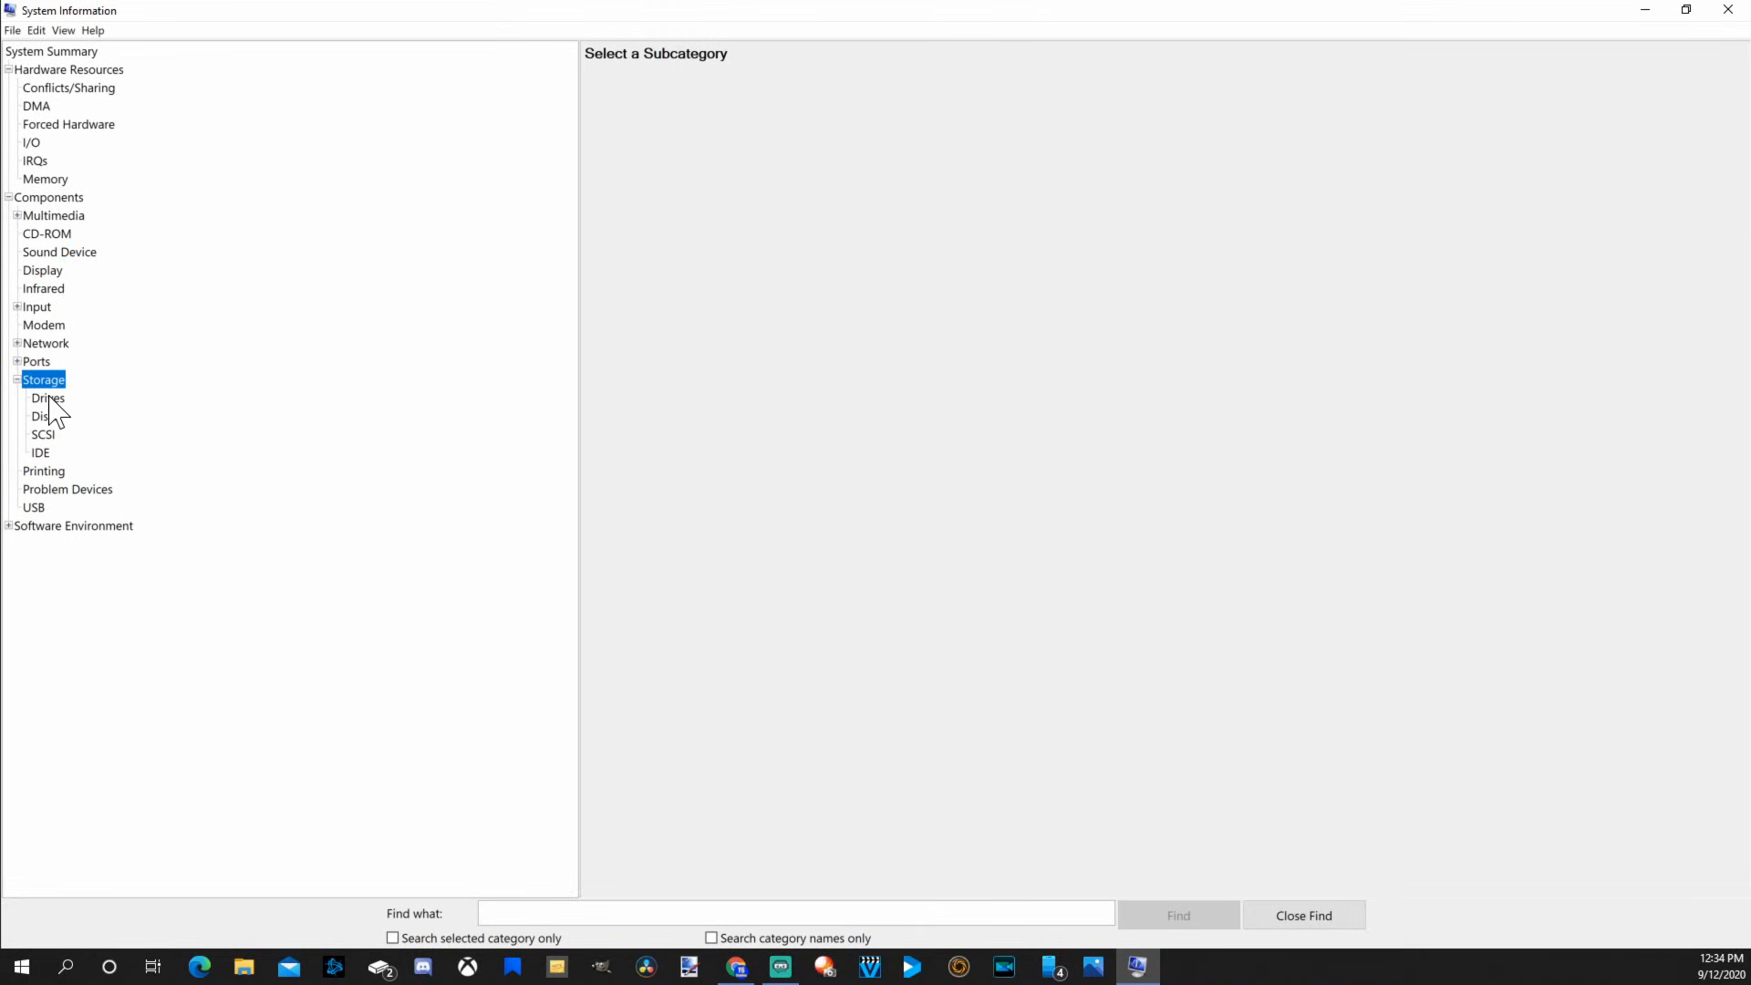
{"action": "left_click", "coordinate": [46, 398]}
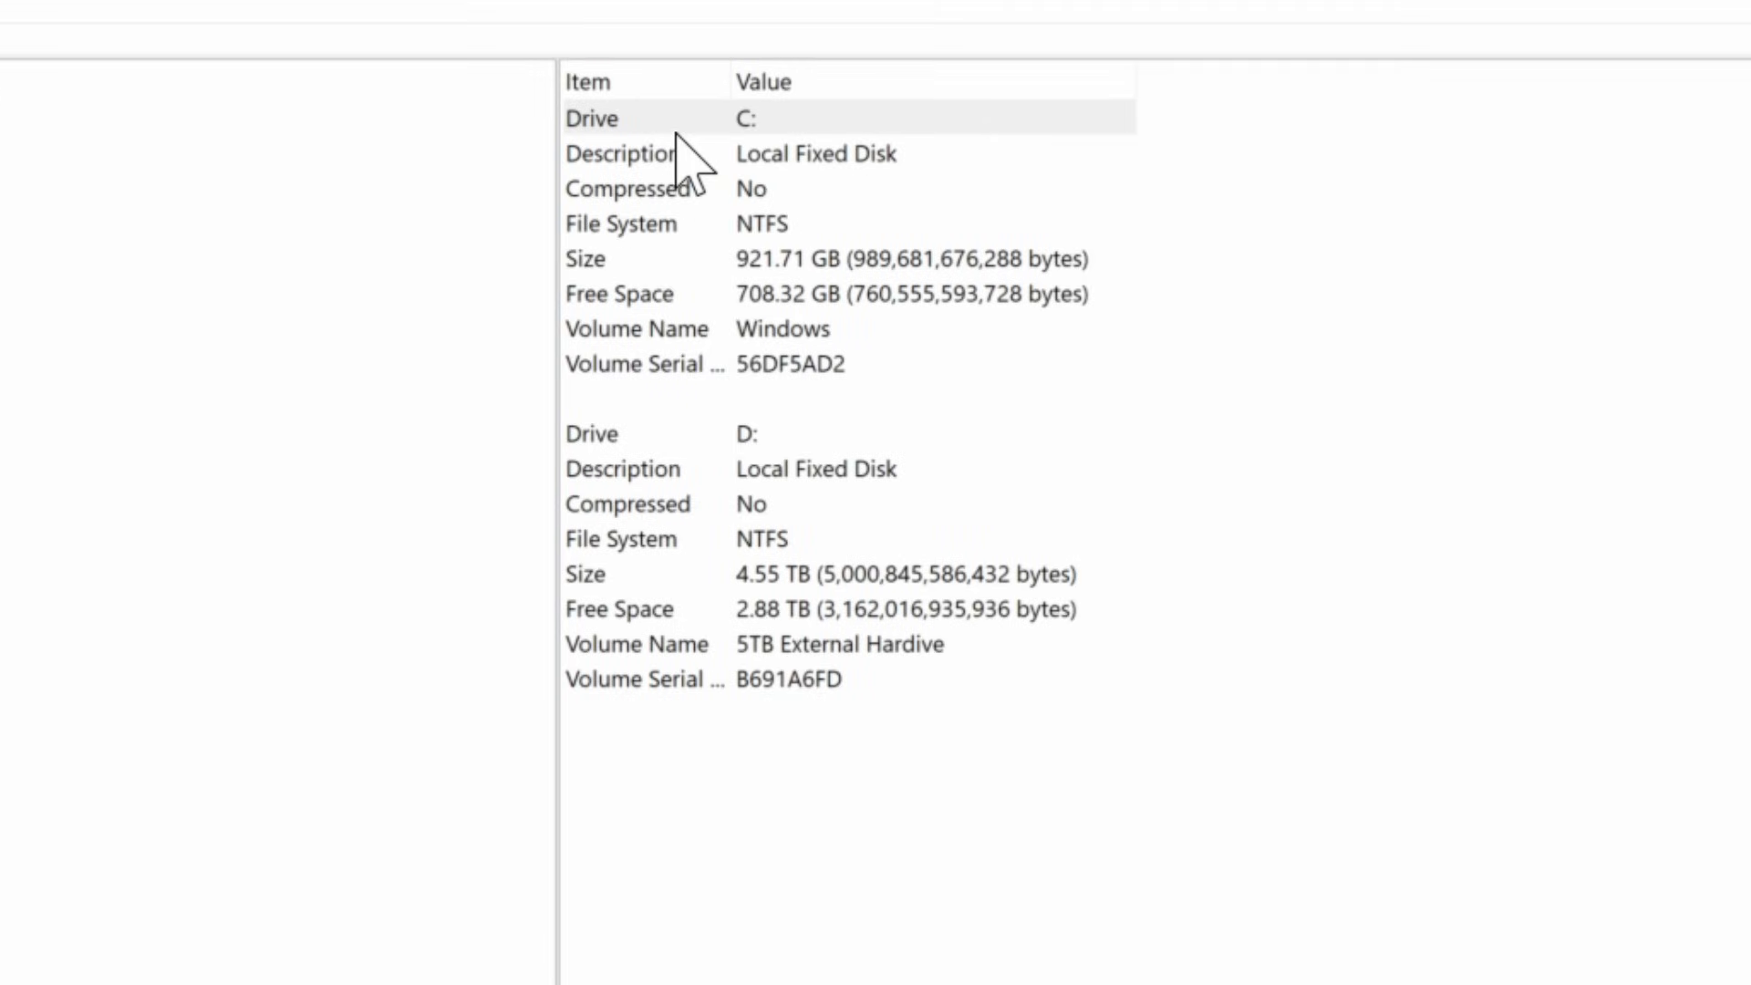
{"action": "mouse_move", "coordinate": [692, 296]}
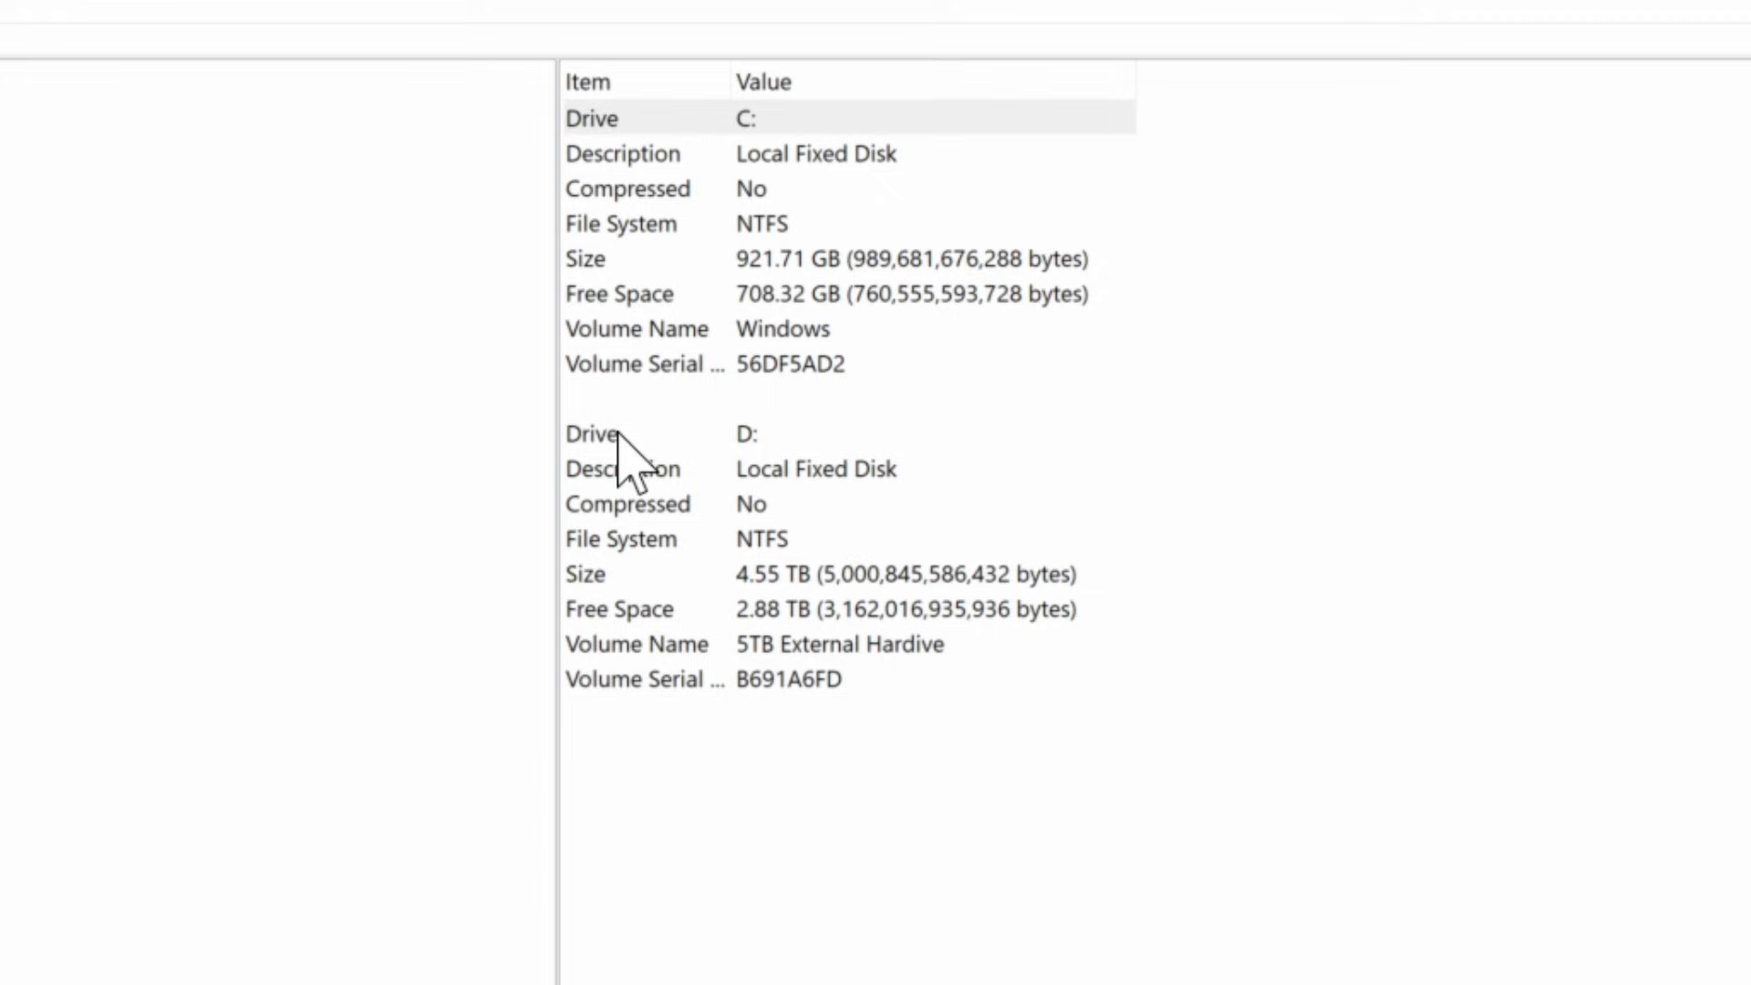
{"action": "mouse_move", "coordinate": [683, 623]}
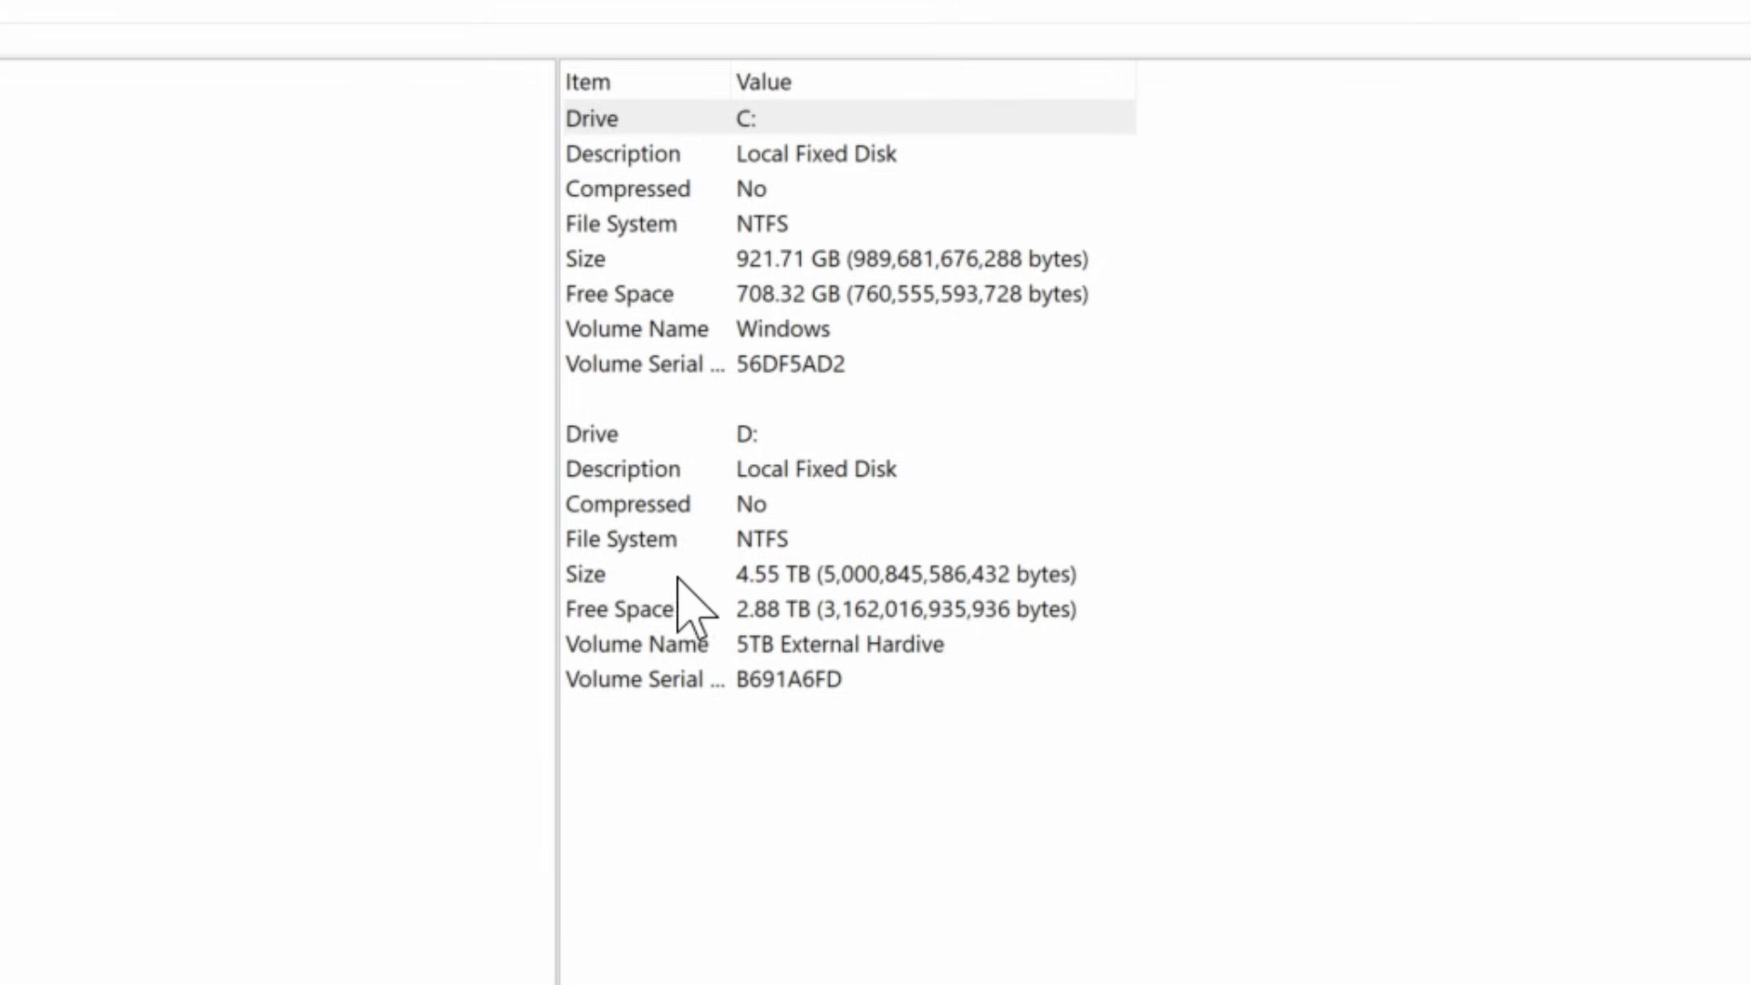
{"action": "mouse_move", "coordinate": [767, 614]}
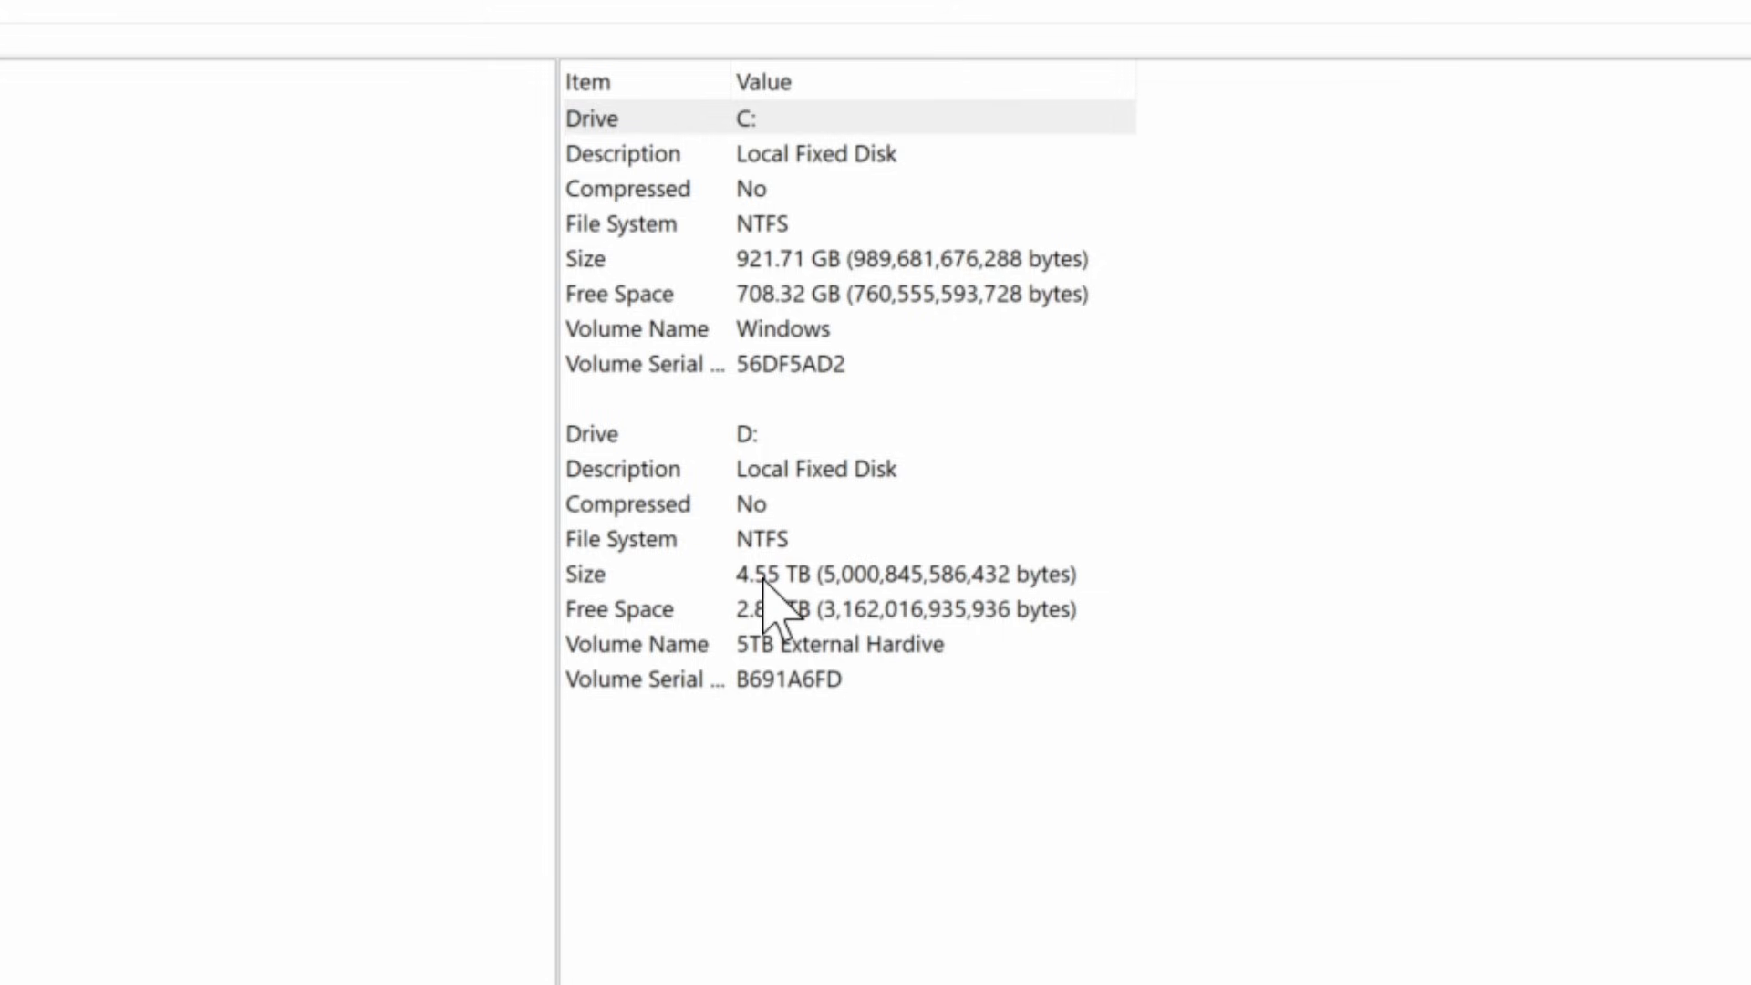
{"action": "mouse_move", "coordinate": [787, 652]}
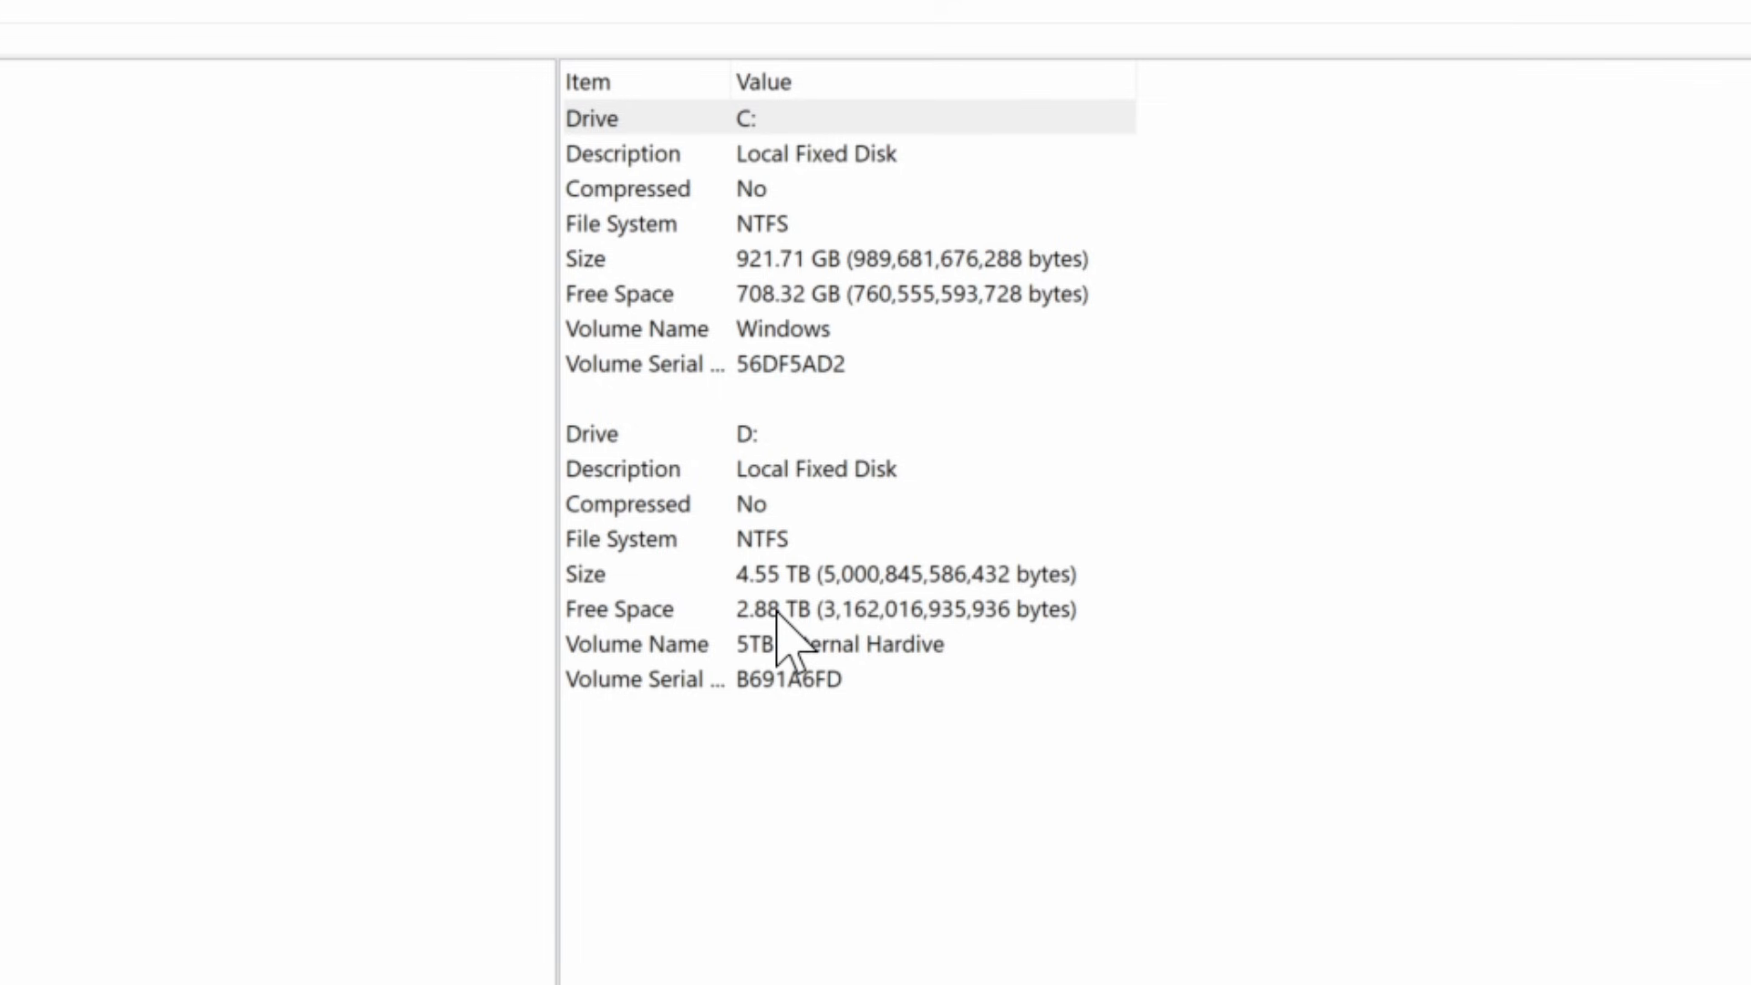
{"action": "mouse_move", "coordinate": [714, 696]}
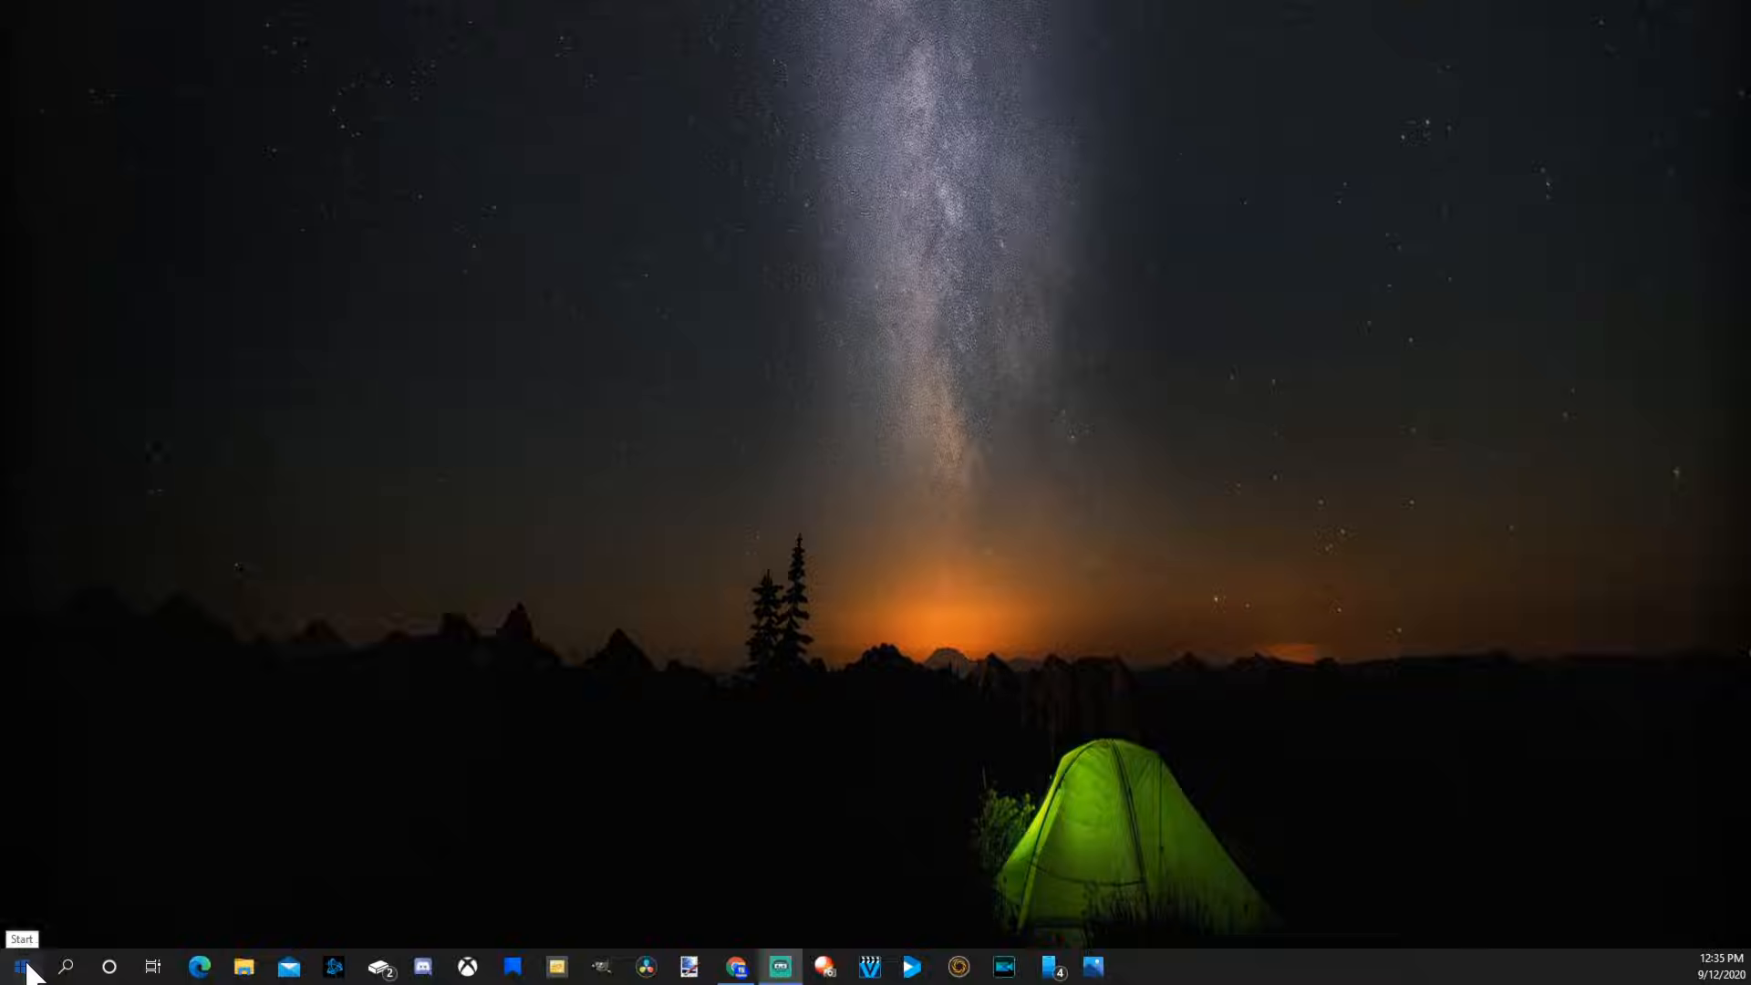
{"action": "left_click", "coordinate": [17, 965]}
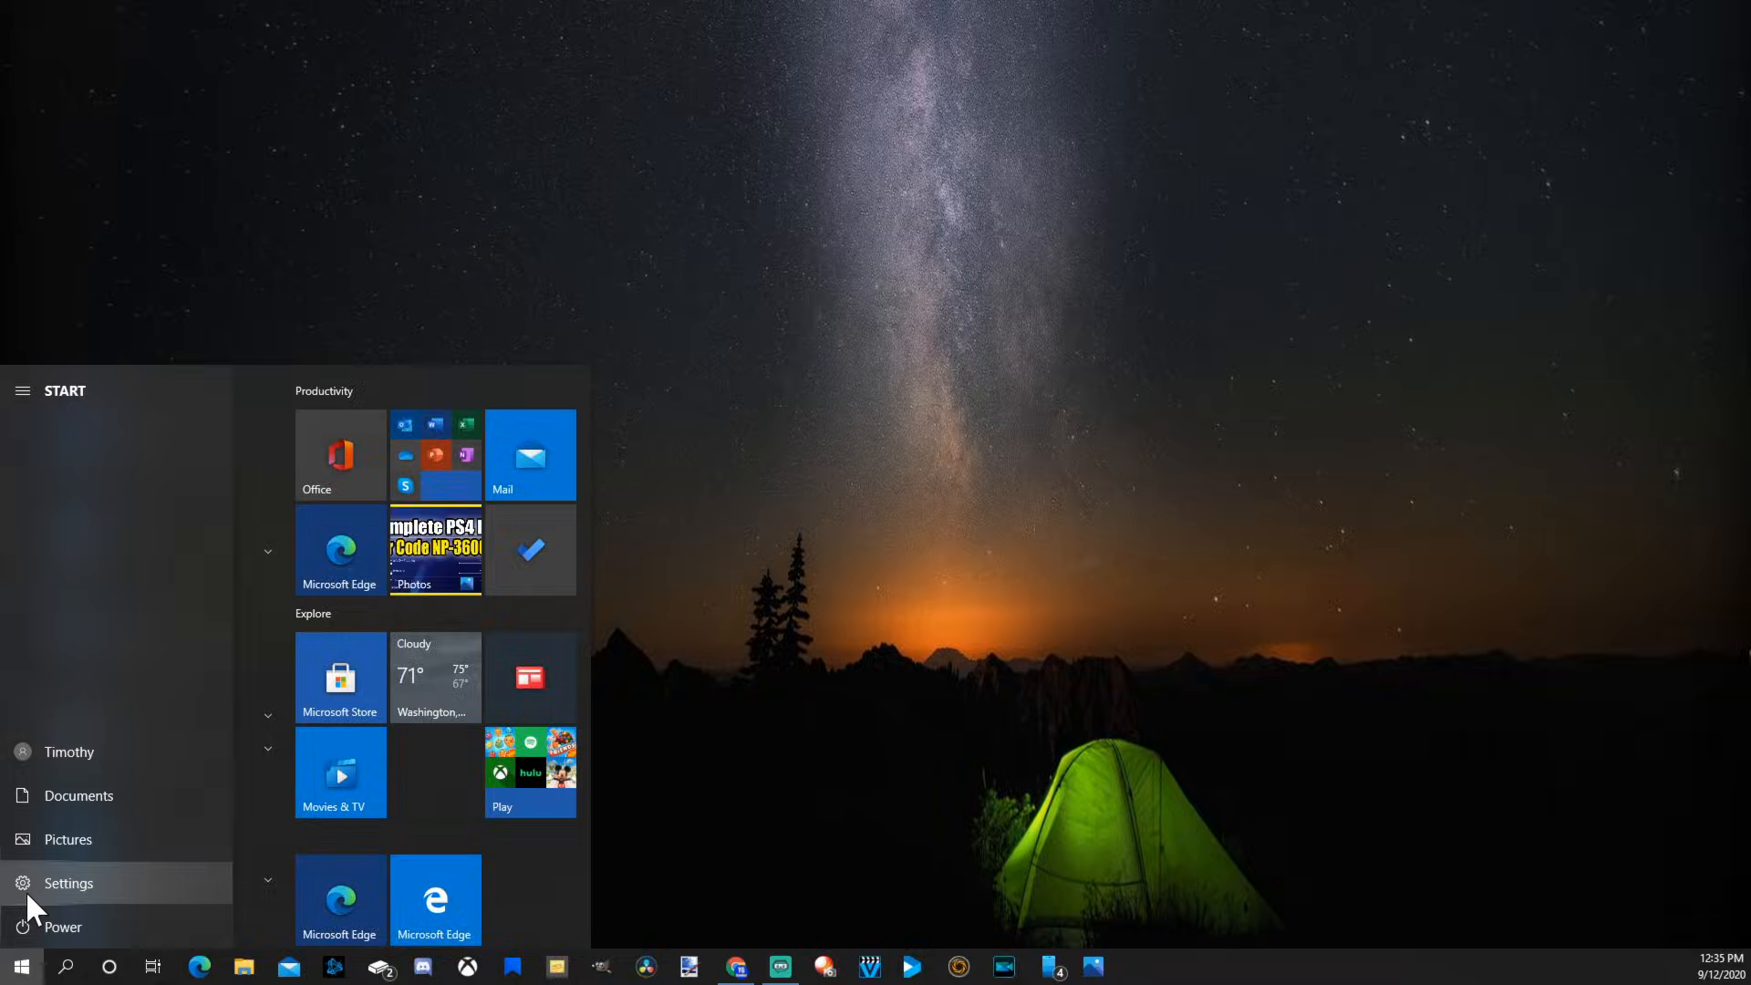
{"action": "left_click", "coordinate": [67, 883]}
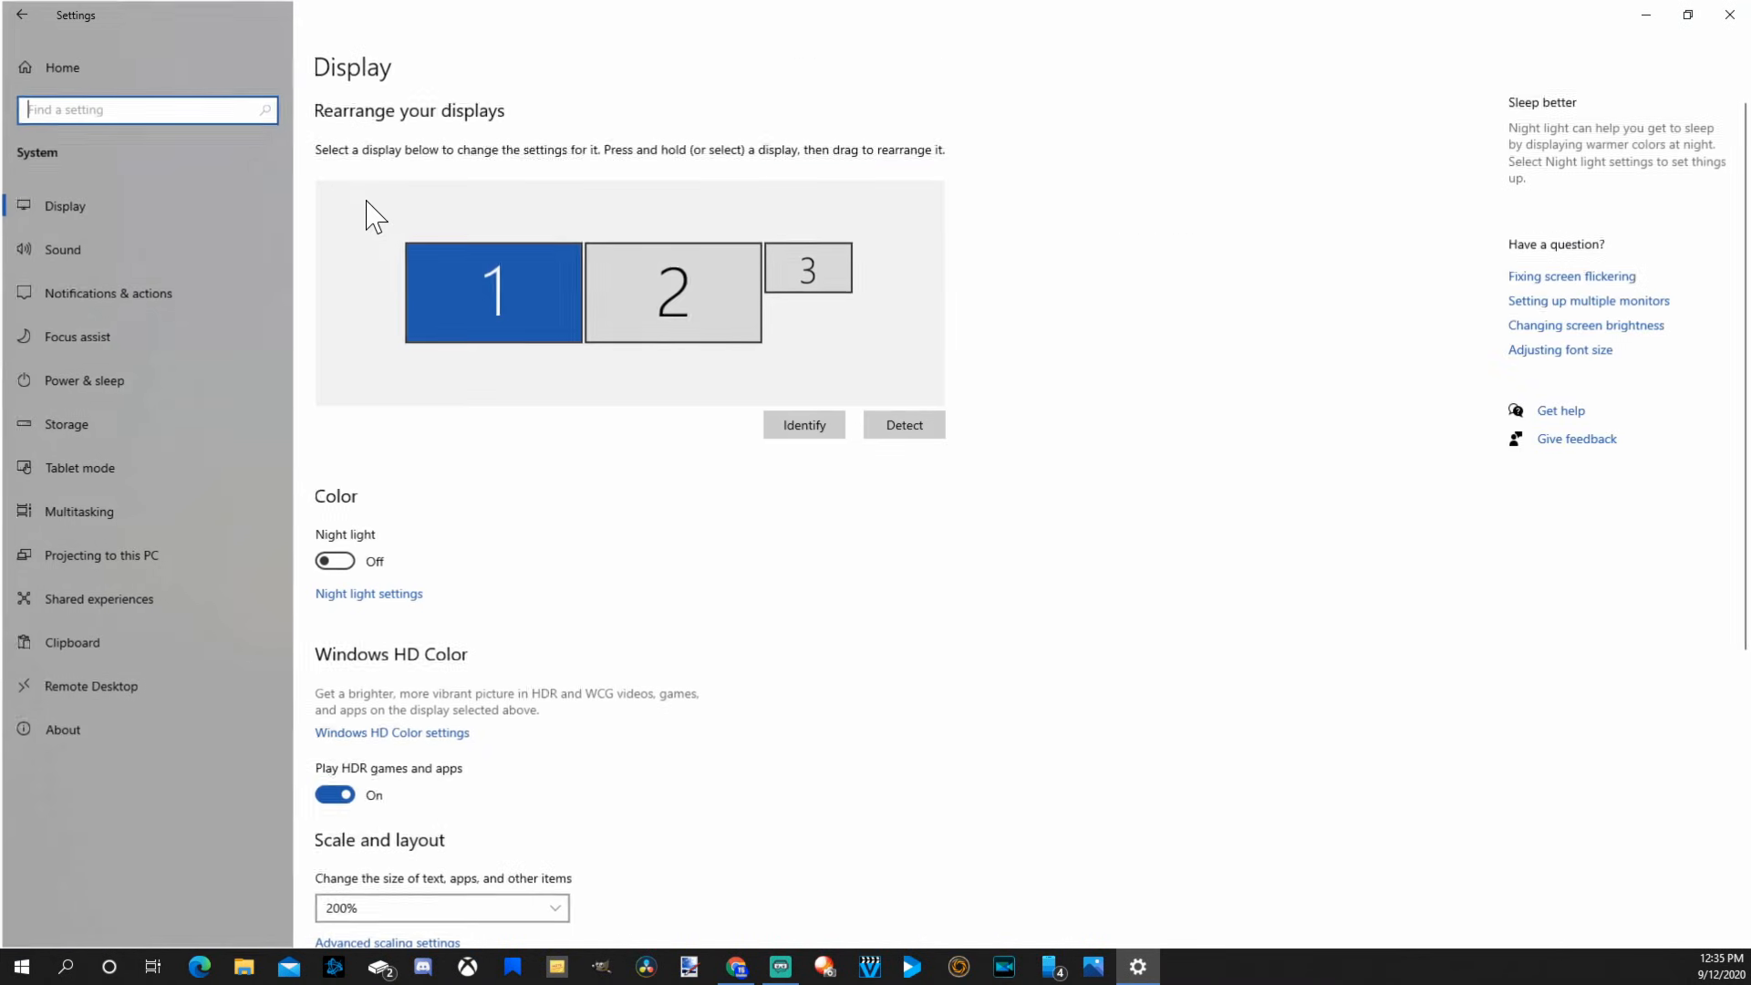
{"action": "mouse_move", "coordinate": [59, 444]}
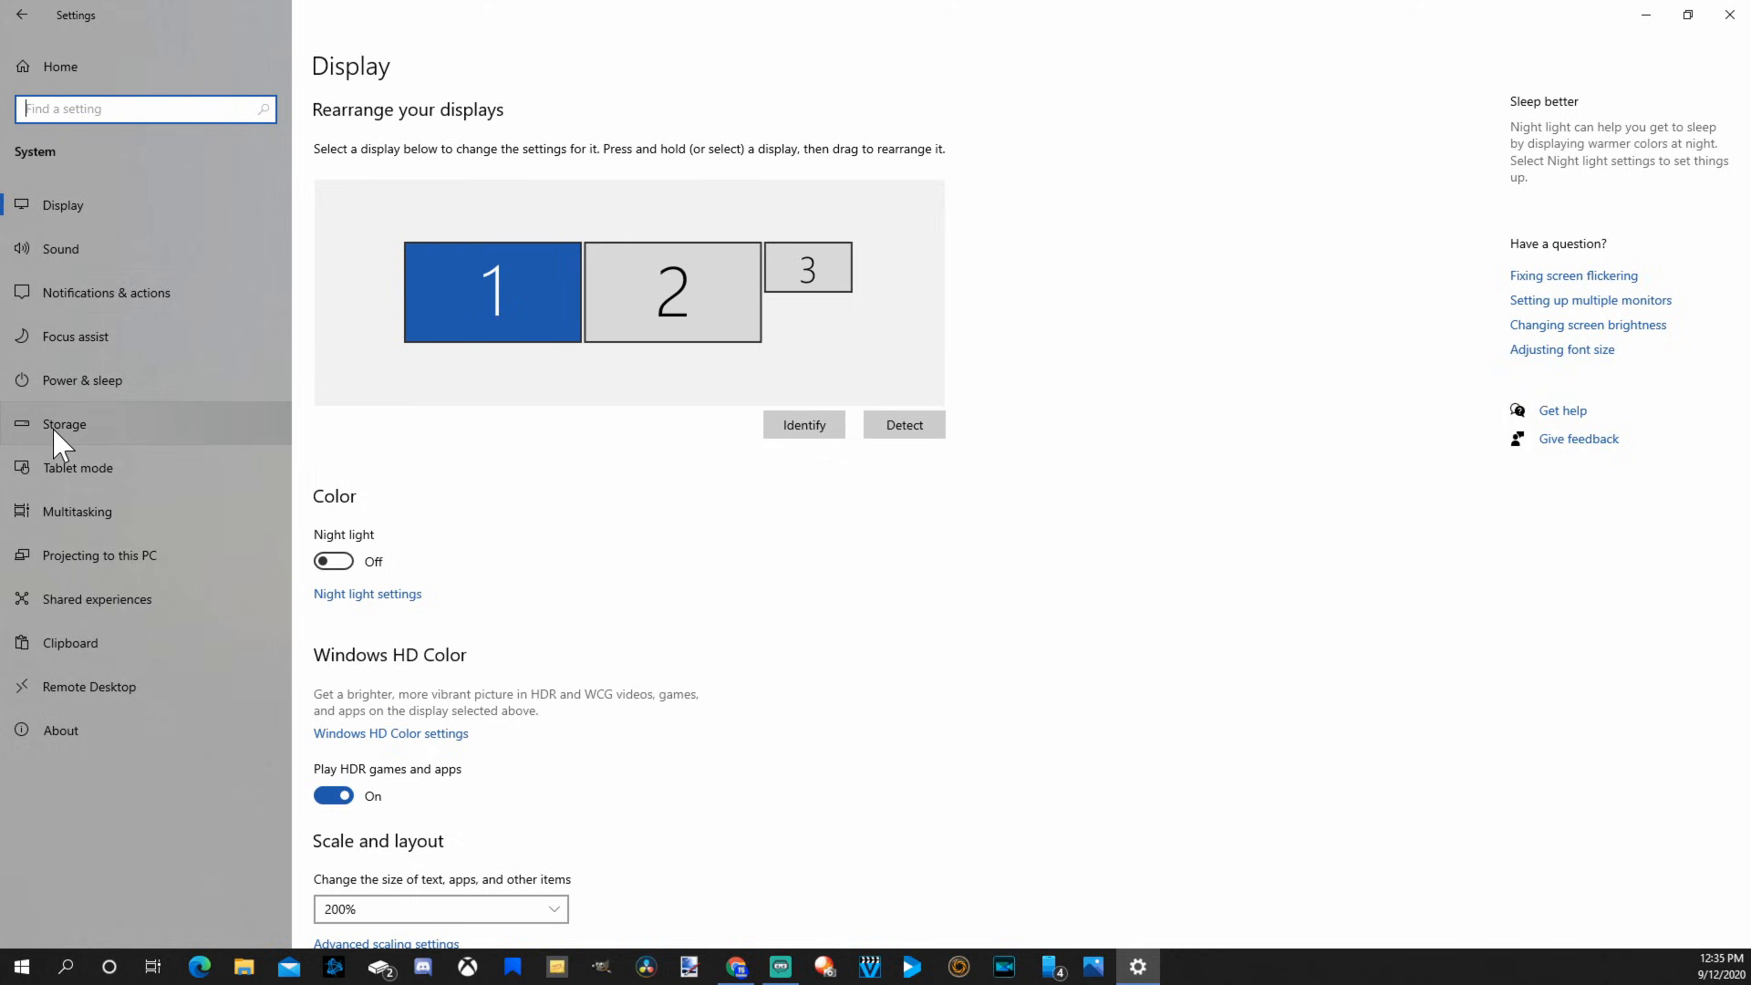
Review C: drive storage usage across all categories and on other drives.
{"action": "left_click", "coordinate": [63, 424]}
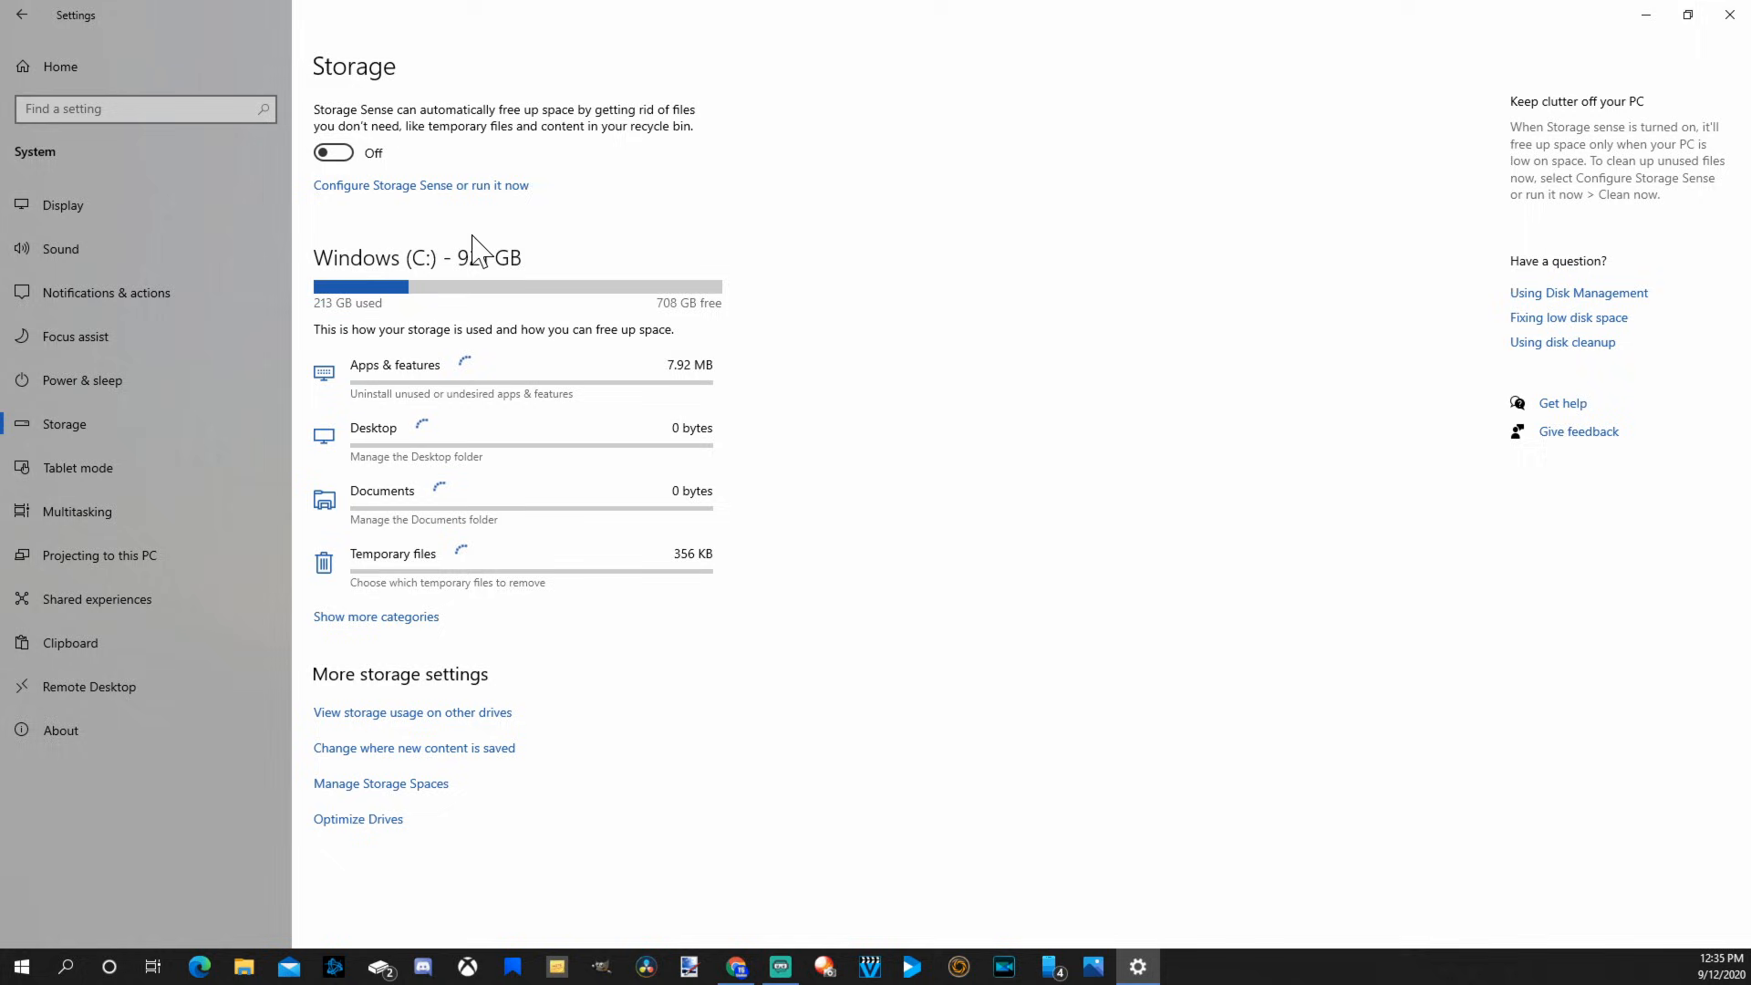
{"action": "mouse_move", "coordinate": [270, 304]}
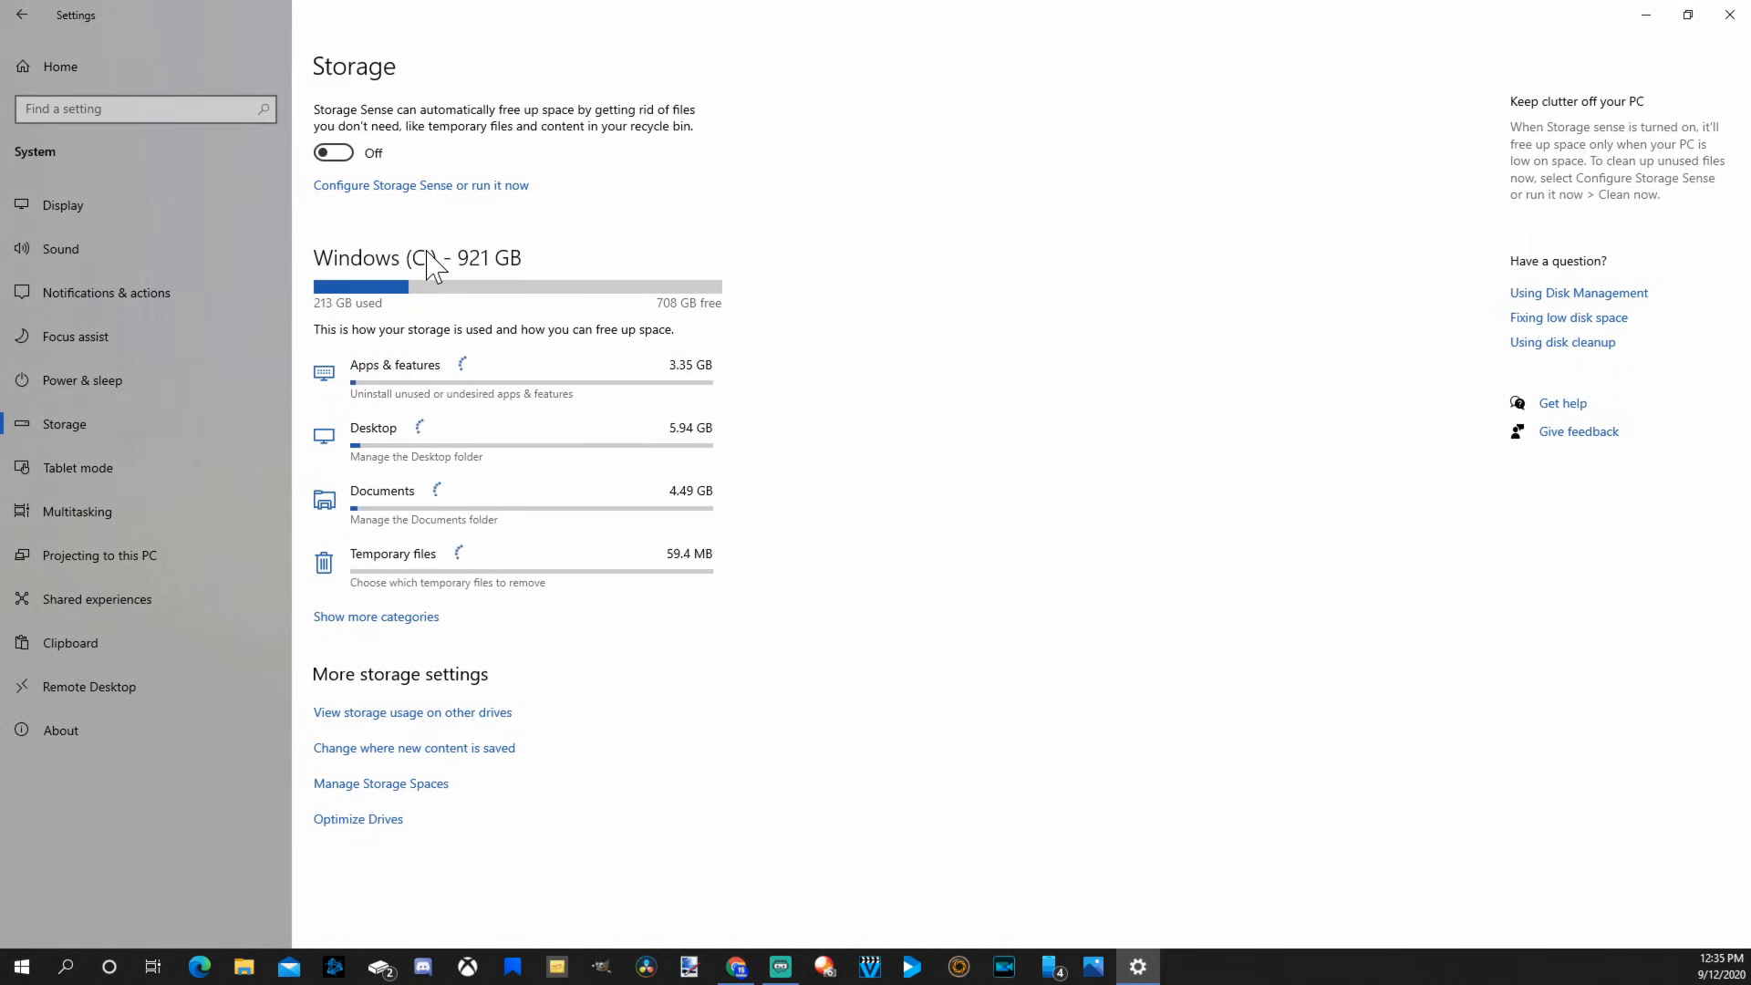
{"action": "left_click", "coordinate": [332, 153]}
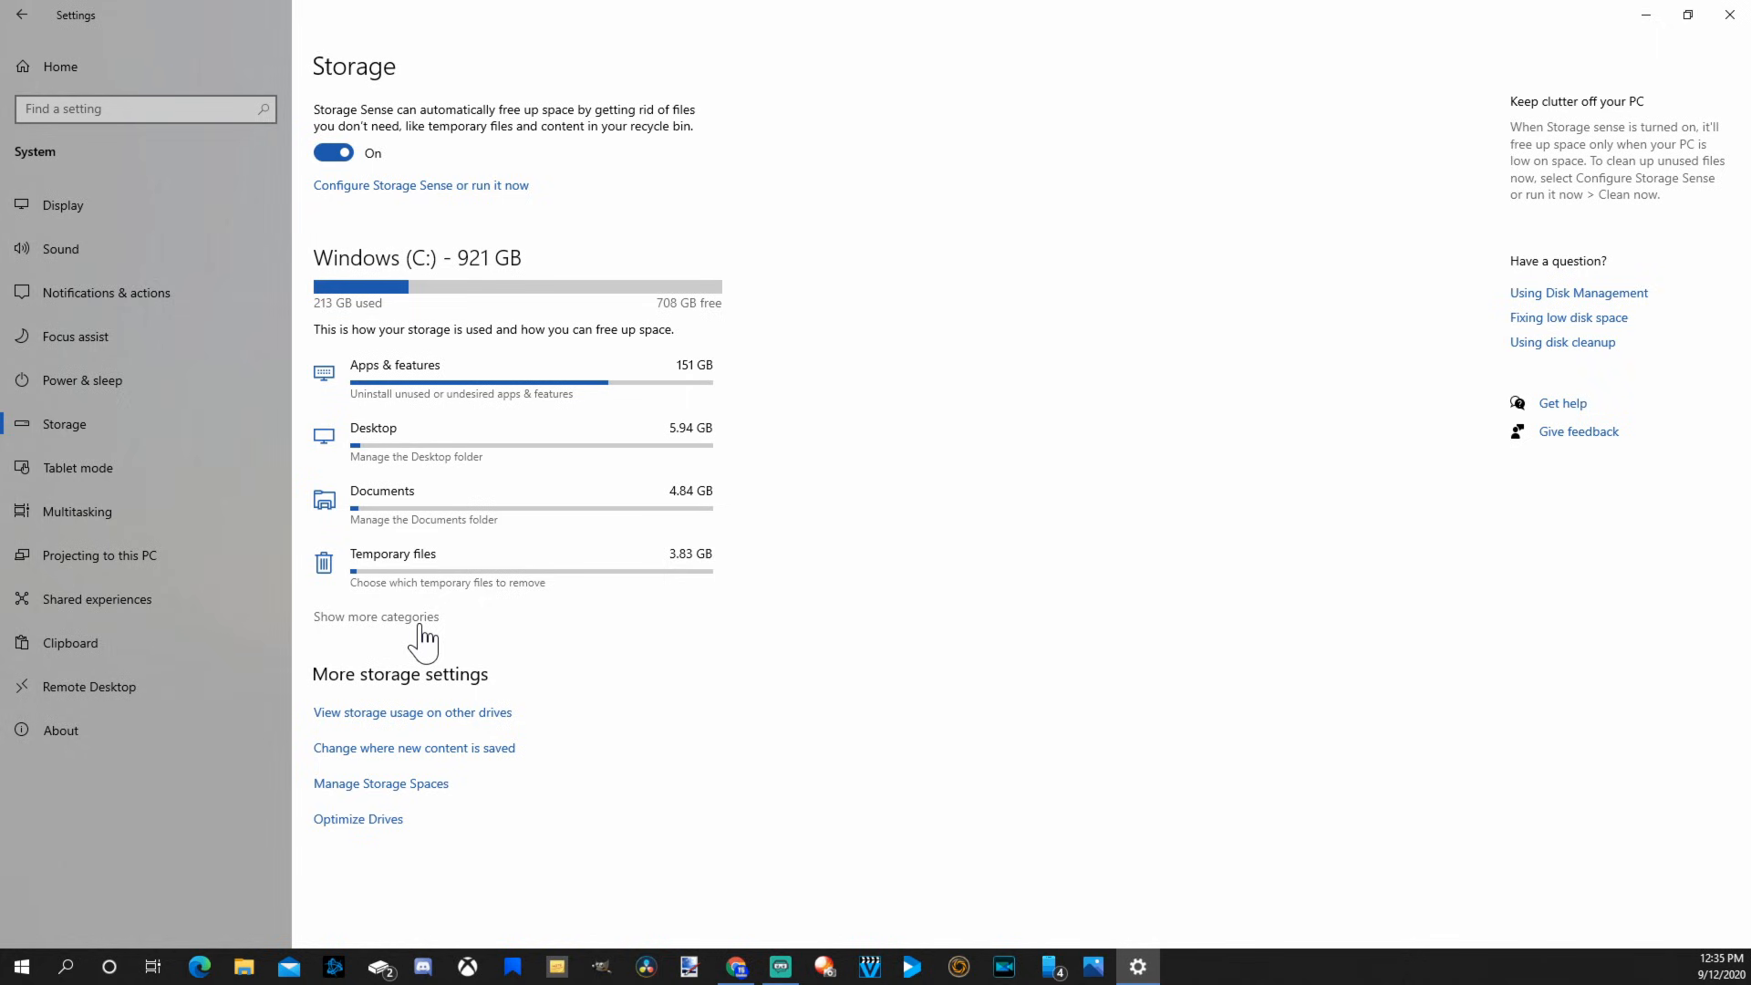
{"action": "left_click", "coordinate": [376, 617]}
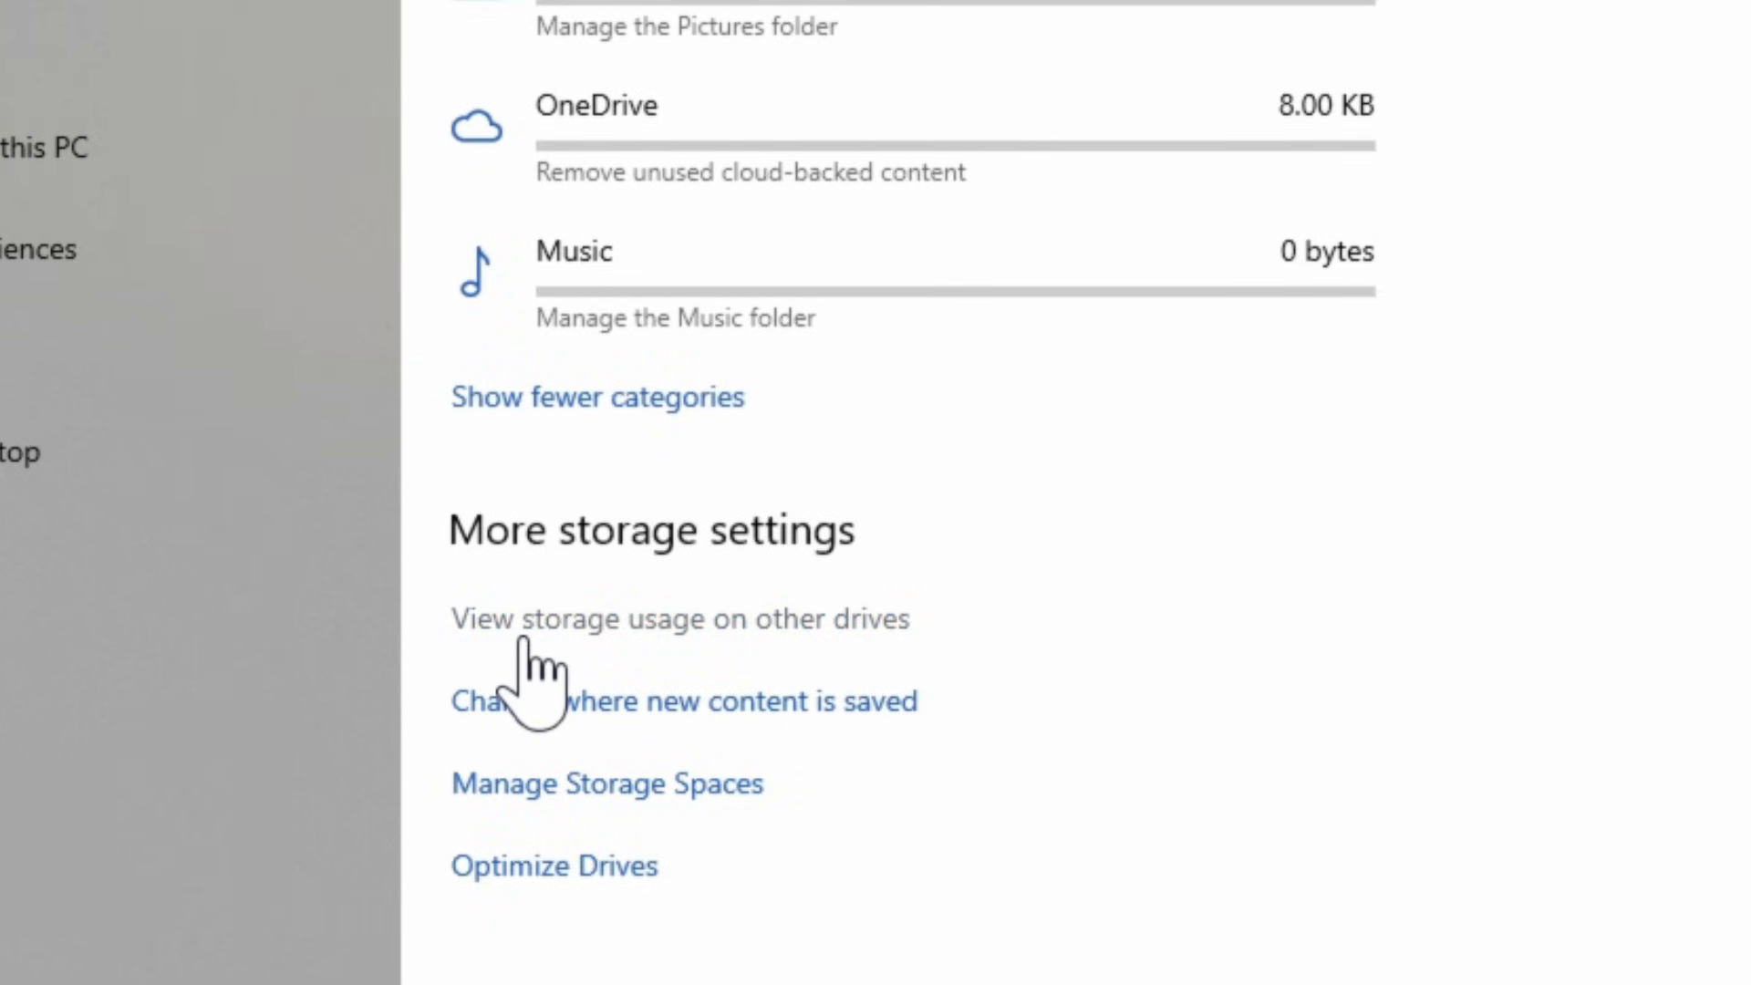
{"action": "left_click", "coordinate": [681, 619]}
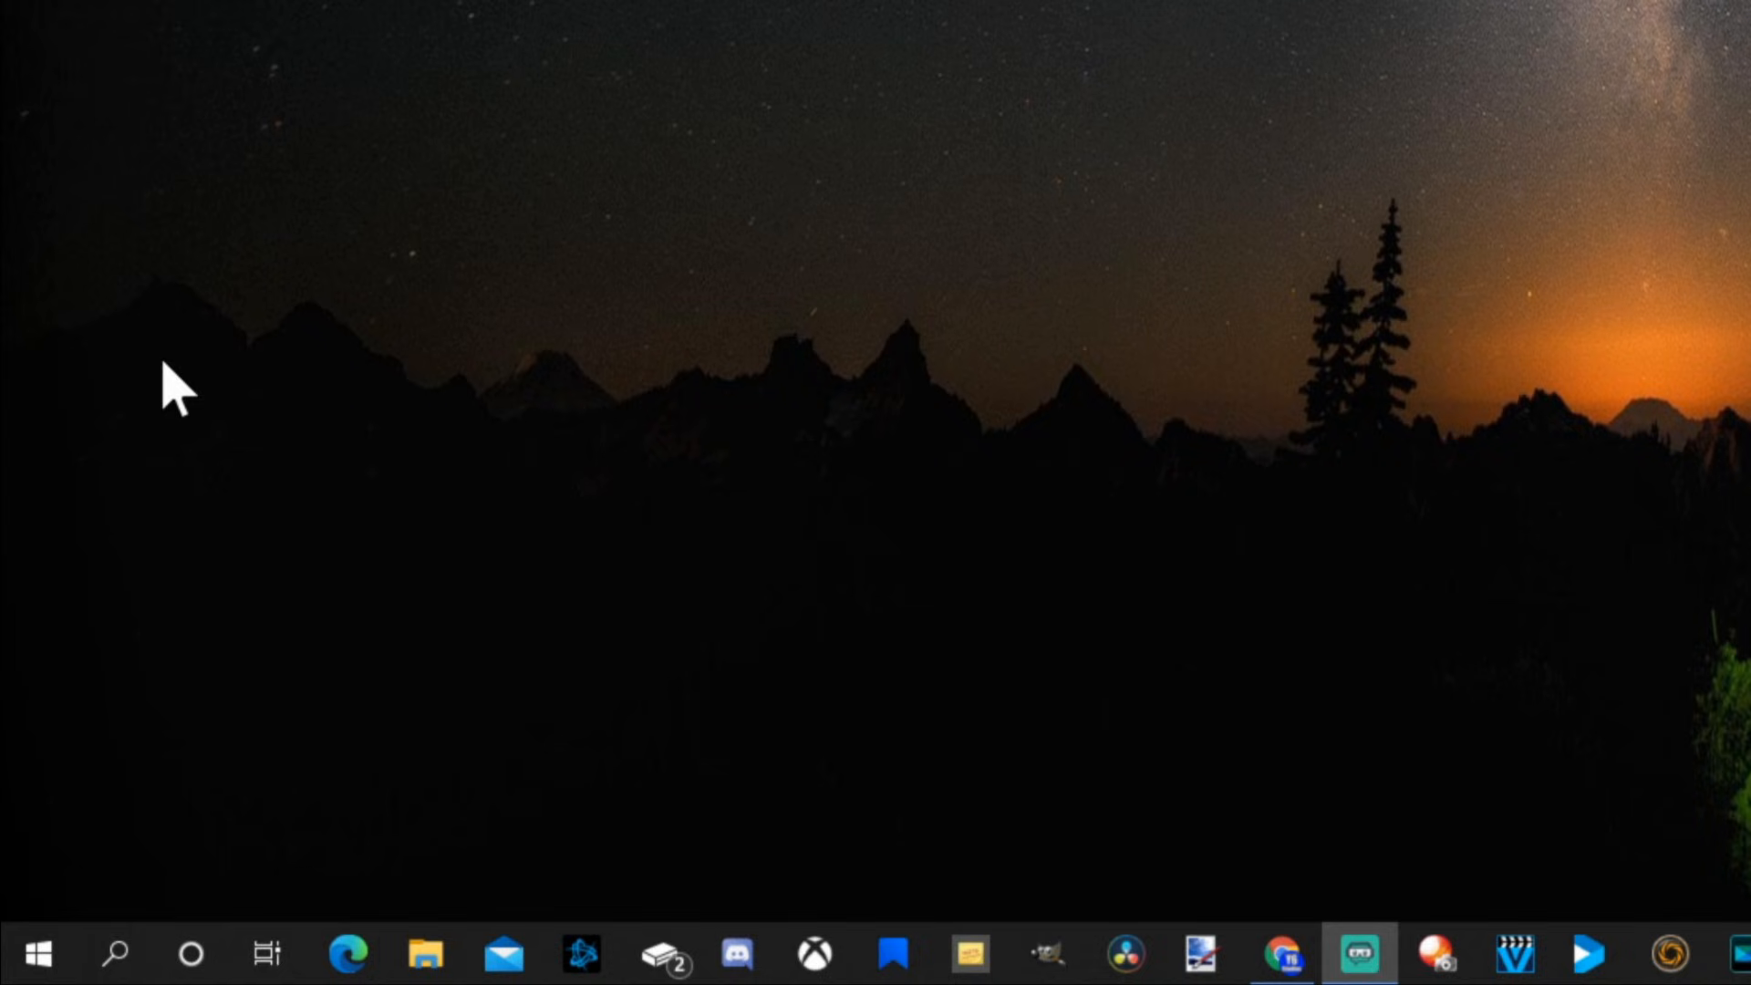
{"action": "mouse_move", "coordinate": [191, 387]}
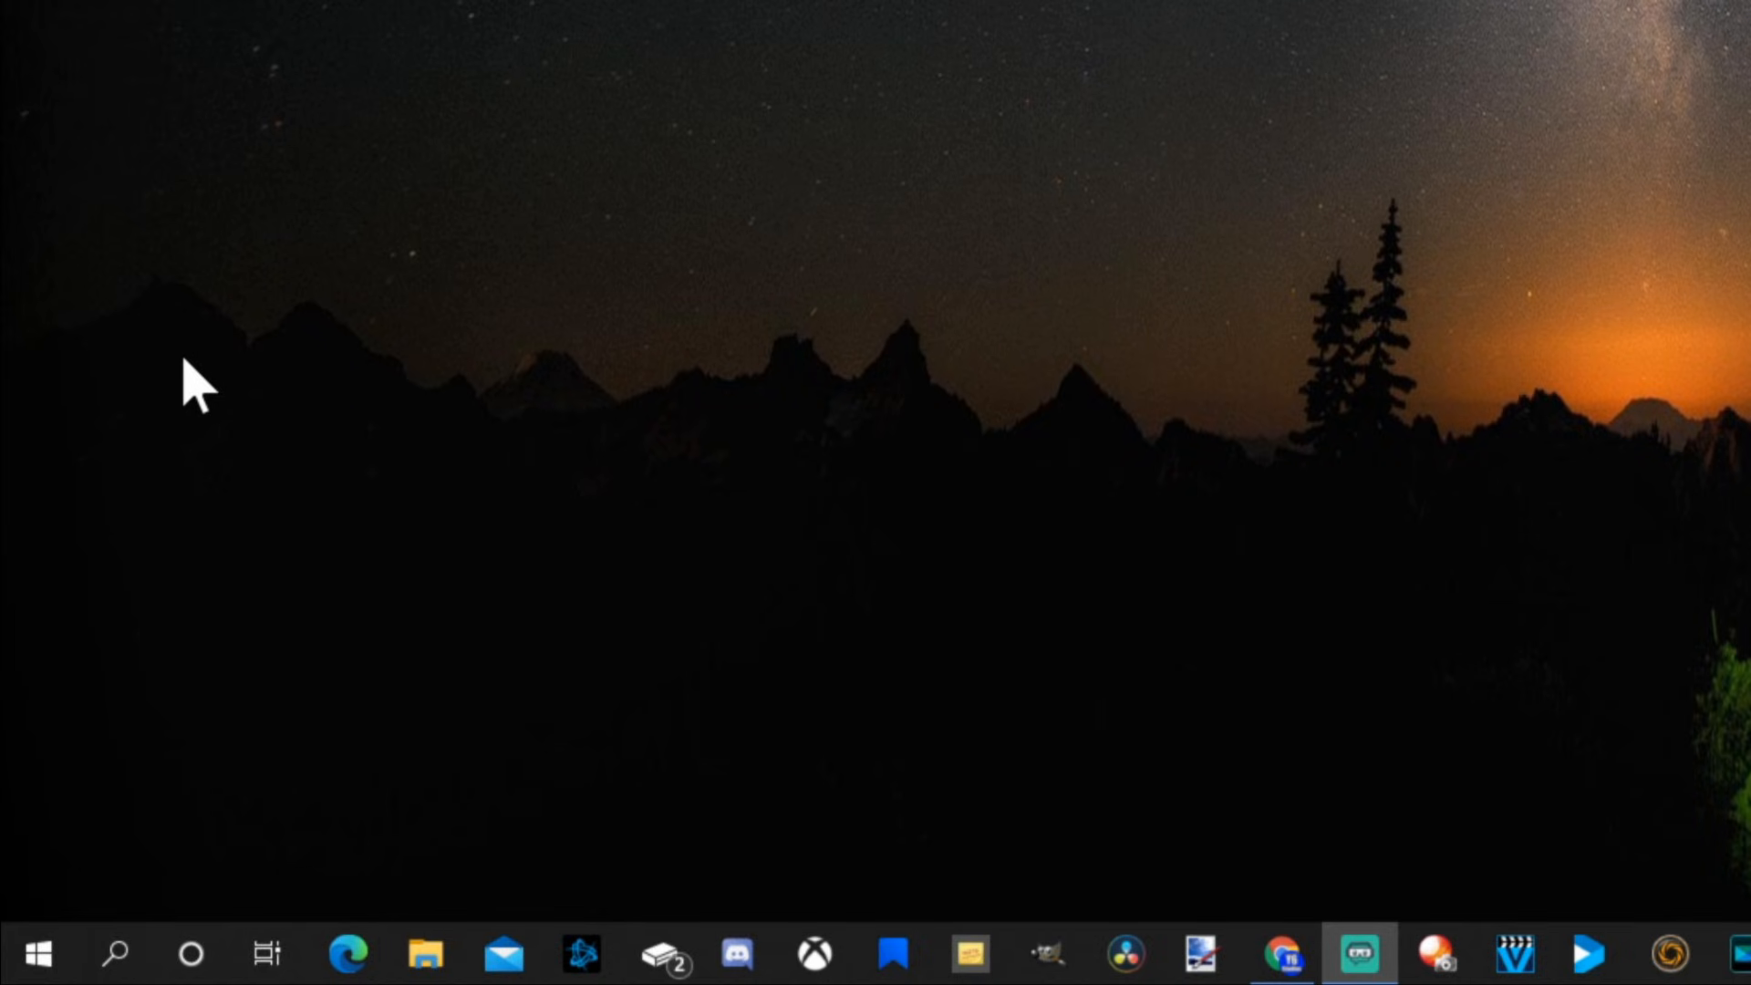
{"action": "mouse_move", "coordinate": [120, 955]}
{"action": "type", "text": "s"}
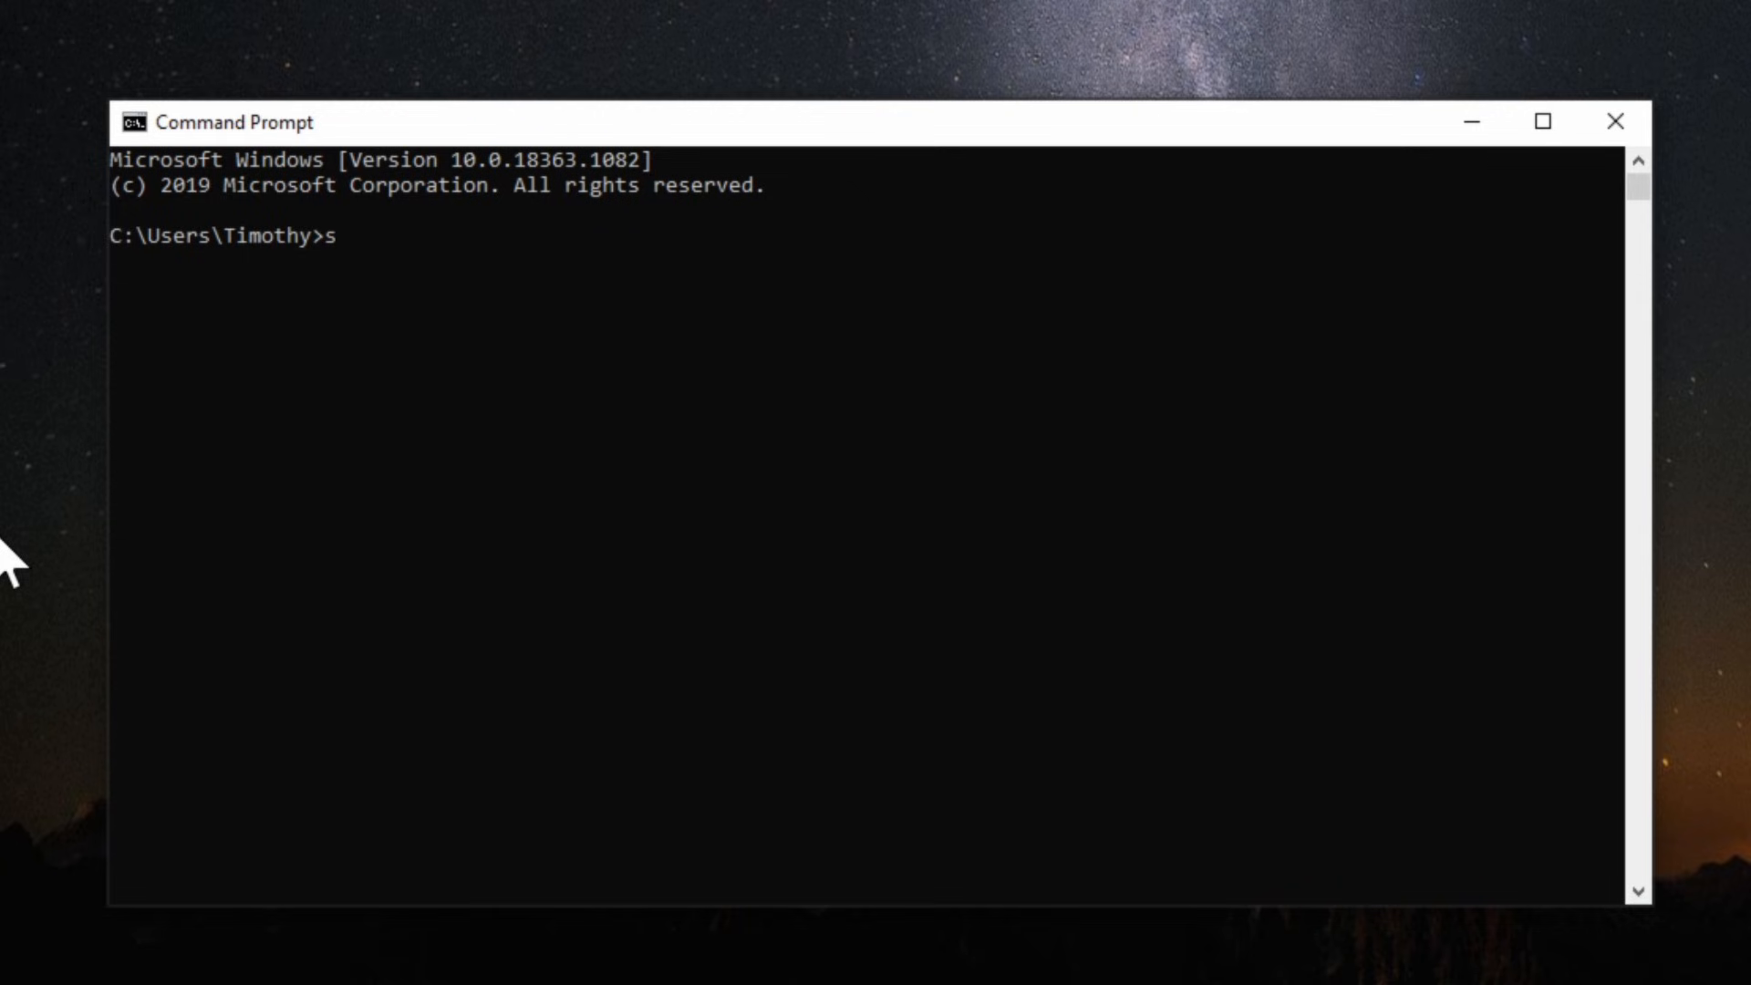
Run systeminfo.exe and scroll through the OS, processor, BIOS and memory details.
{"action": "type", "text": "ystemin"}
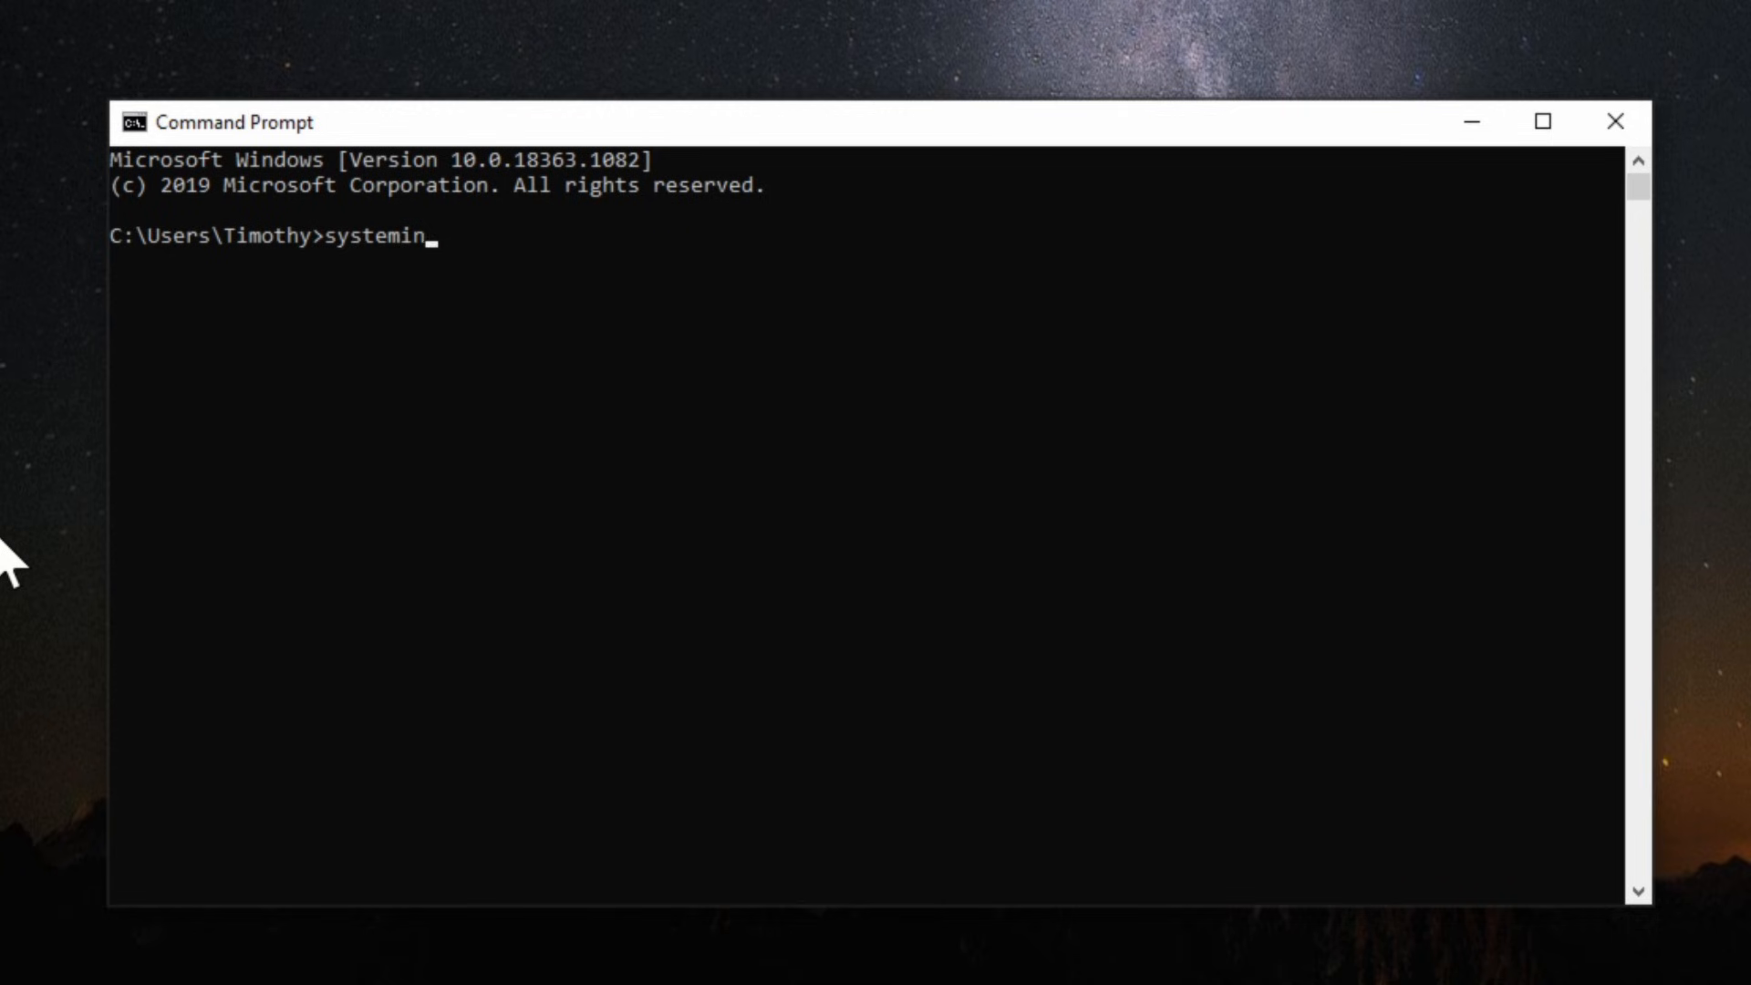
{"action": "type", "text": "fo.exe"}
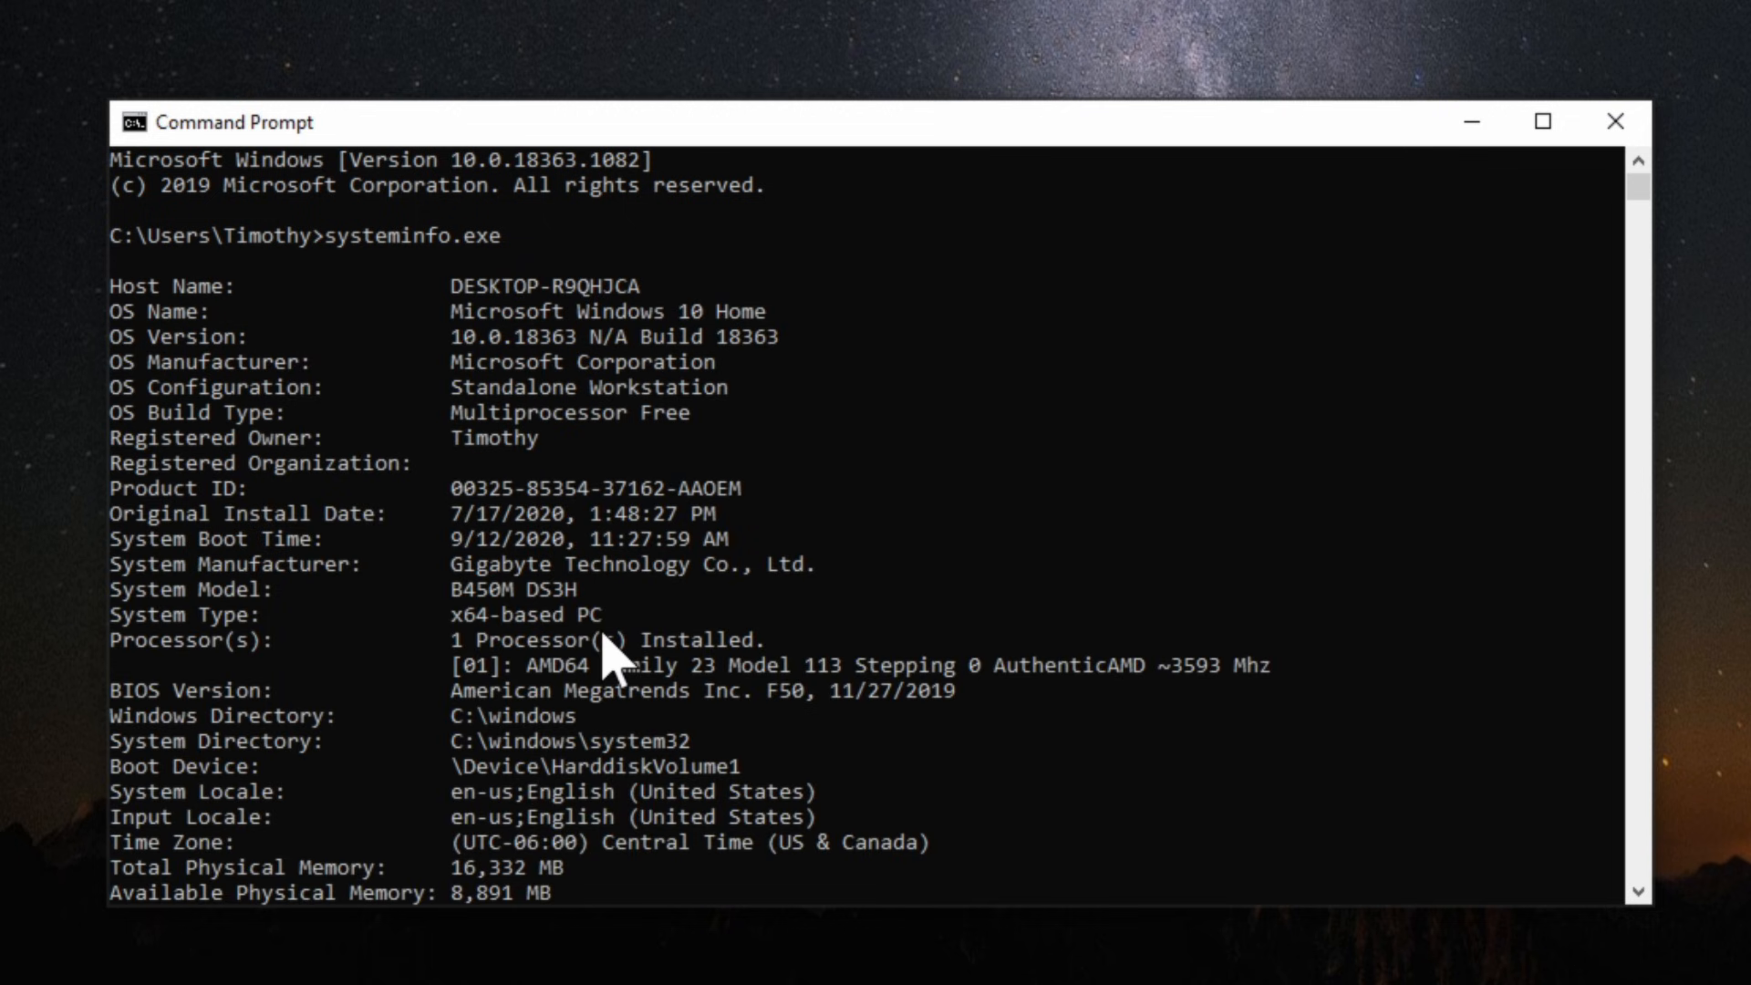
{"action": "mouse_move", "coordinate": [601, 642]}
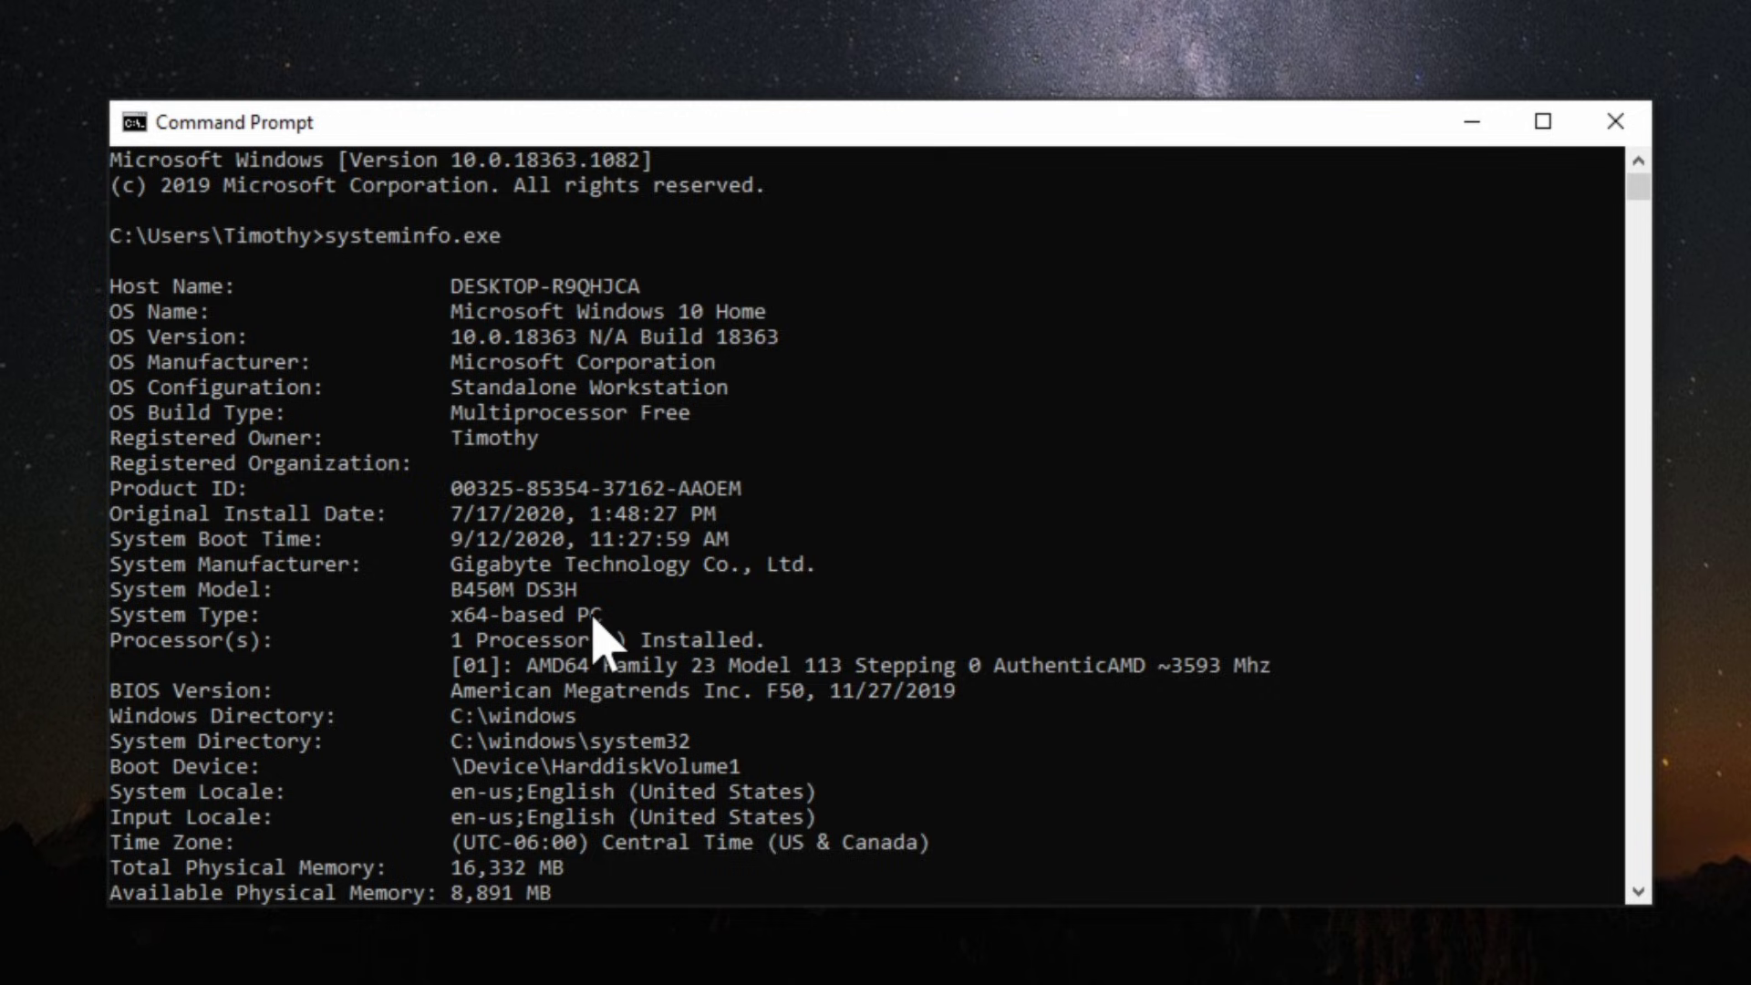
{"action": "scroll", "scroll_direction": "down", "scroll_amount": 3}
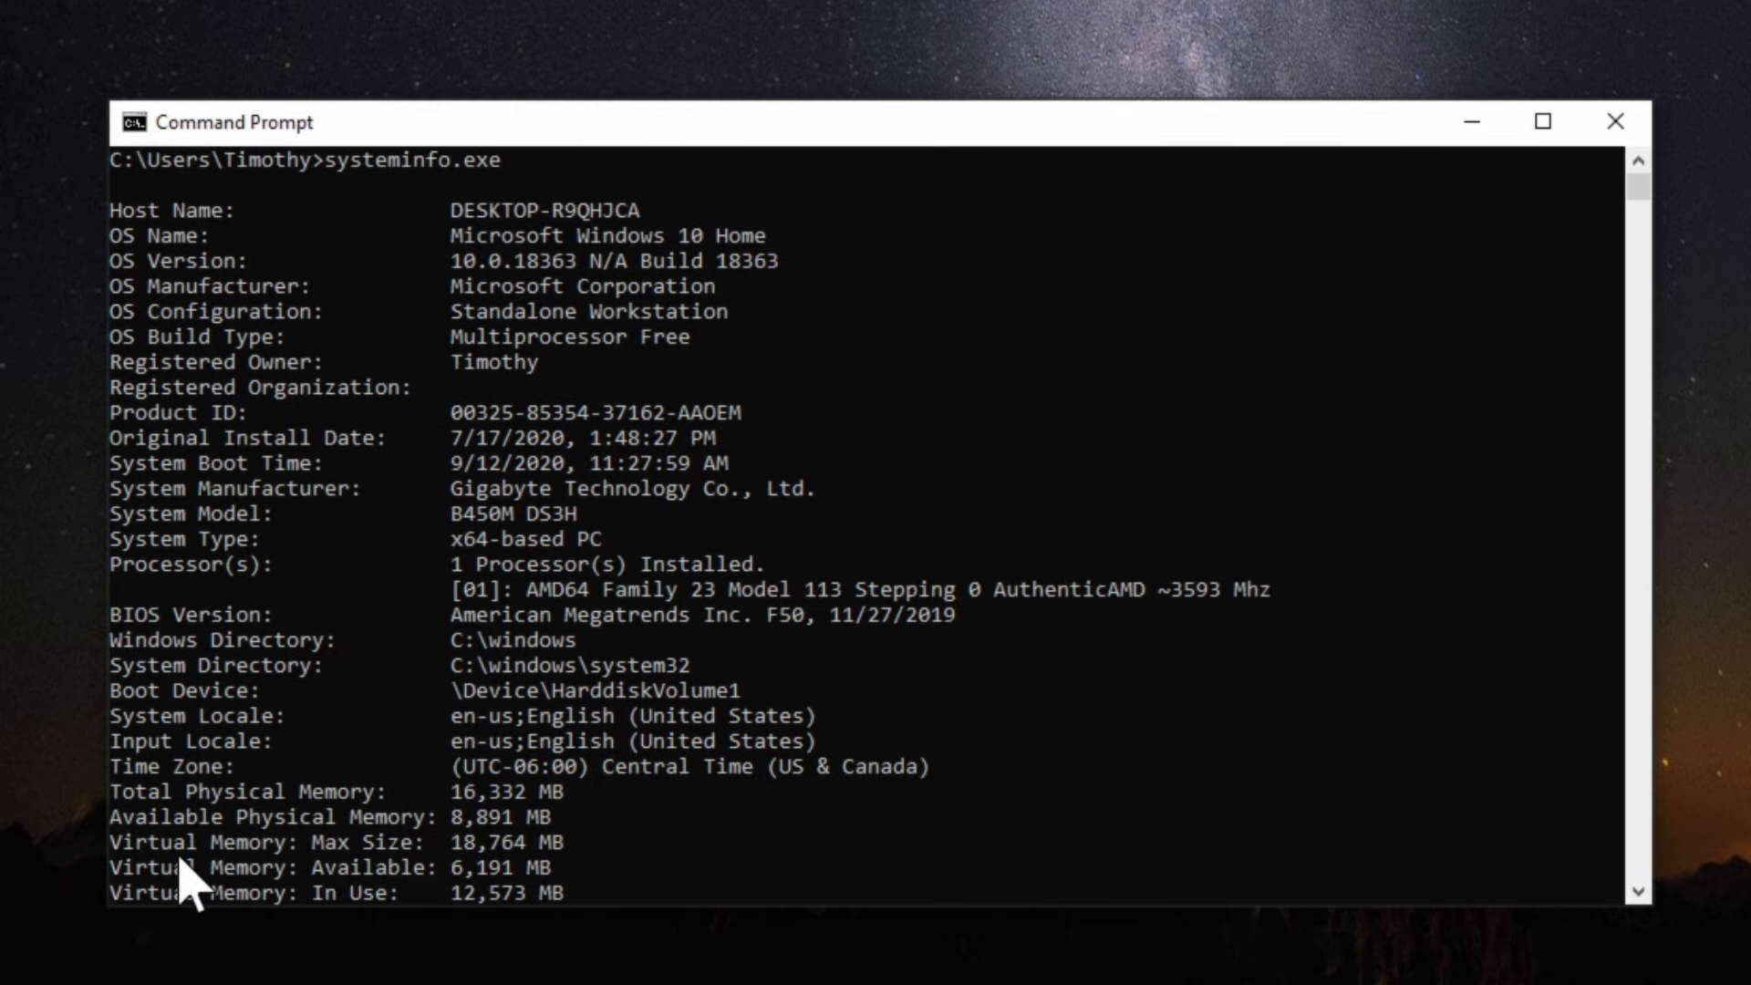
{"action": "mouse_move", "coordinate": [560, 667]}
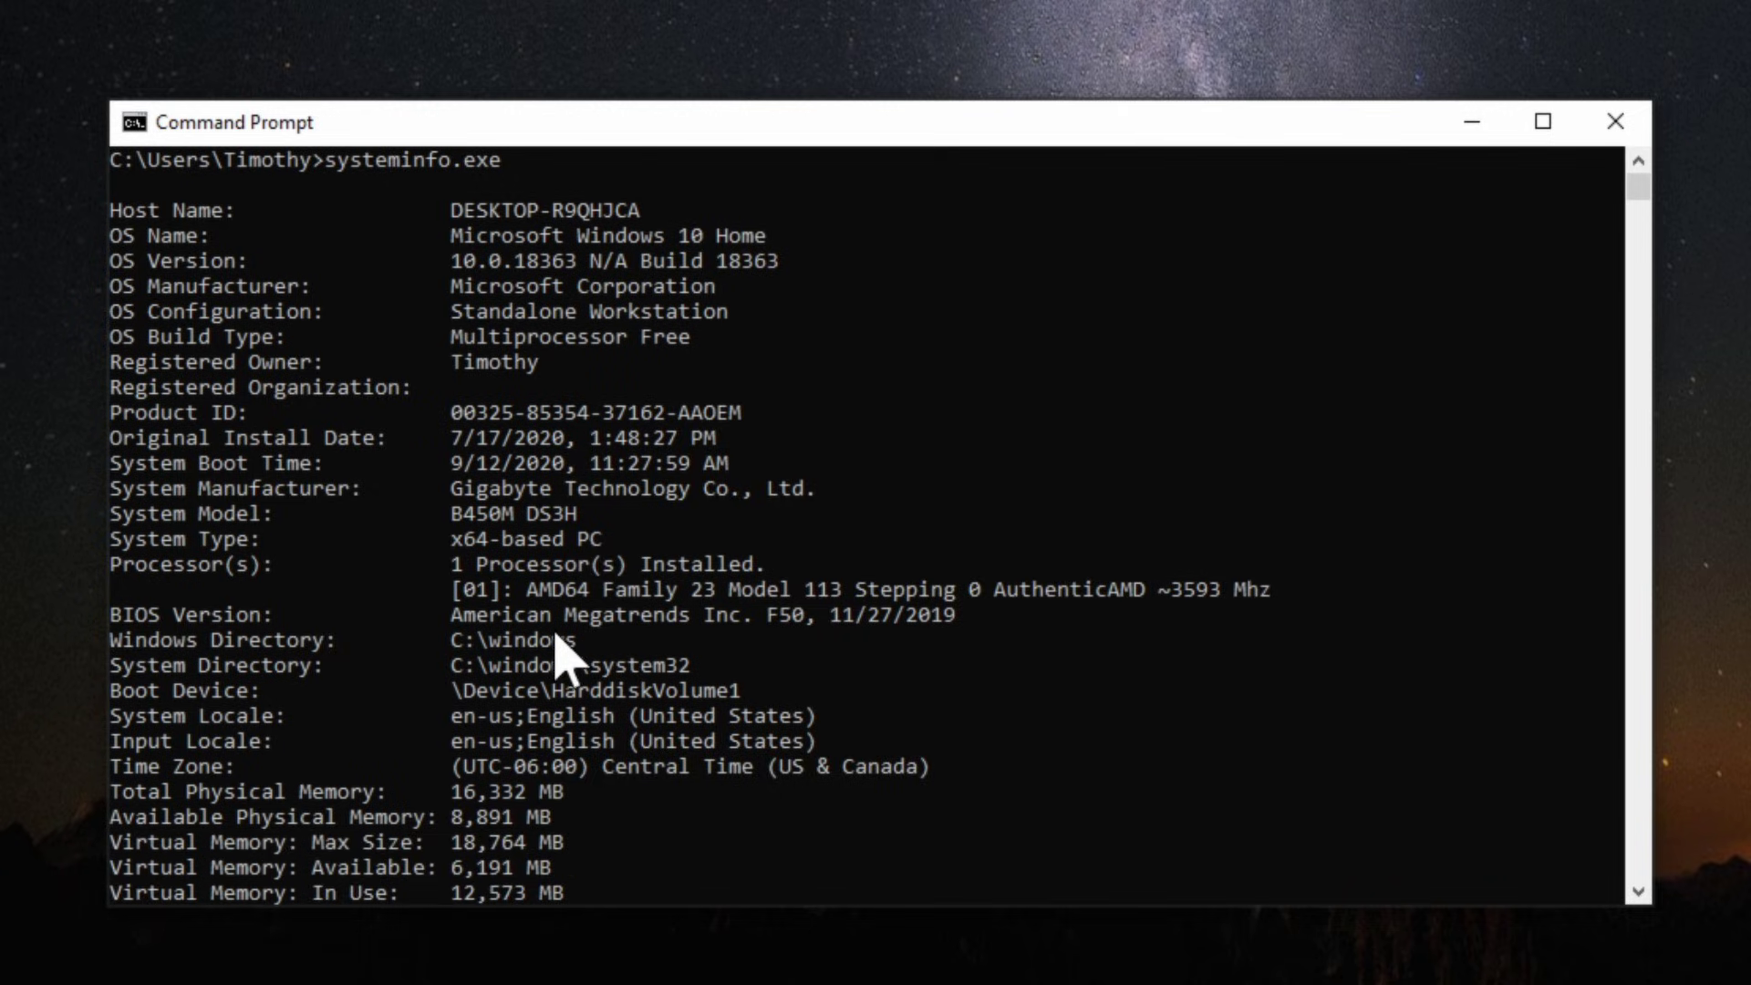
{"action": "scroll", "scroll_direction": "down", "scroll_amount": 3}
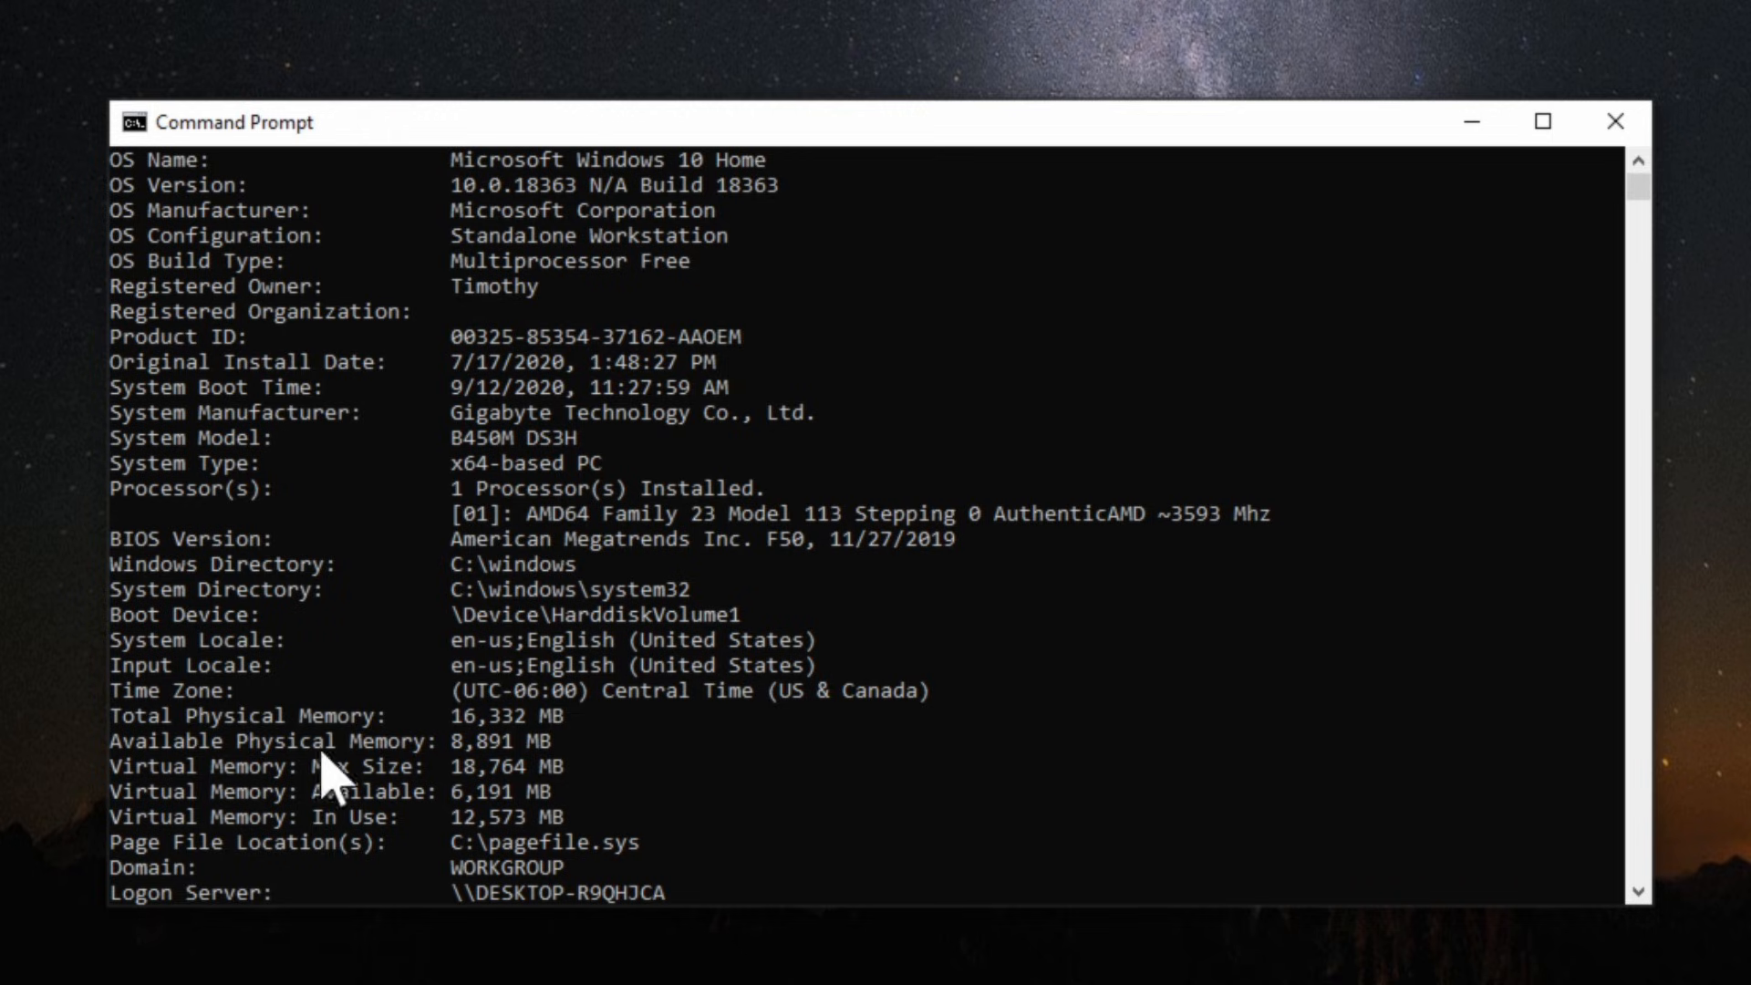
{"action": "mouse_move", "coordinate": [372, 454]}
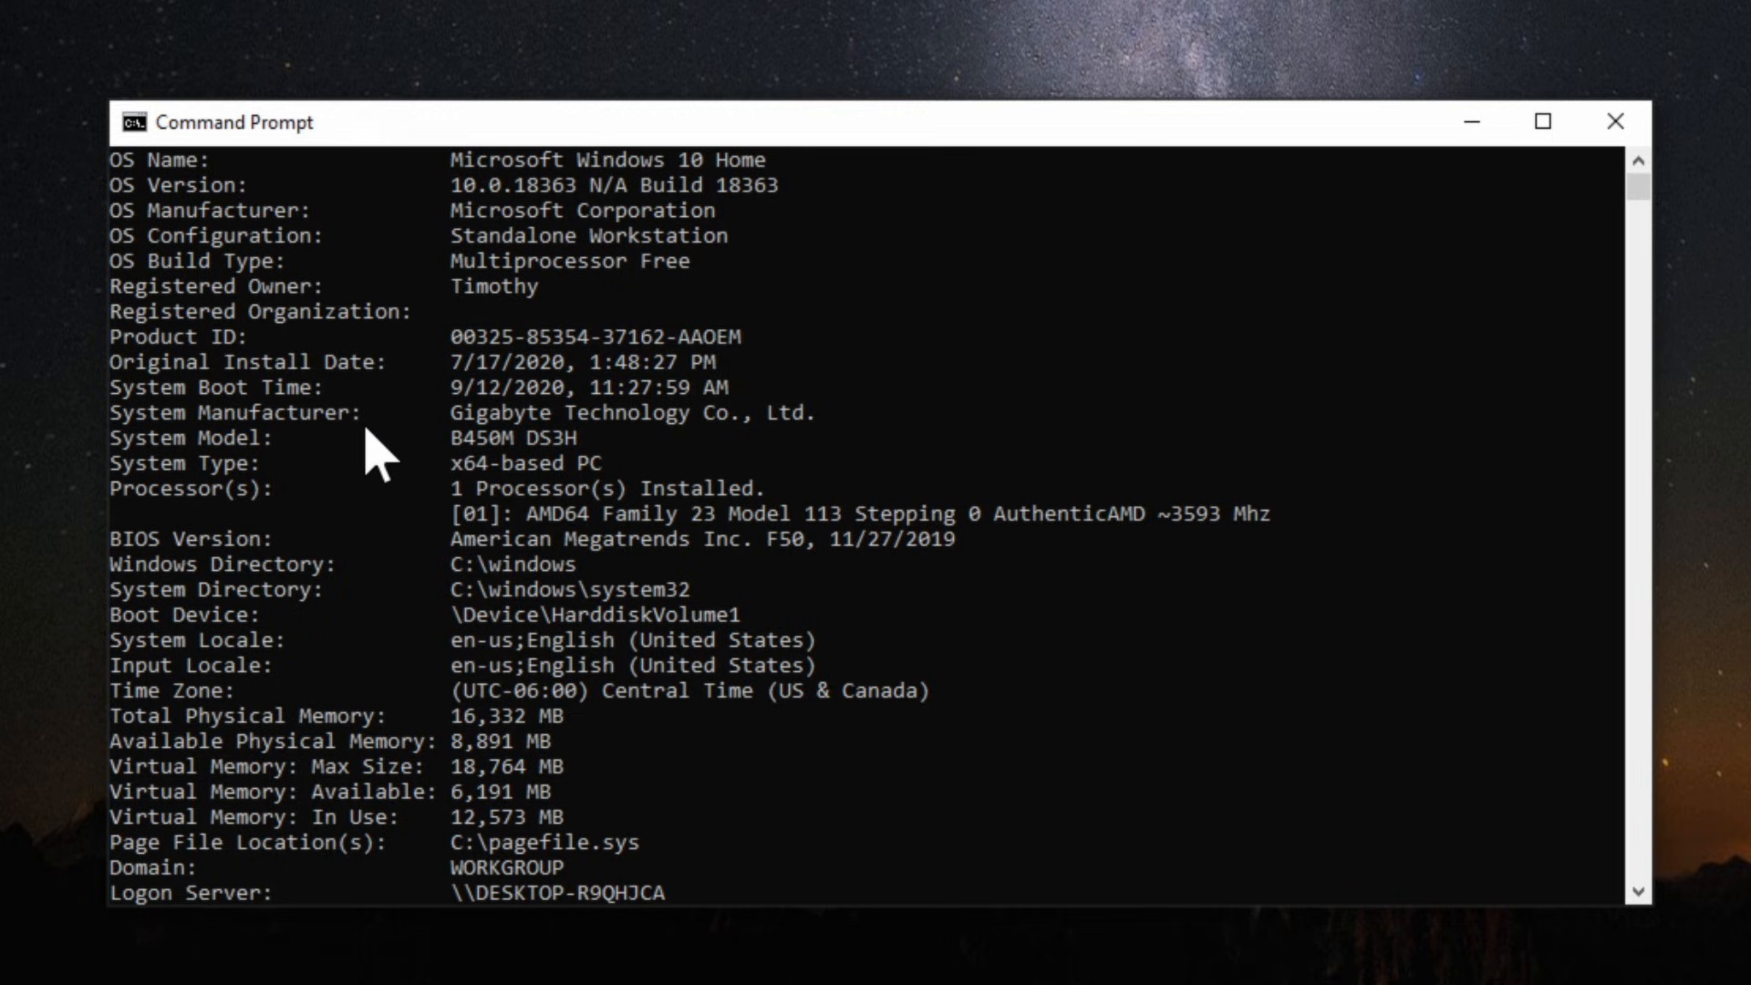
{"action": "mouse_move", "coordinate": [390, 420]}
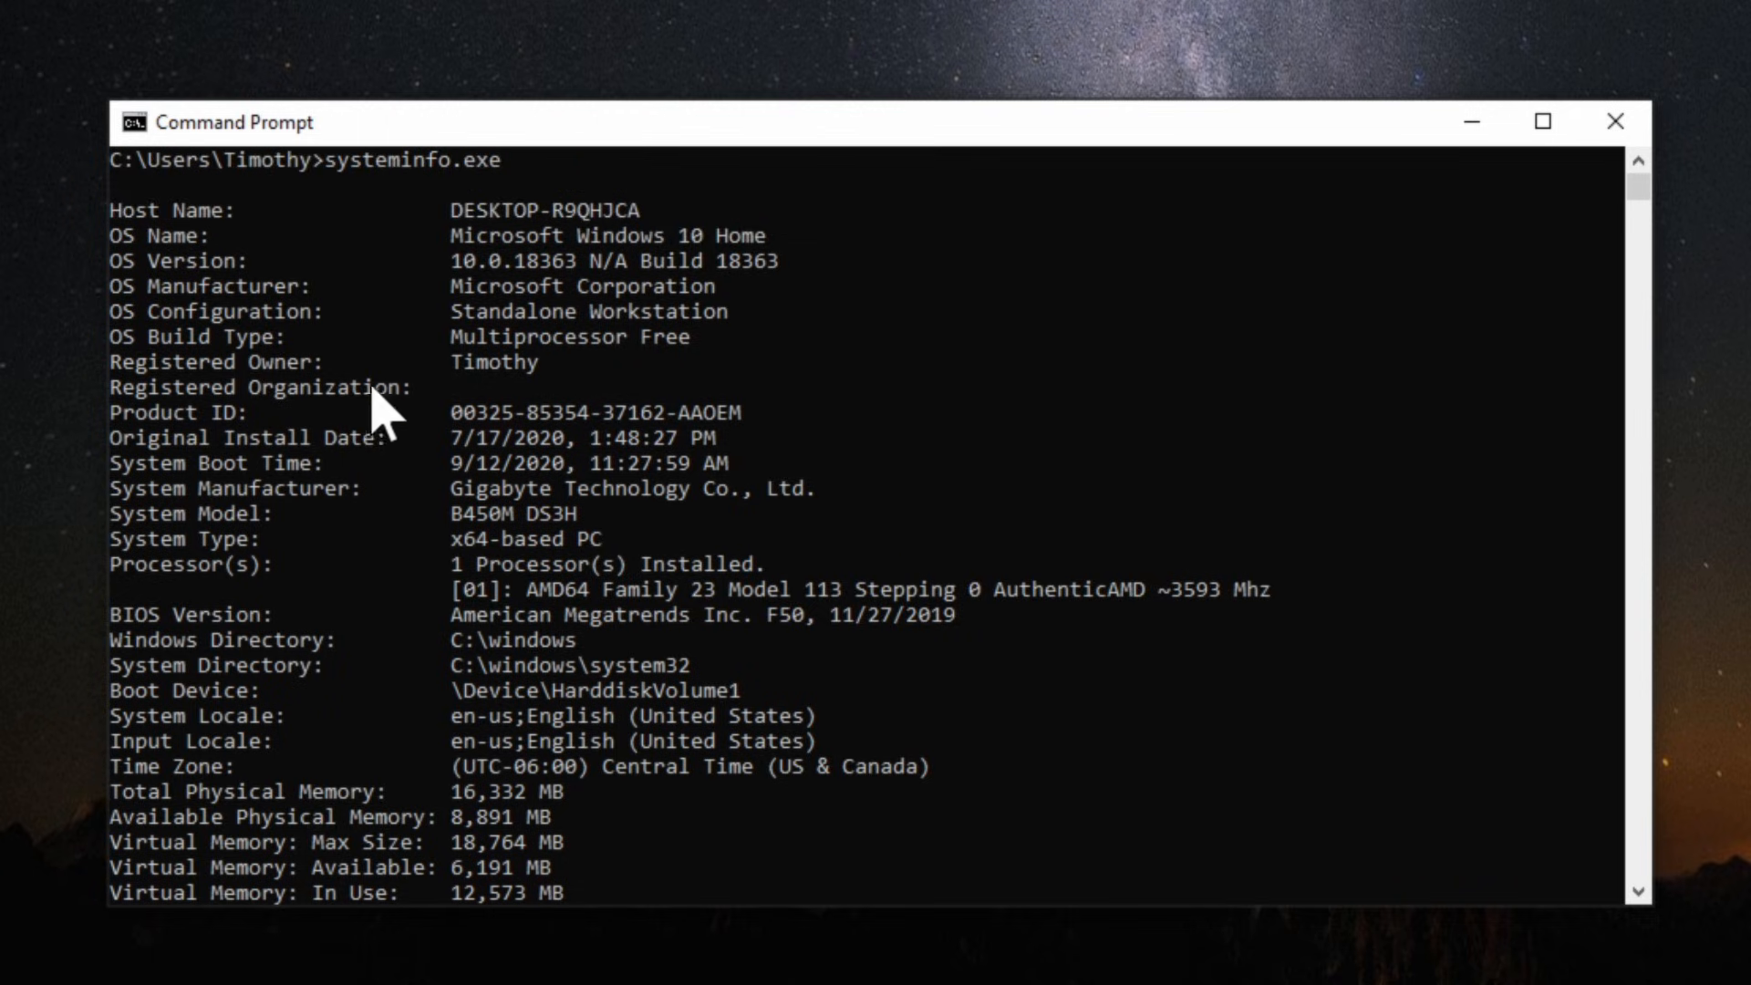
{"action": "mouse_move", "coordinate": [441, 384]}
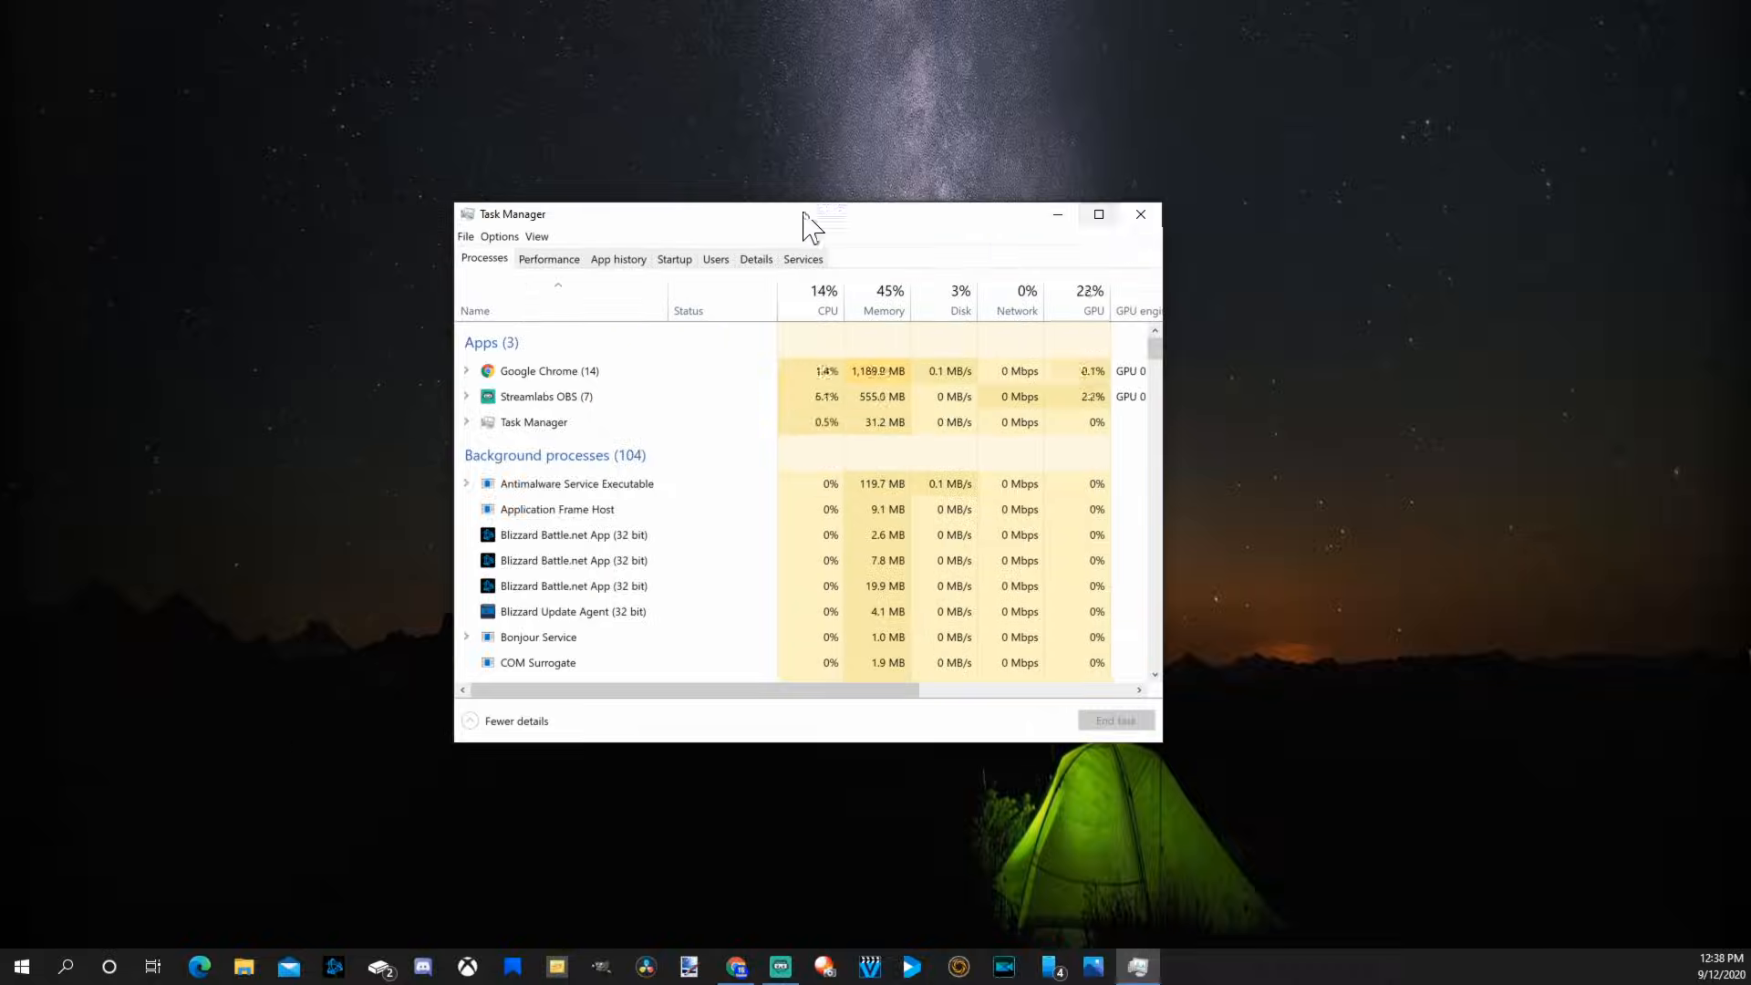
Show the CPU page: AMD Ryzen 7 3700X with 8 cores and 16 logical processors.
{"action": "left_click", "coordinate": [550, 259]}
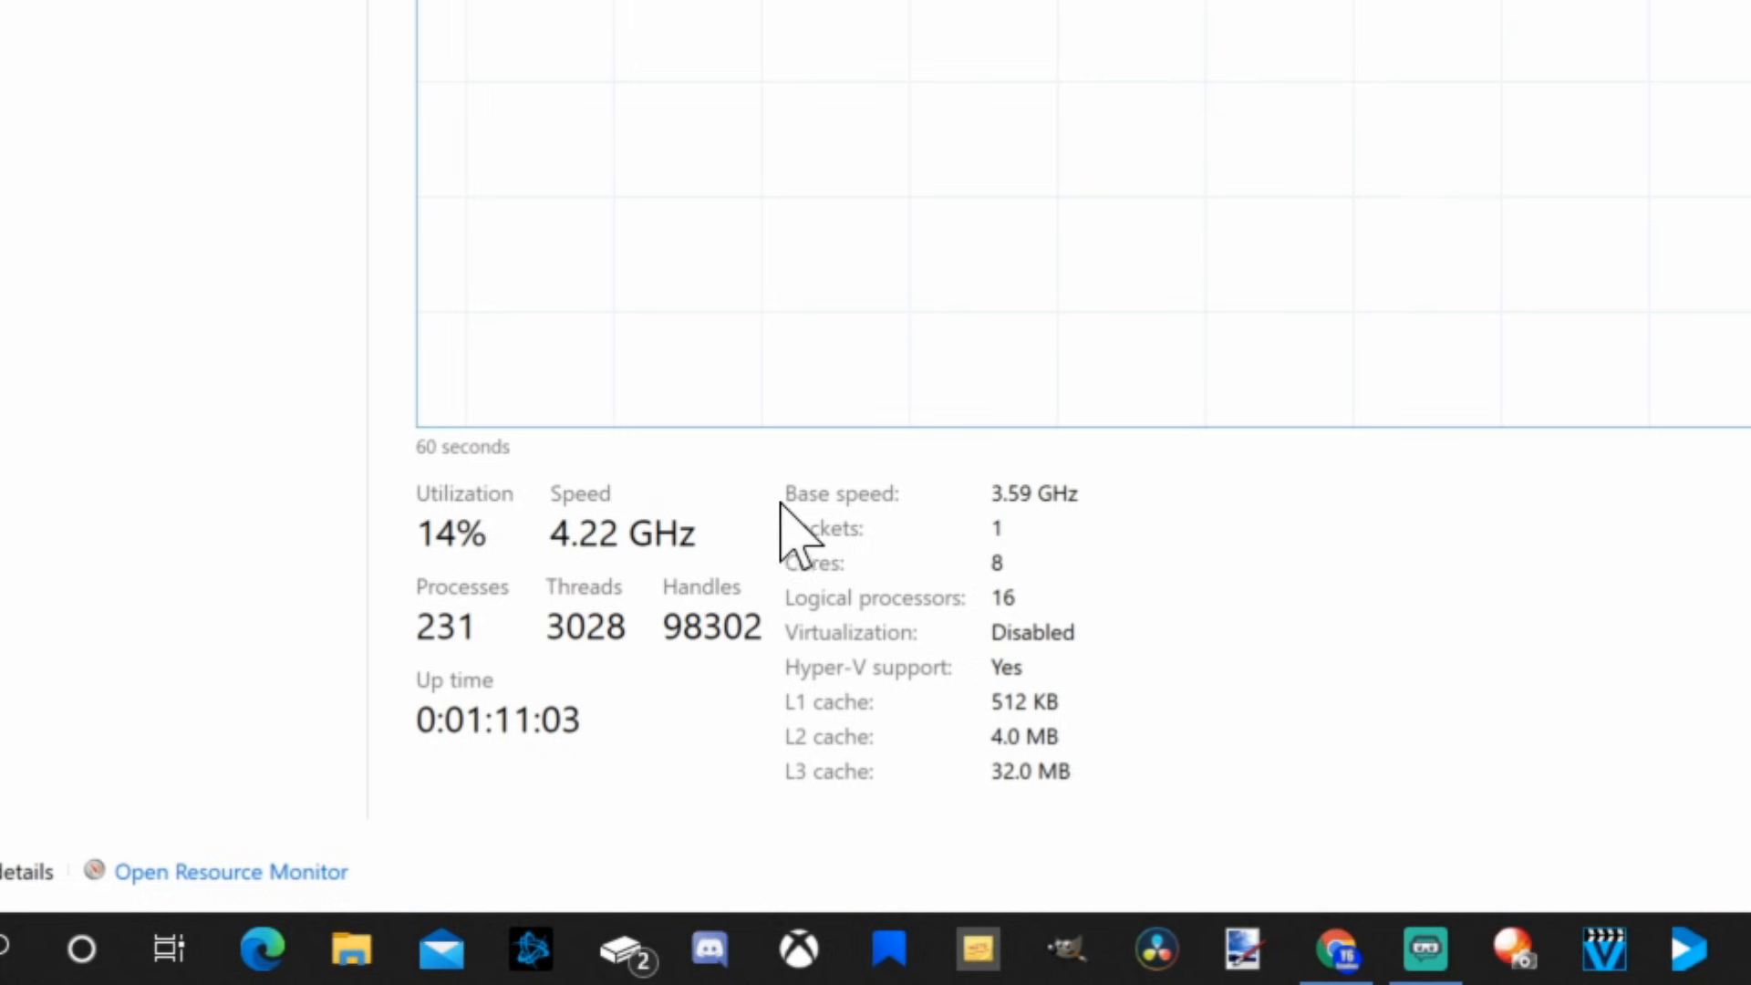
{"action": "mouse_move", "coordinate": [1000, 690]}
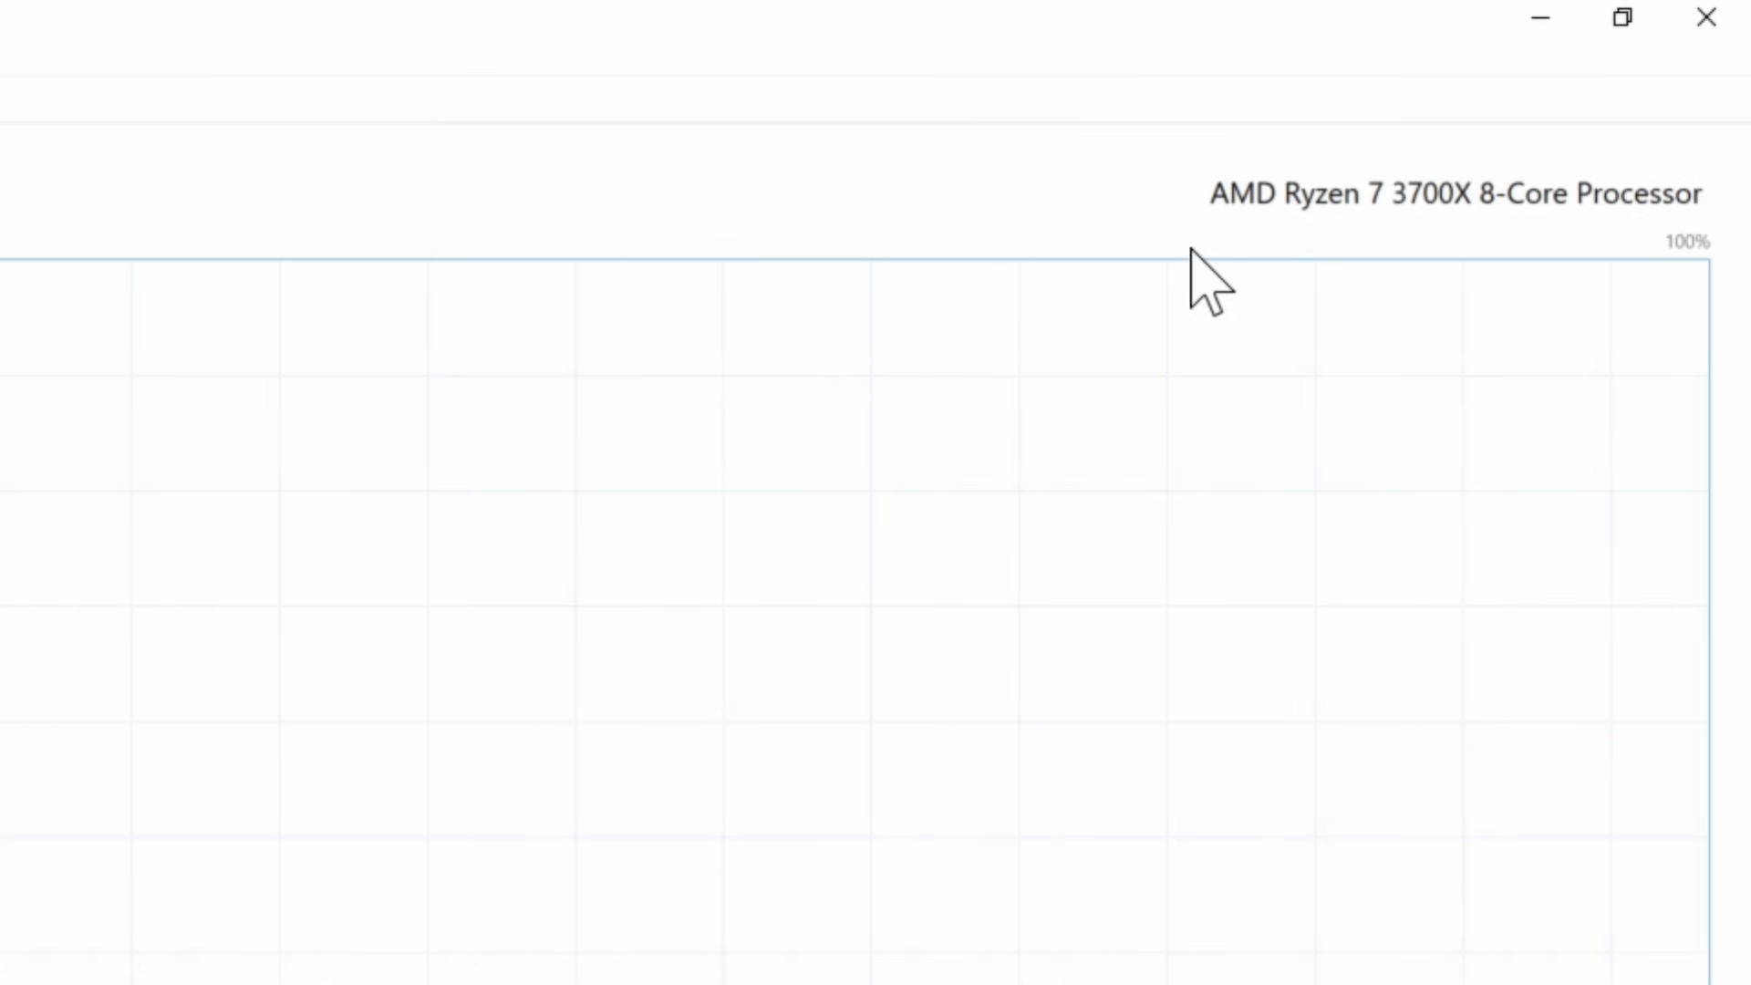
{"action": "mouse_move", "coordinate": [1261, 237]}
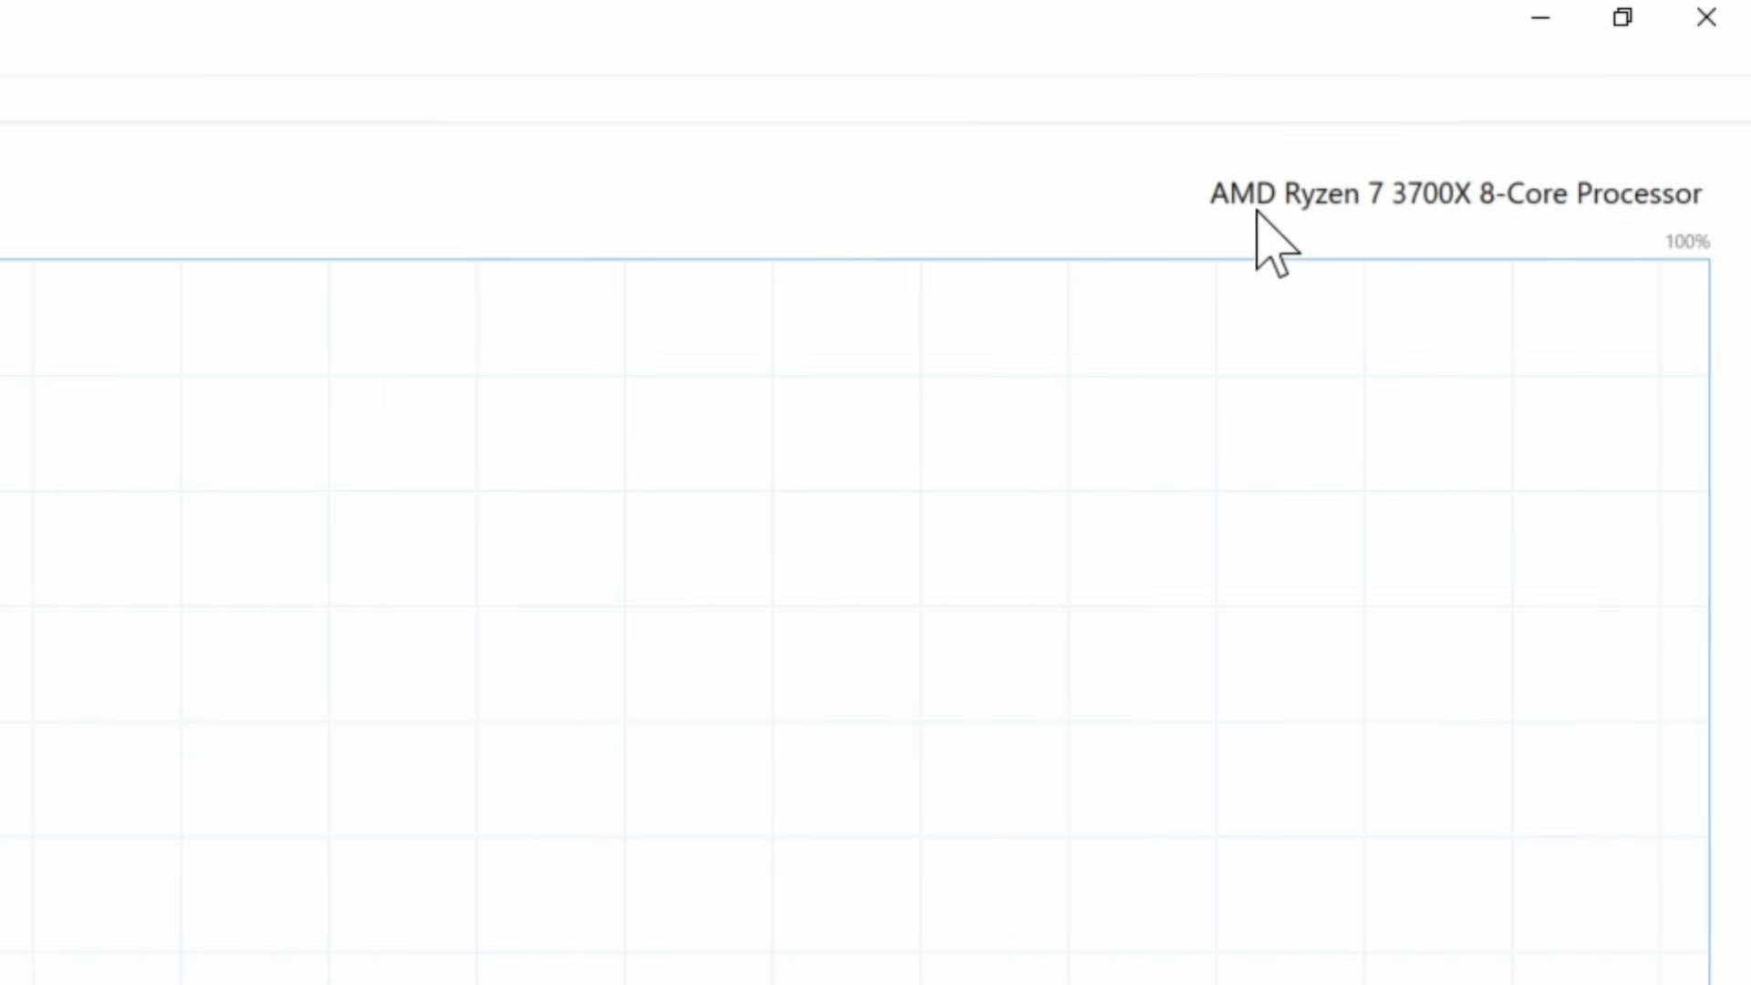
{"action": "mouse_move", "coordinate": [1414, 246]}
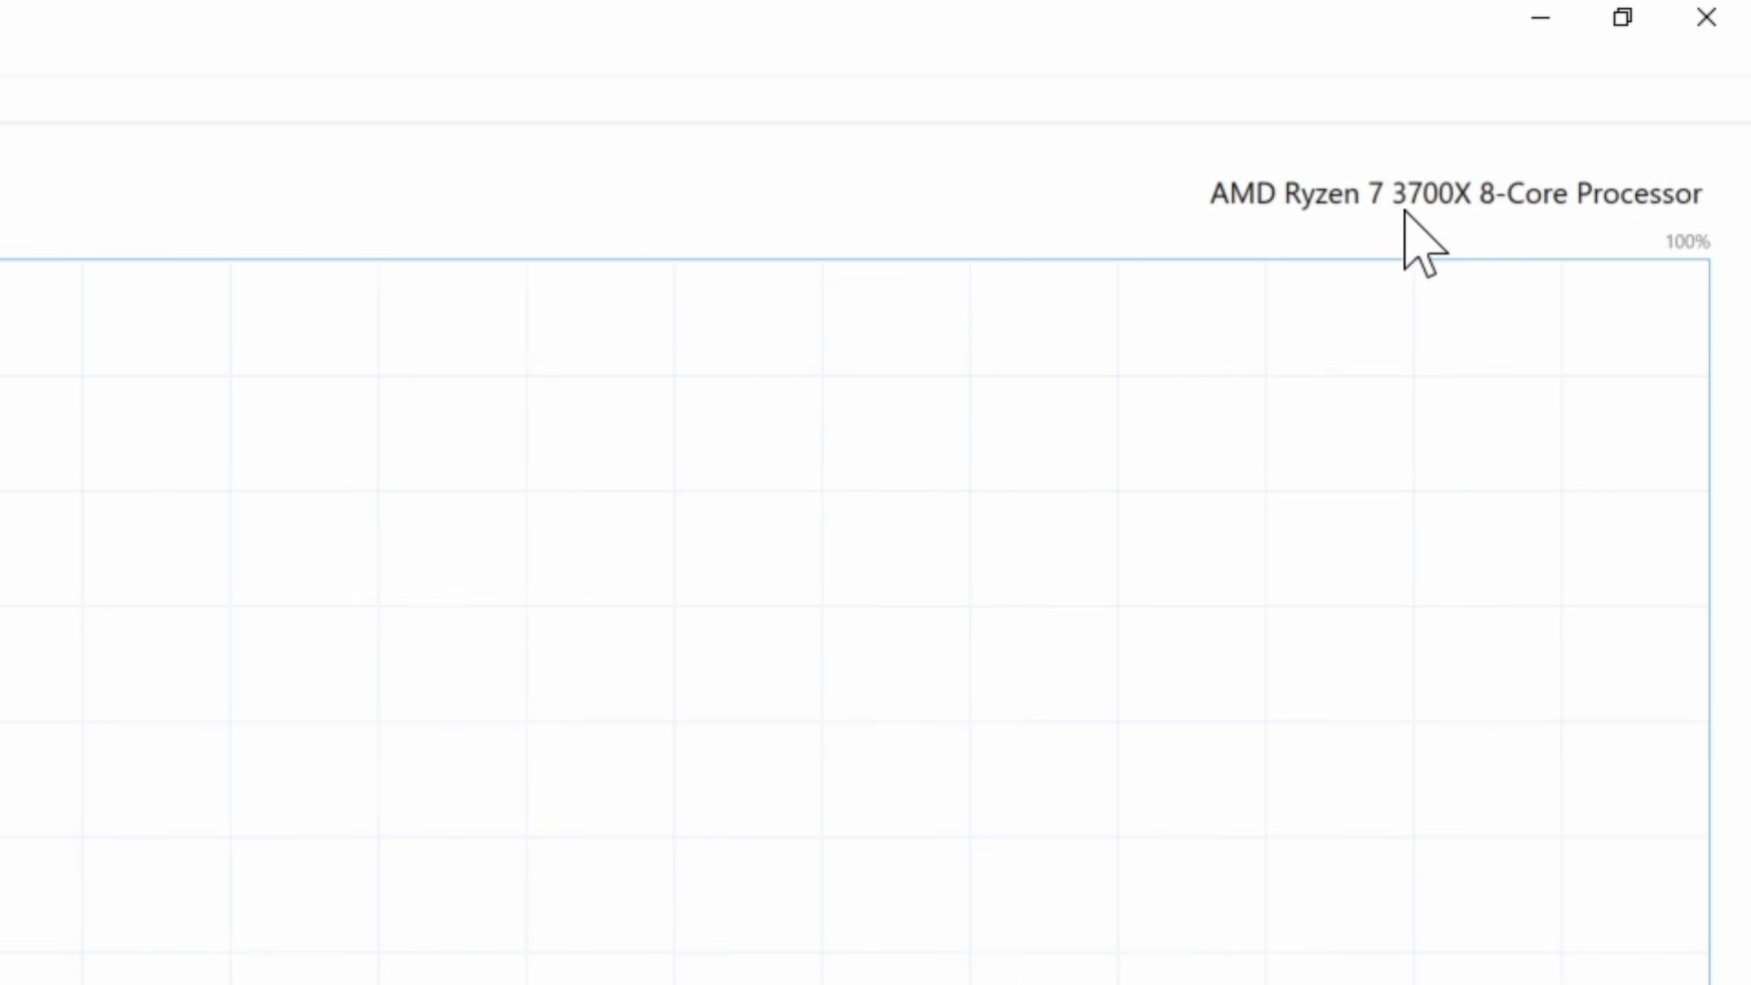
{"action": "mouse_move", "coordinate": [1086, 274]}
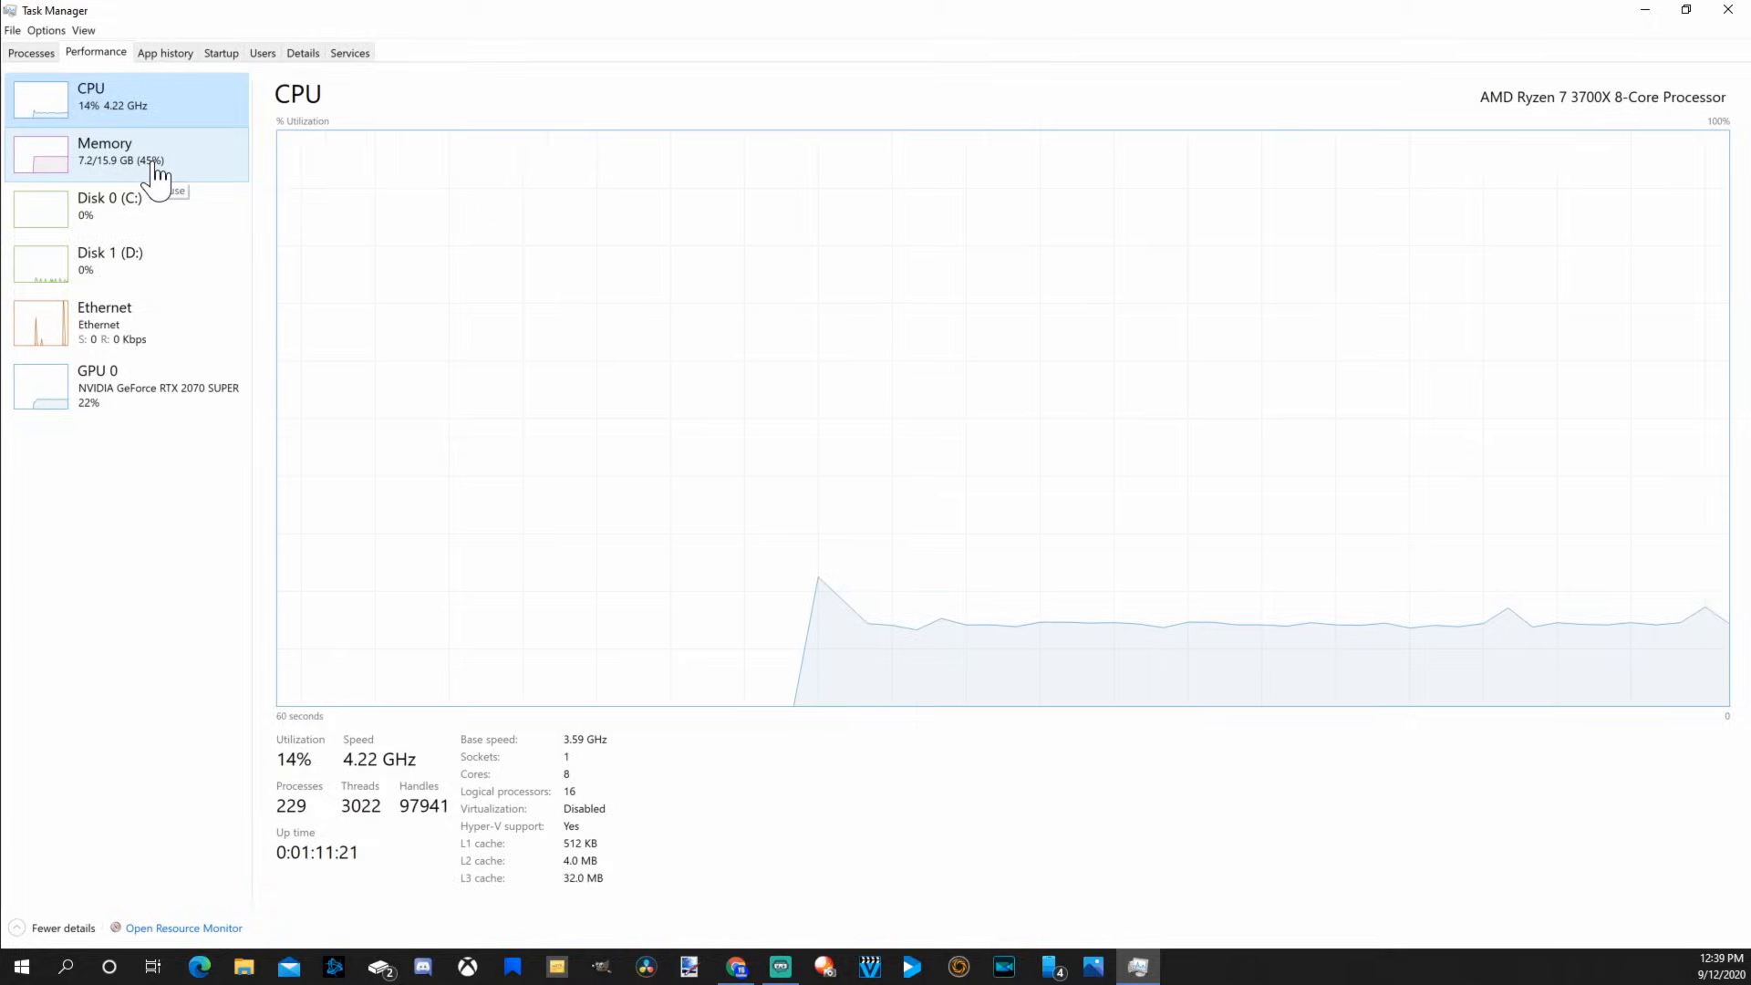
Show the Memory page: 15.9 GB RAM at 2666 MHz, 2 of 4 slots used.
{"action": "left_click", "coordinate": [127, 153]}
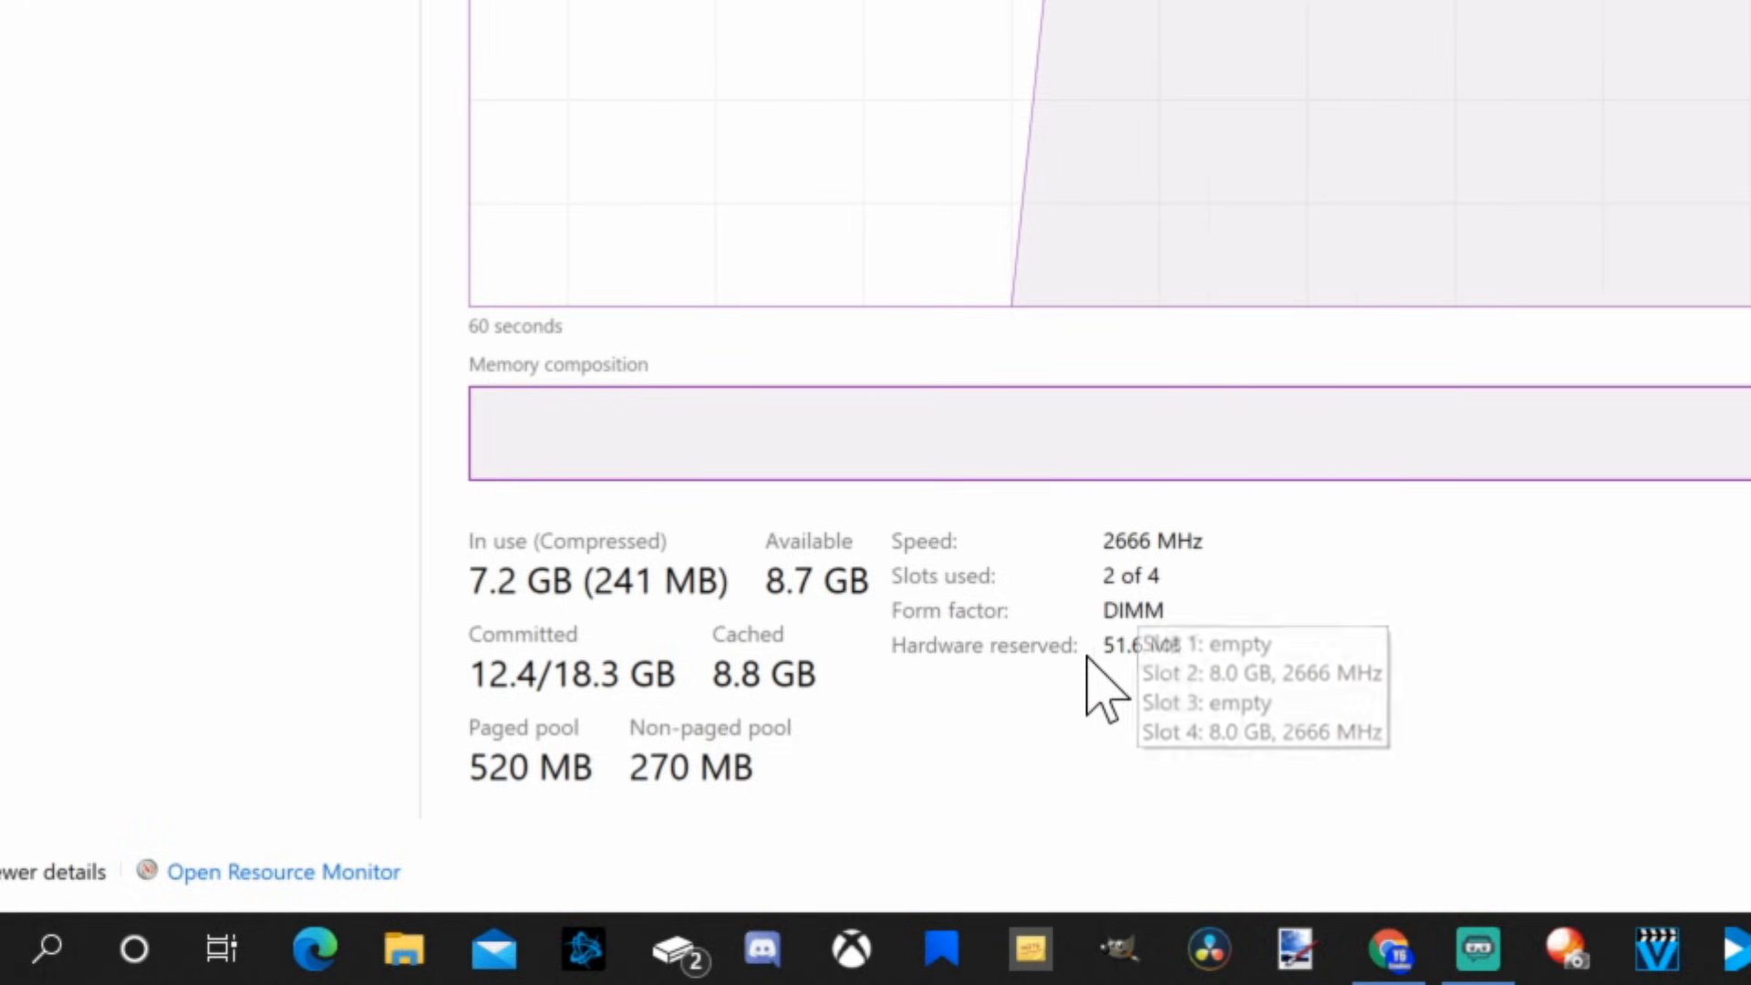
{"action": "mouse_move", "coordinate": [1154, 730]}
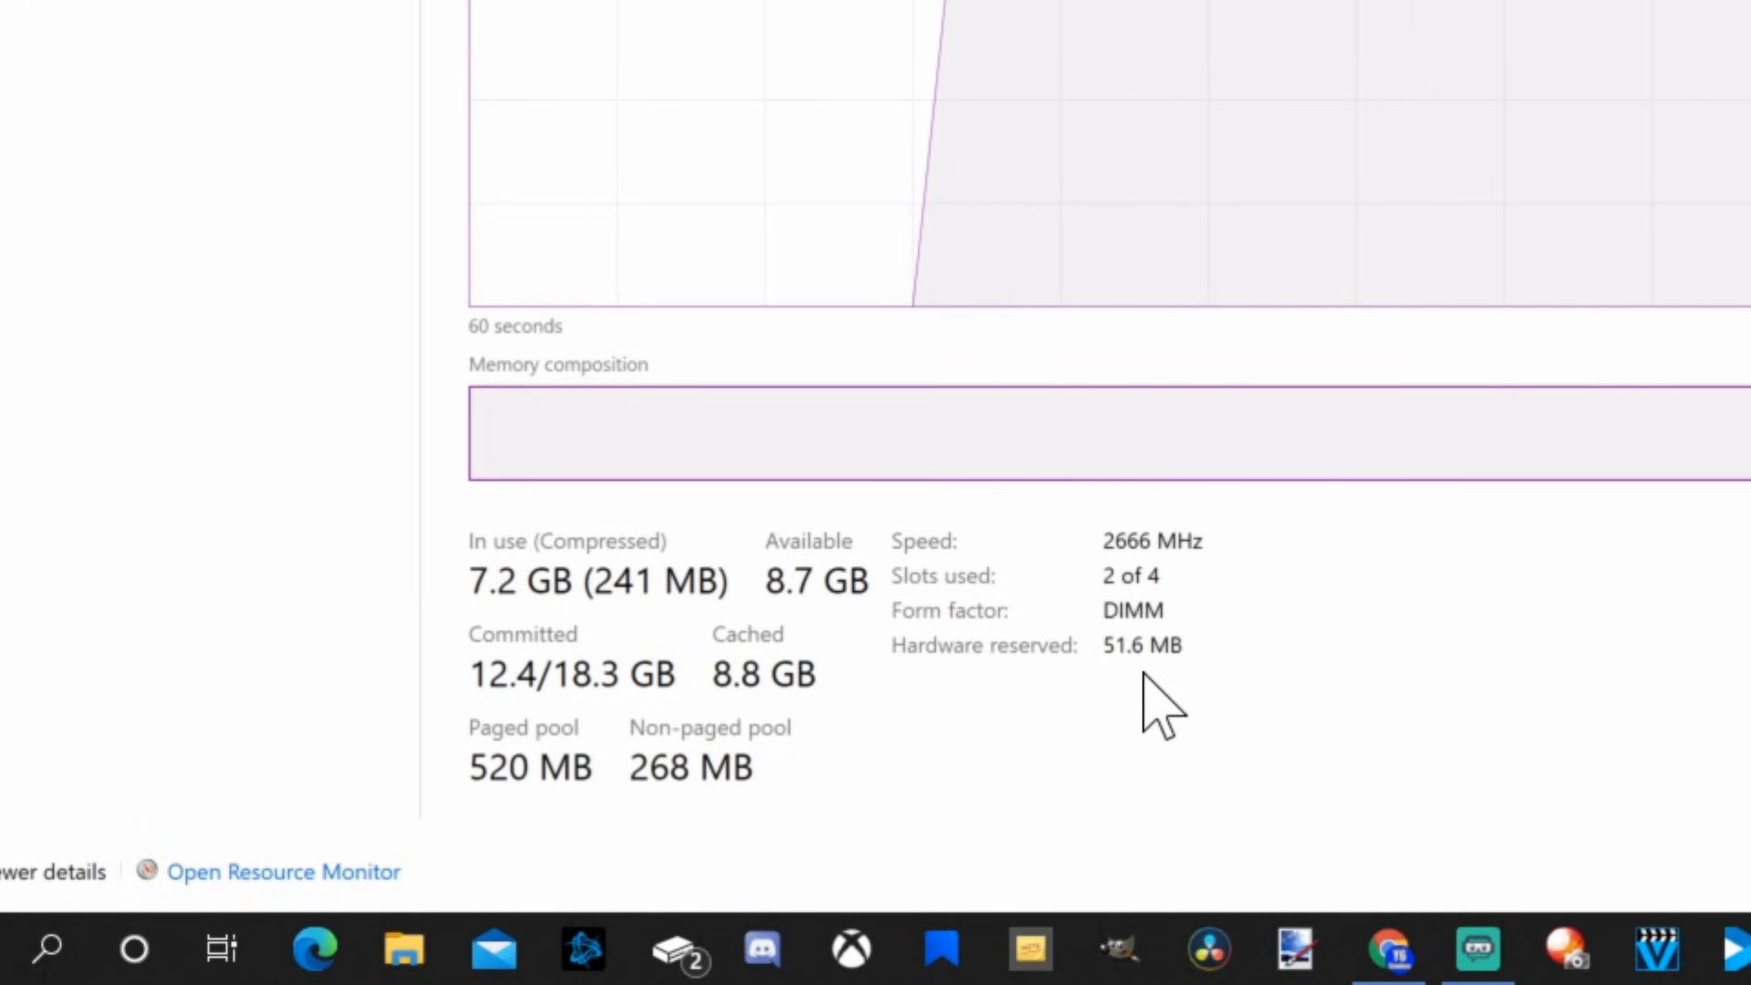
{"action": "mouse_move", "coordinate": [465, 620]}
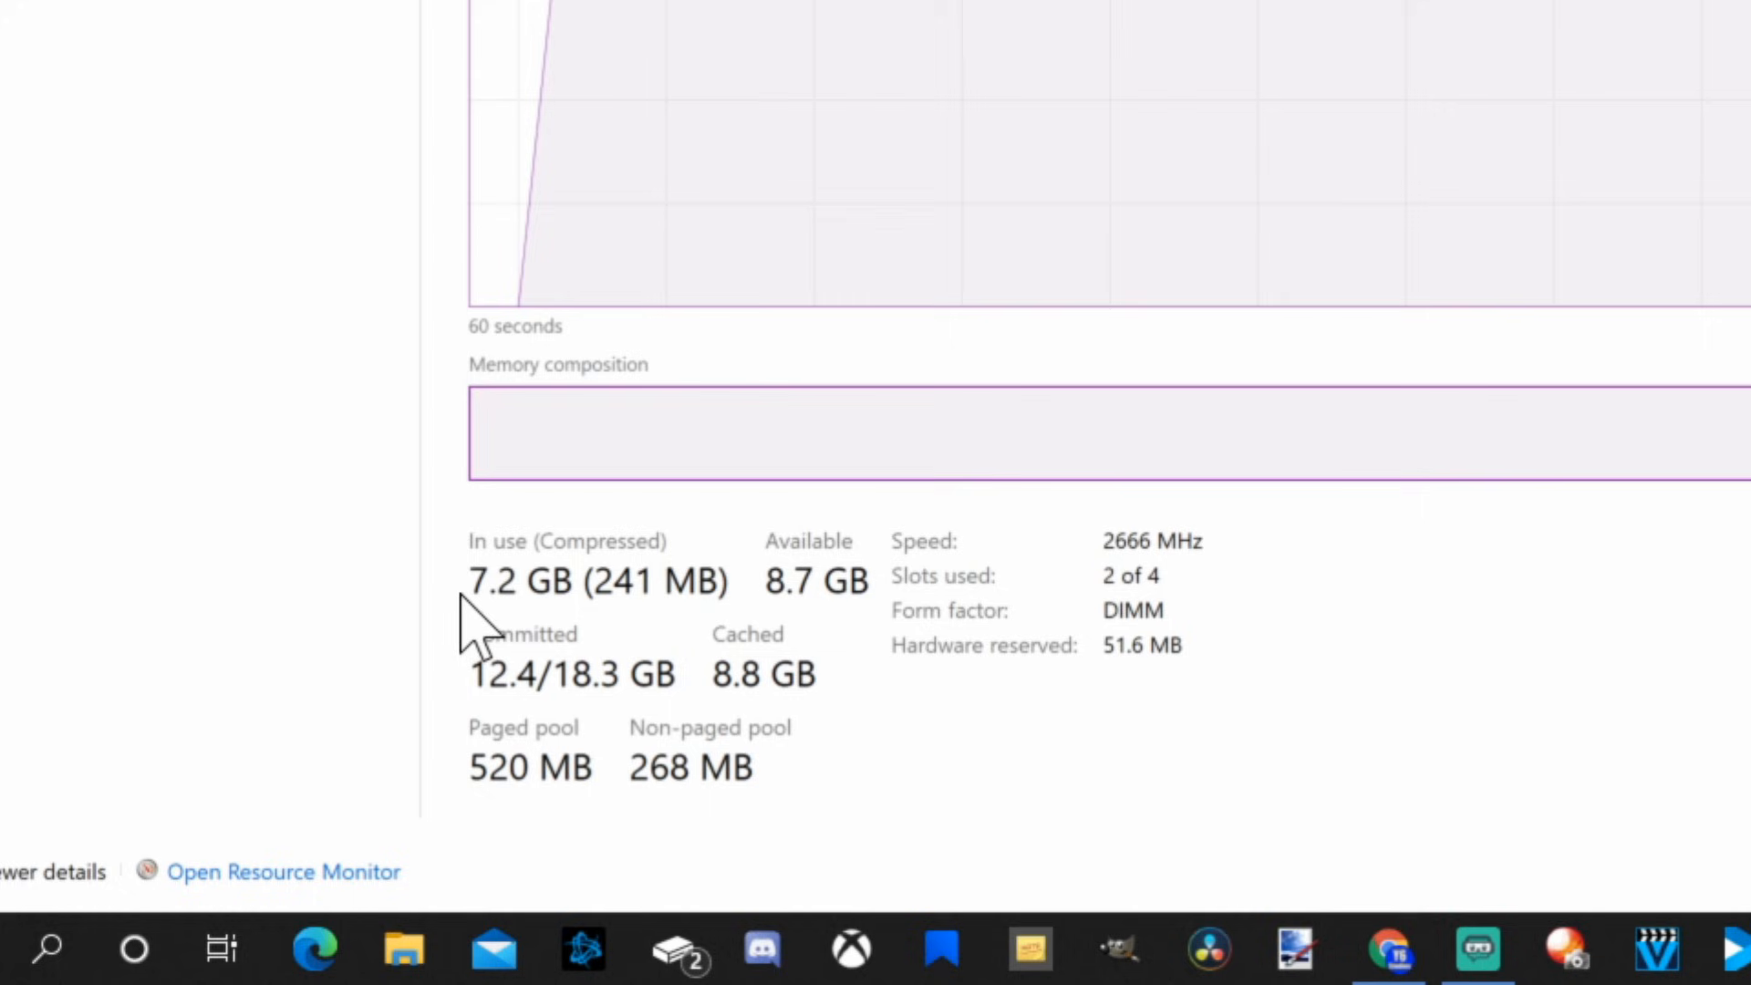
{"action": "mouse_move", "coordinate": [480, 679]}
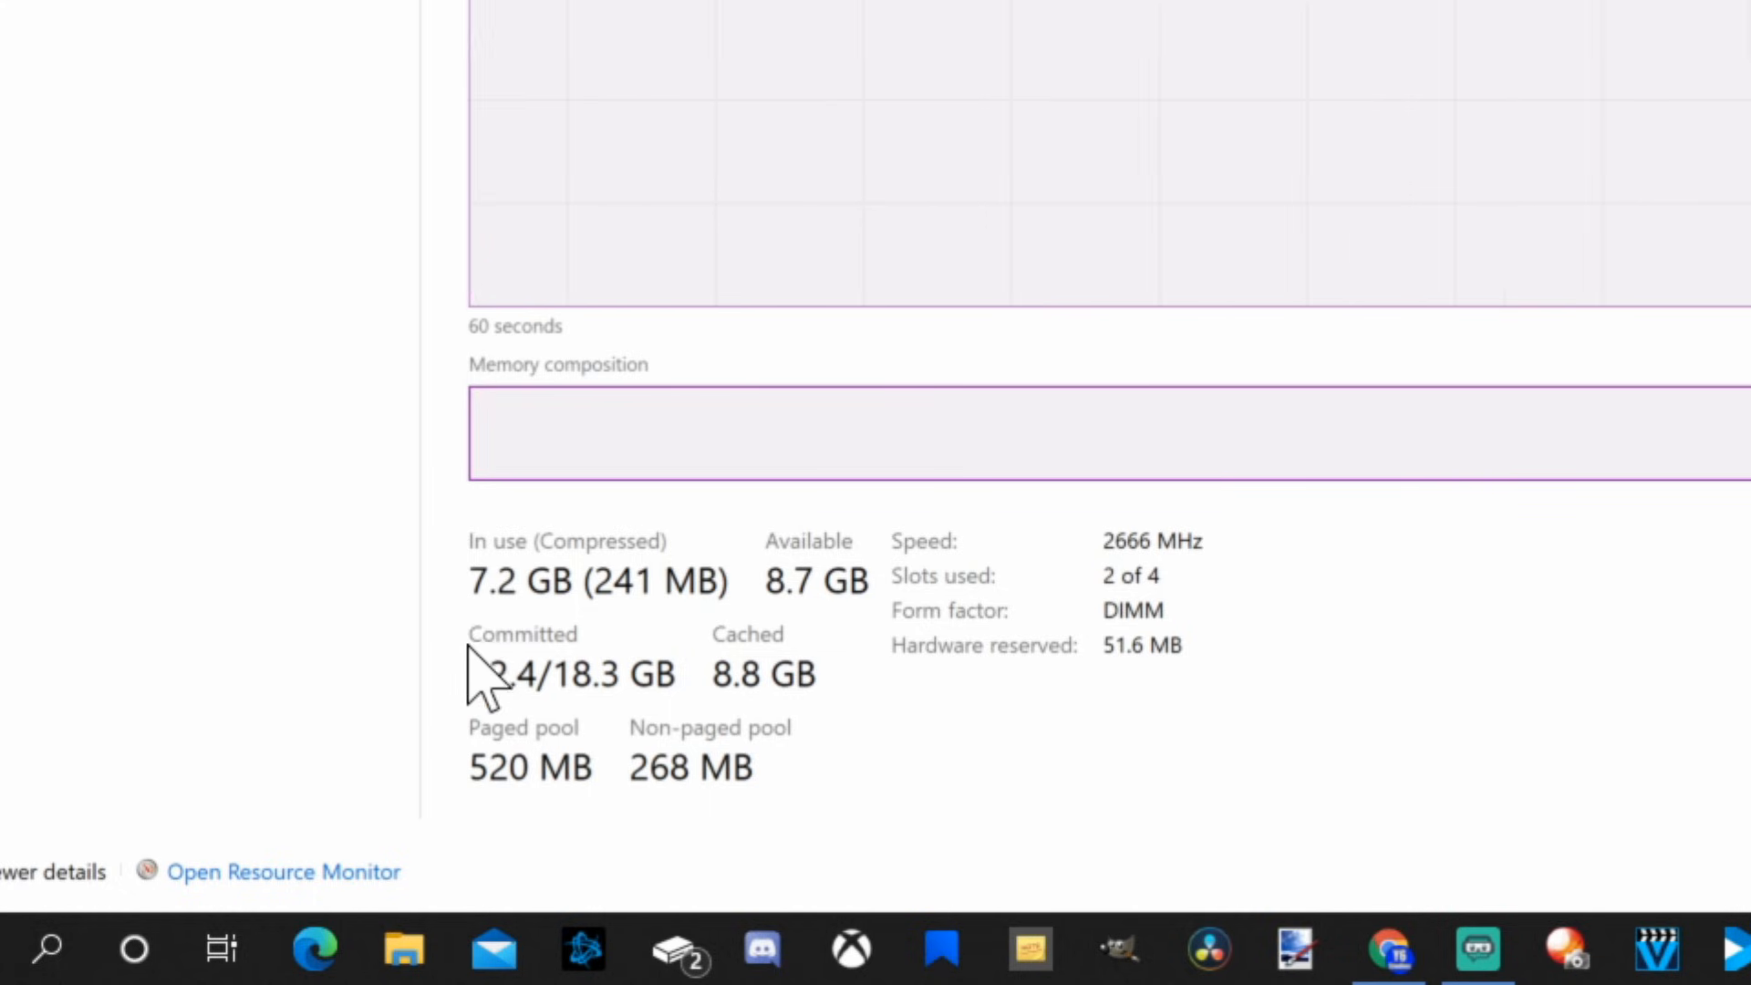
Review the Disk 0, Disk 1, Ethernet and GPU 0 pages, then close Task Manager.
{"action": "left_click", "coordinate": [110, 210]}
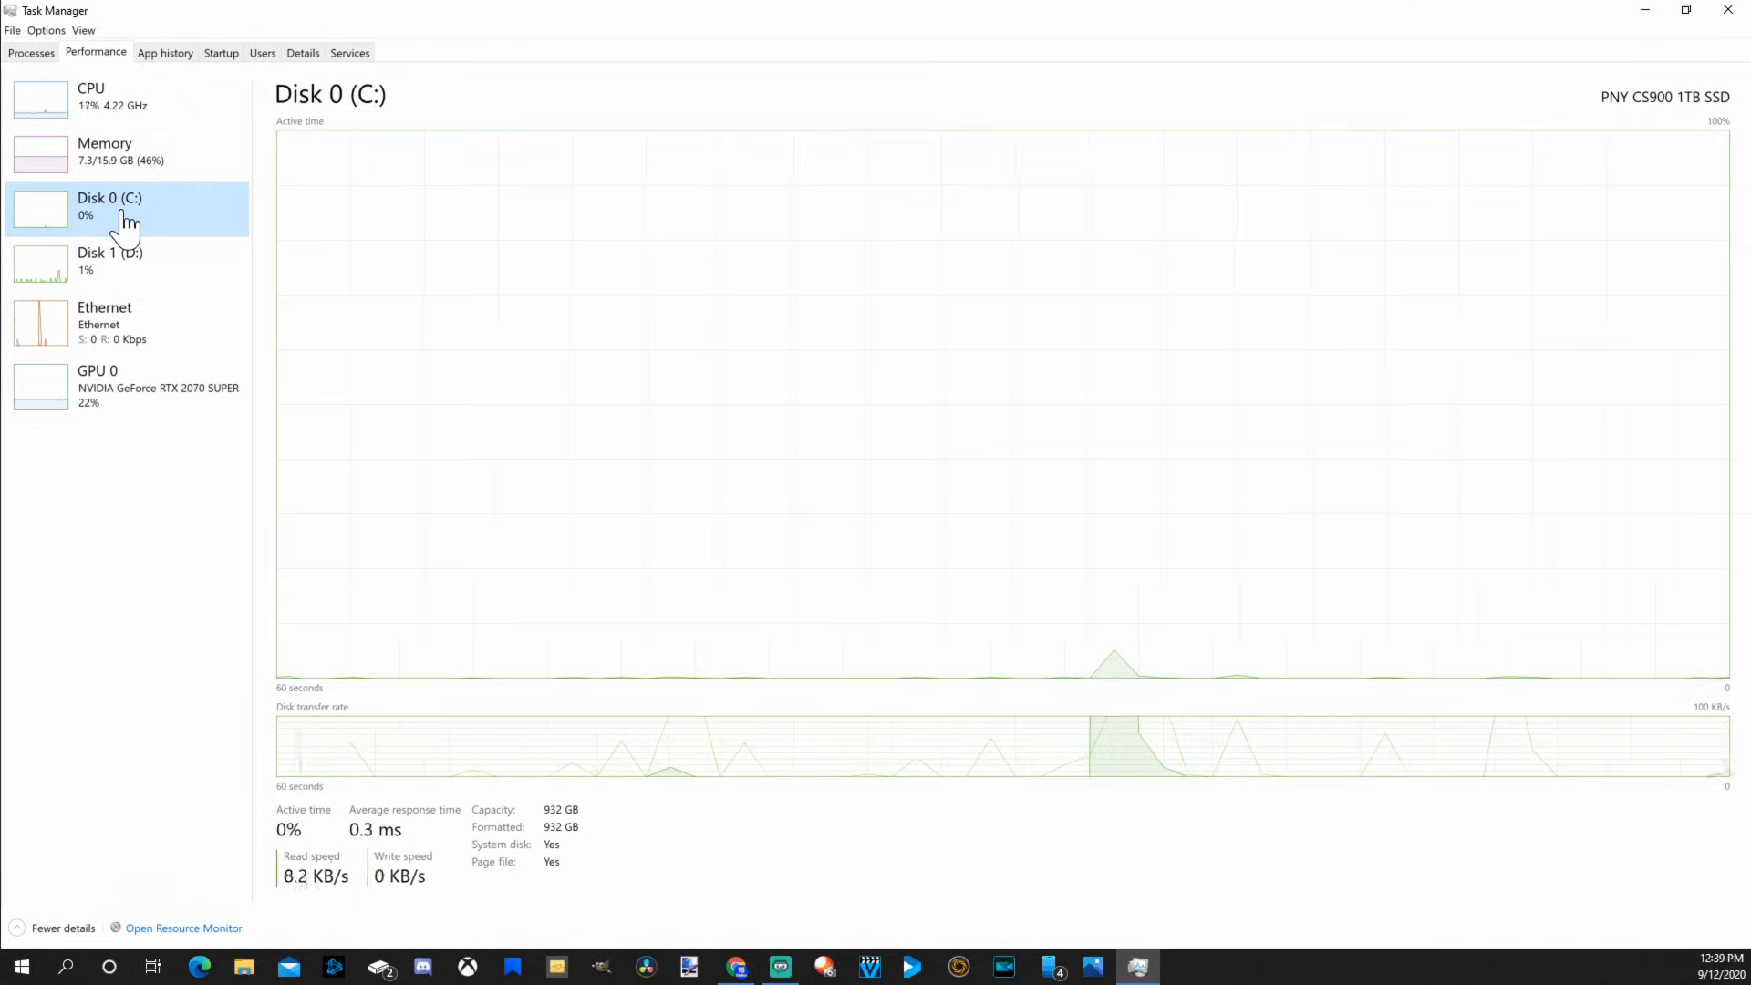
{"action": "left_click", "coordinate": [110, 264]}
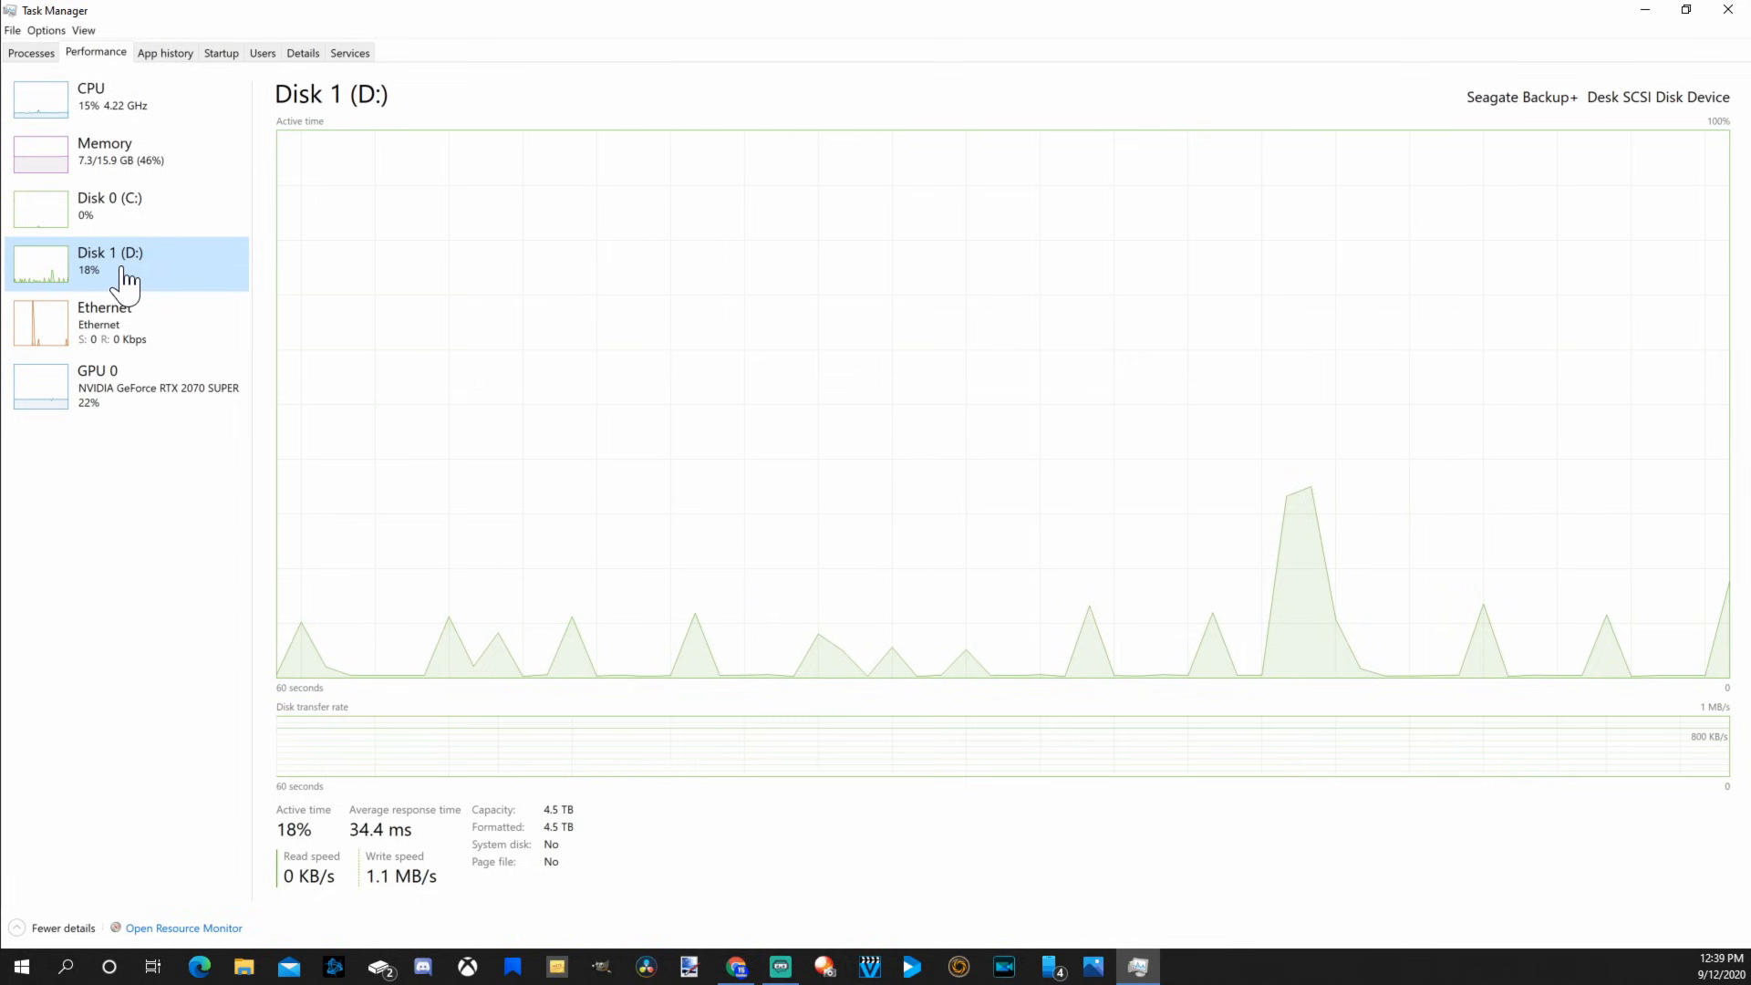
{"action": "left_click", "coordinate": [110, 324]}
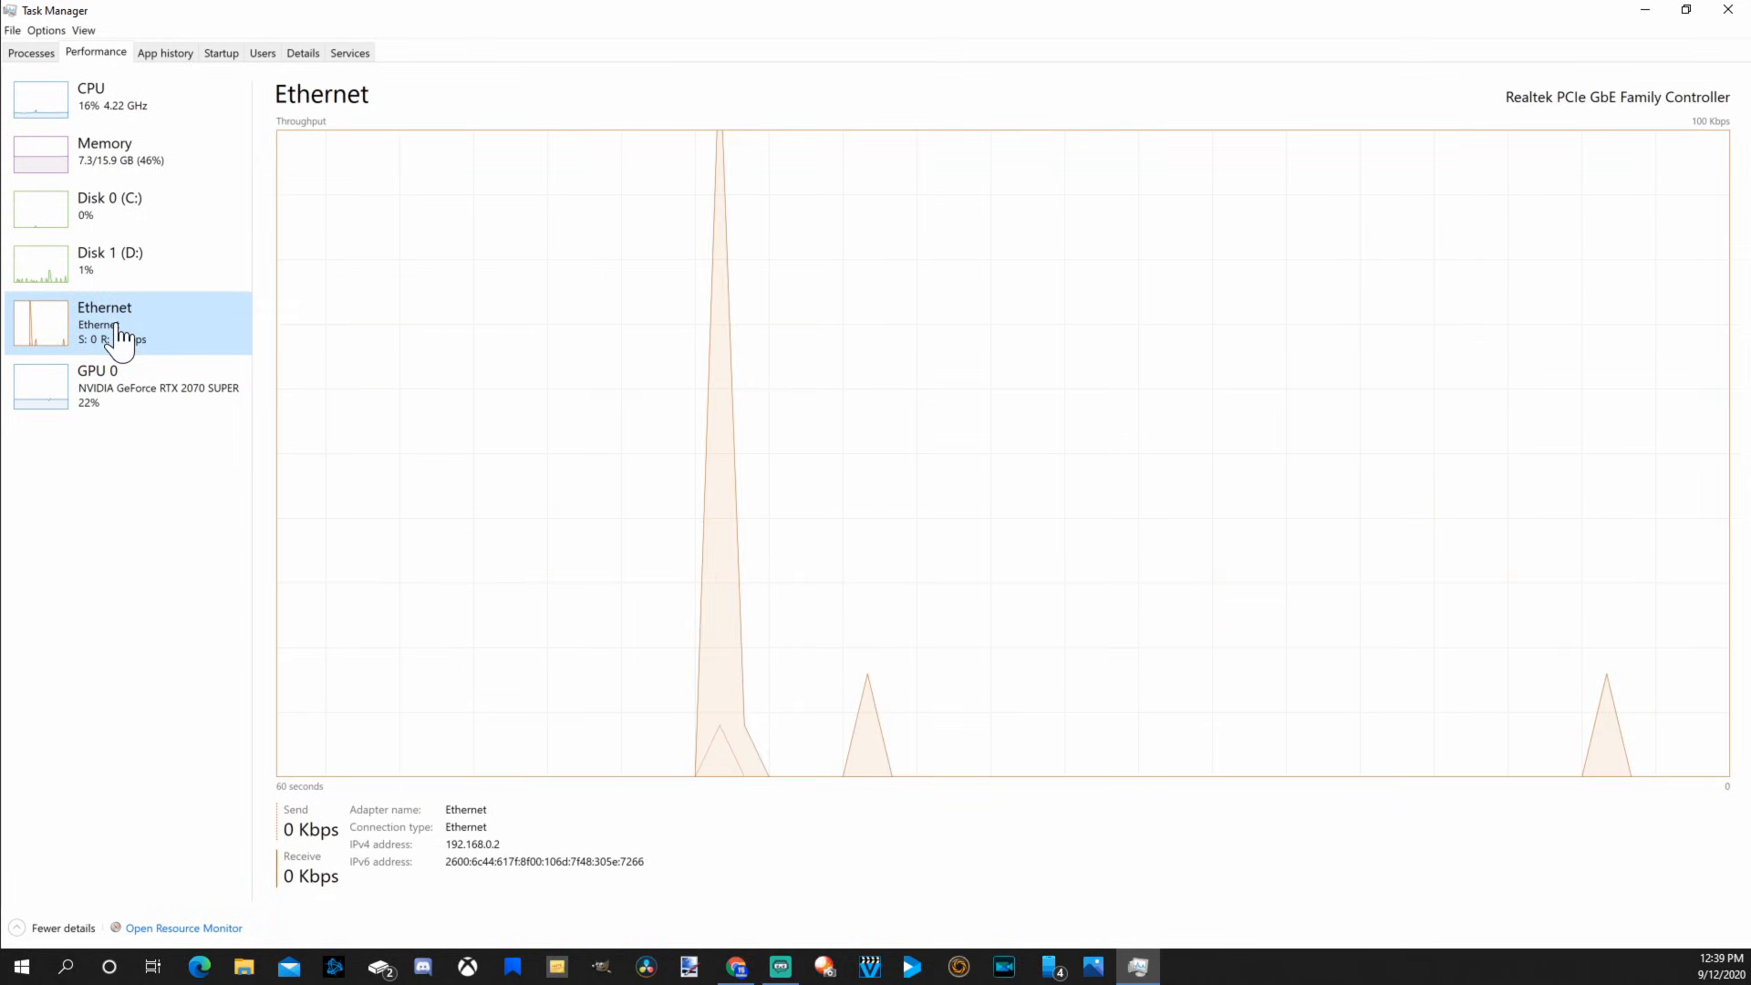
{"action": "left_click", "coordinate": [127, 387]}
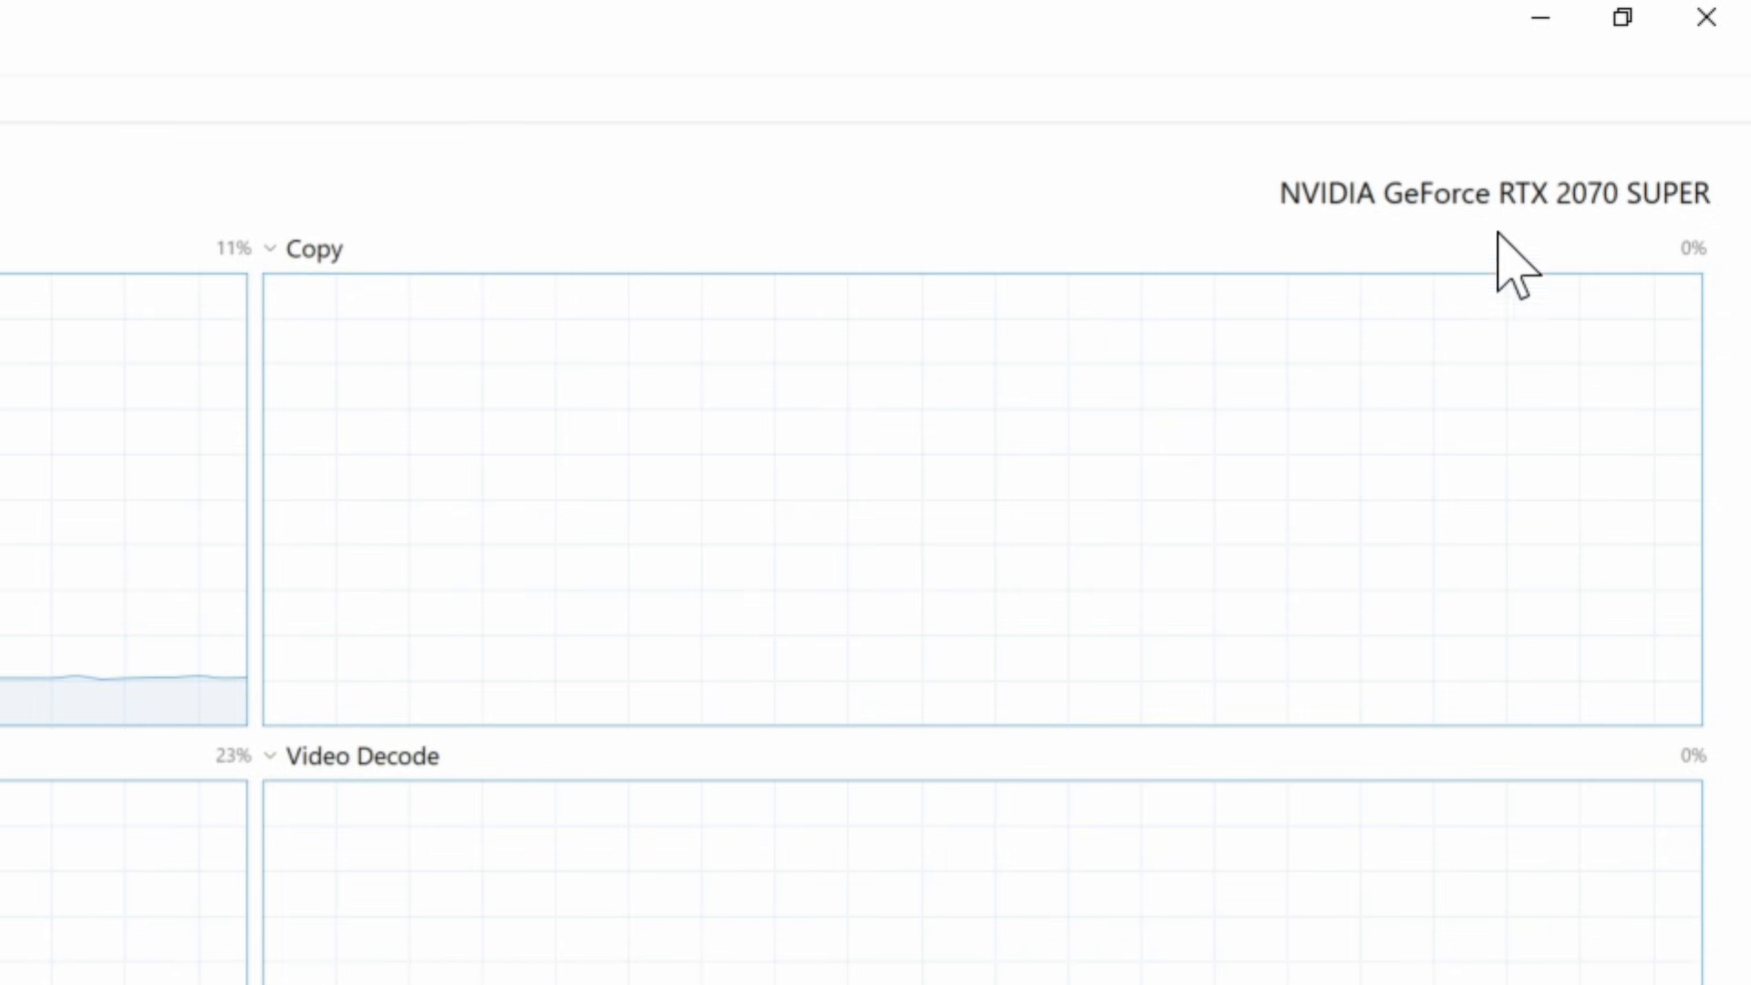
{"action": "mouse_move", "coordinate": [1658, 273]}
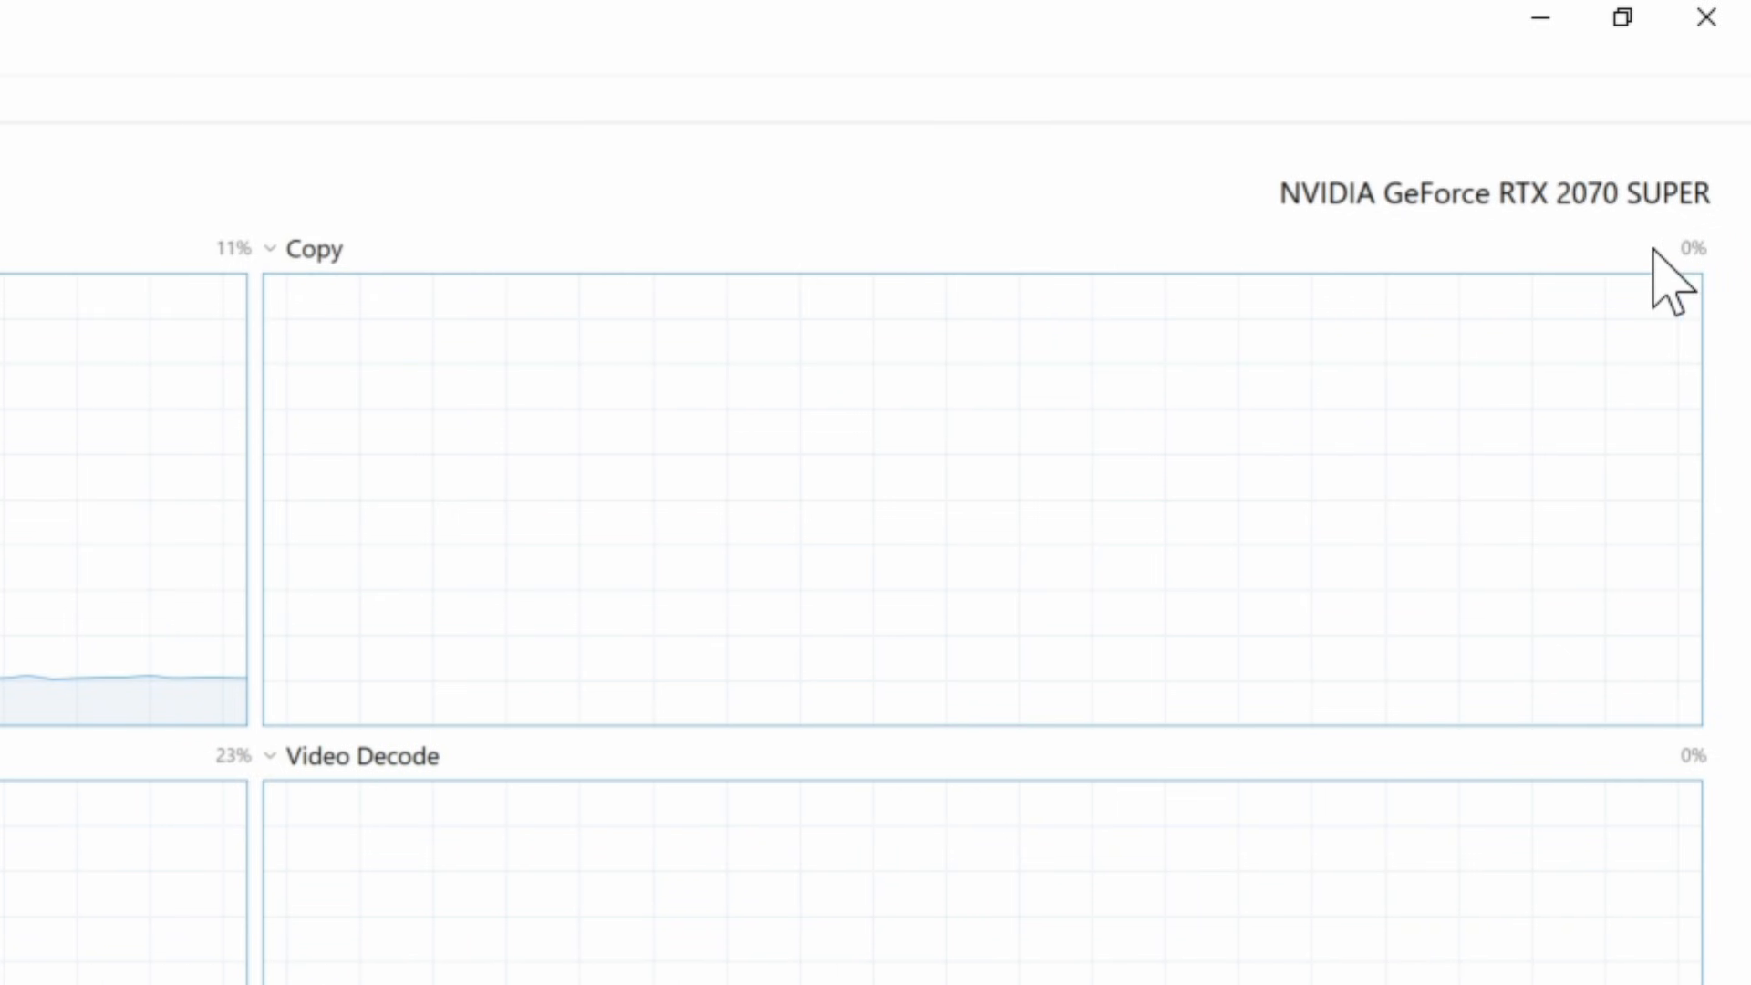
{"action": "scroll", "scroll_direction": "down", "scroll_amount": 3}
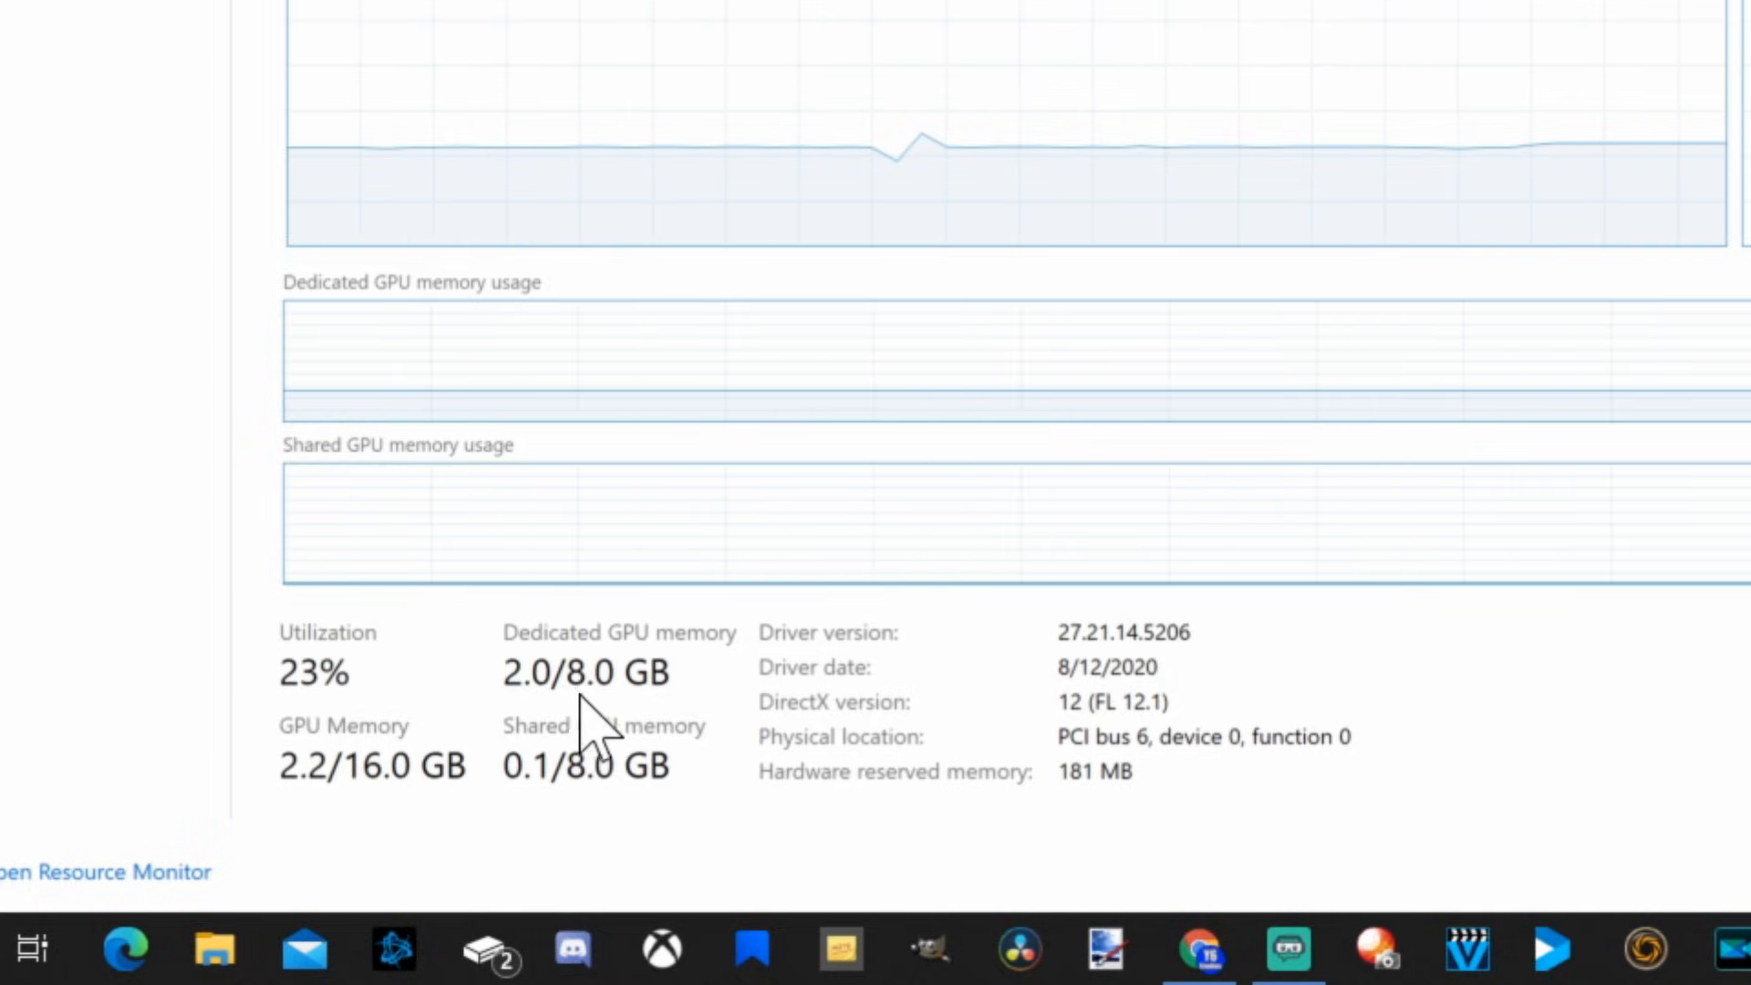
{"action": "mouse_move", "coordinate": [954, 683]}
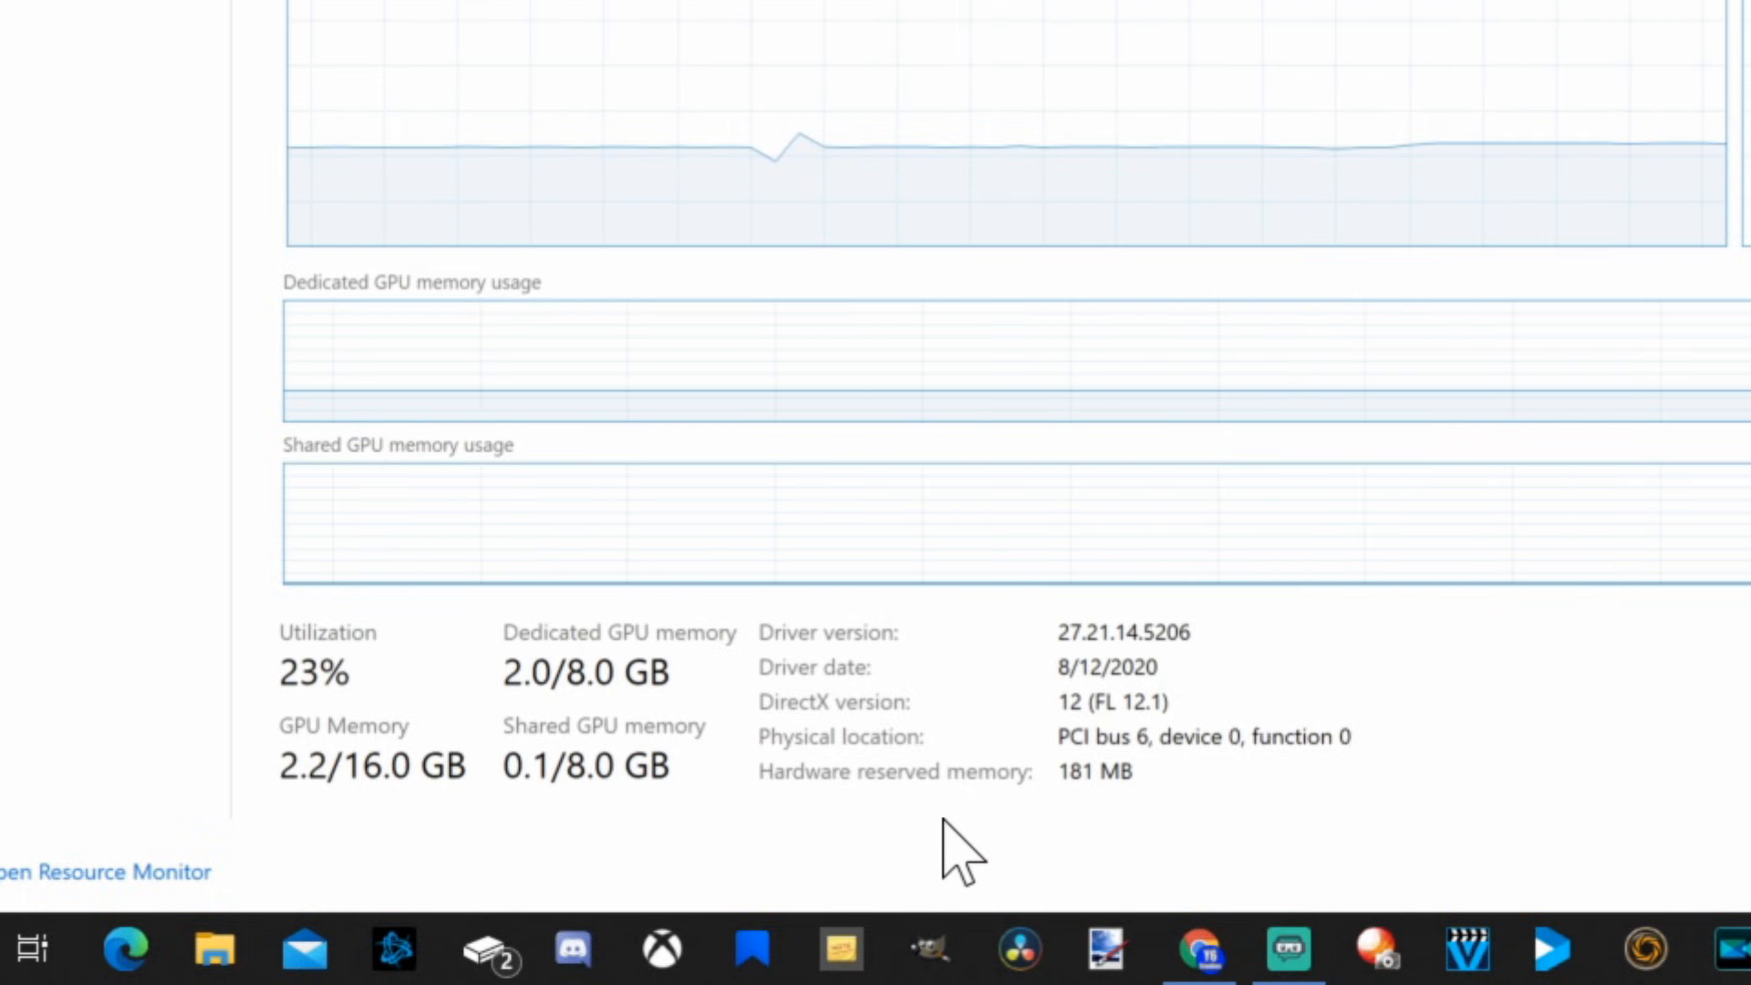
{"action": "mouse_move", "coordinate": [902, 857]}
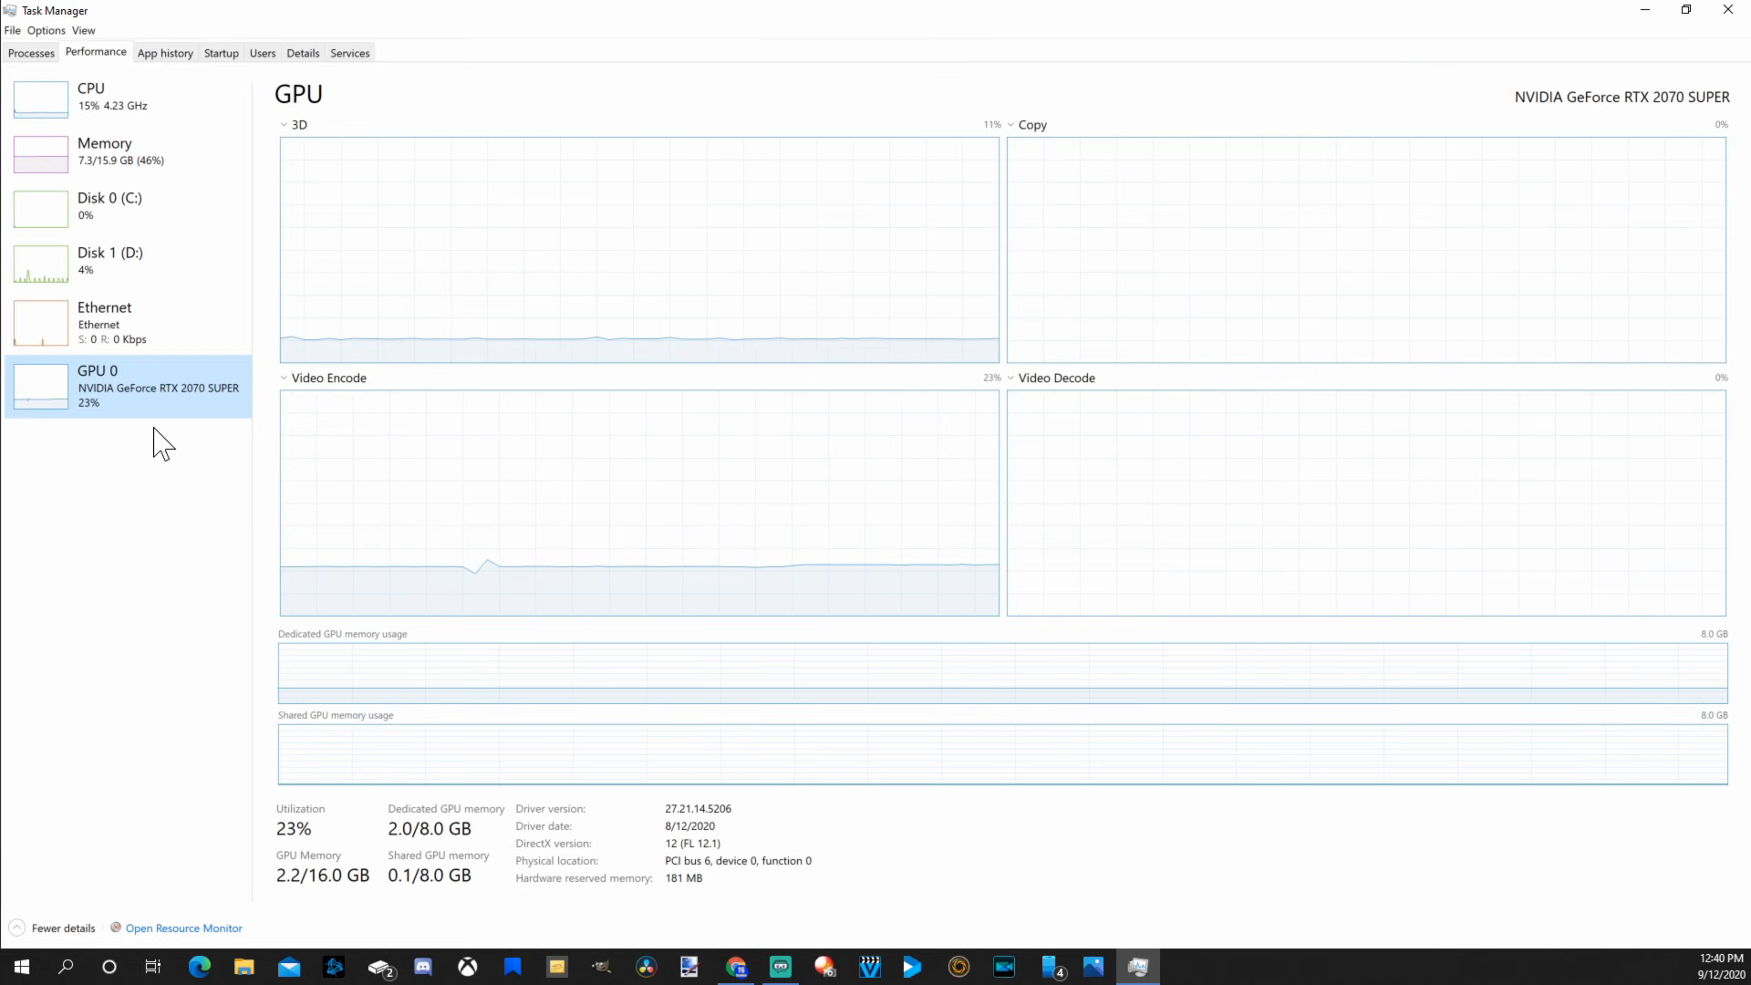
{"action": "left_click", "coordinate": [1722, 13]}
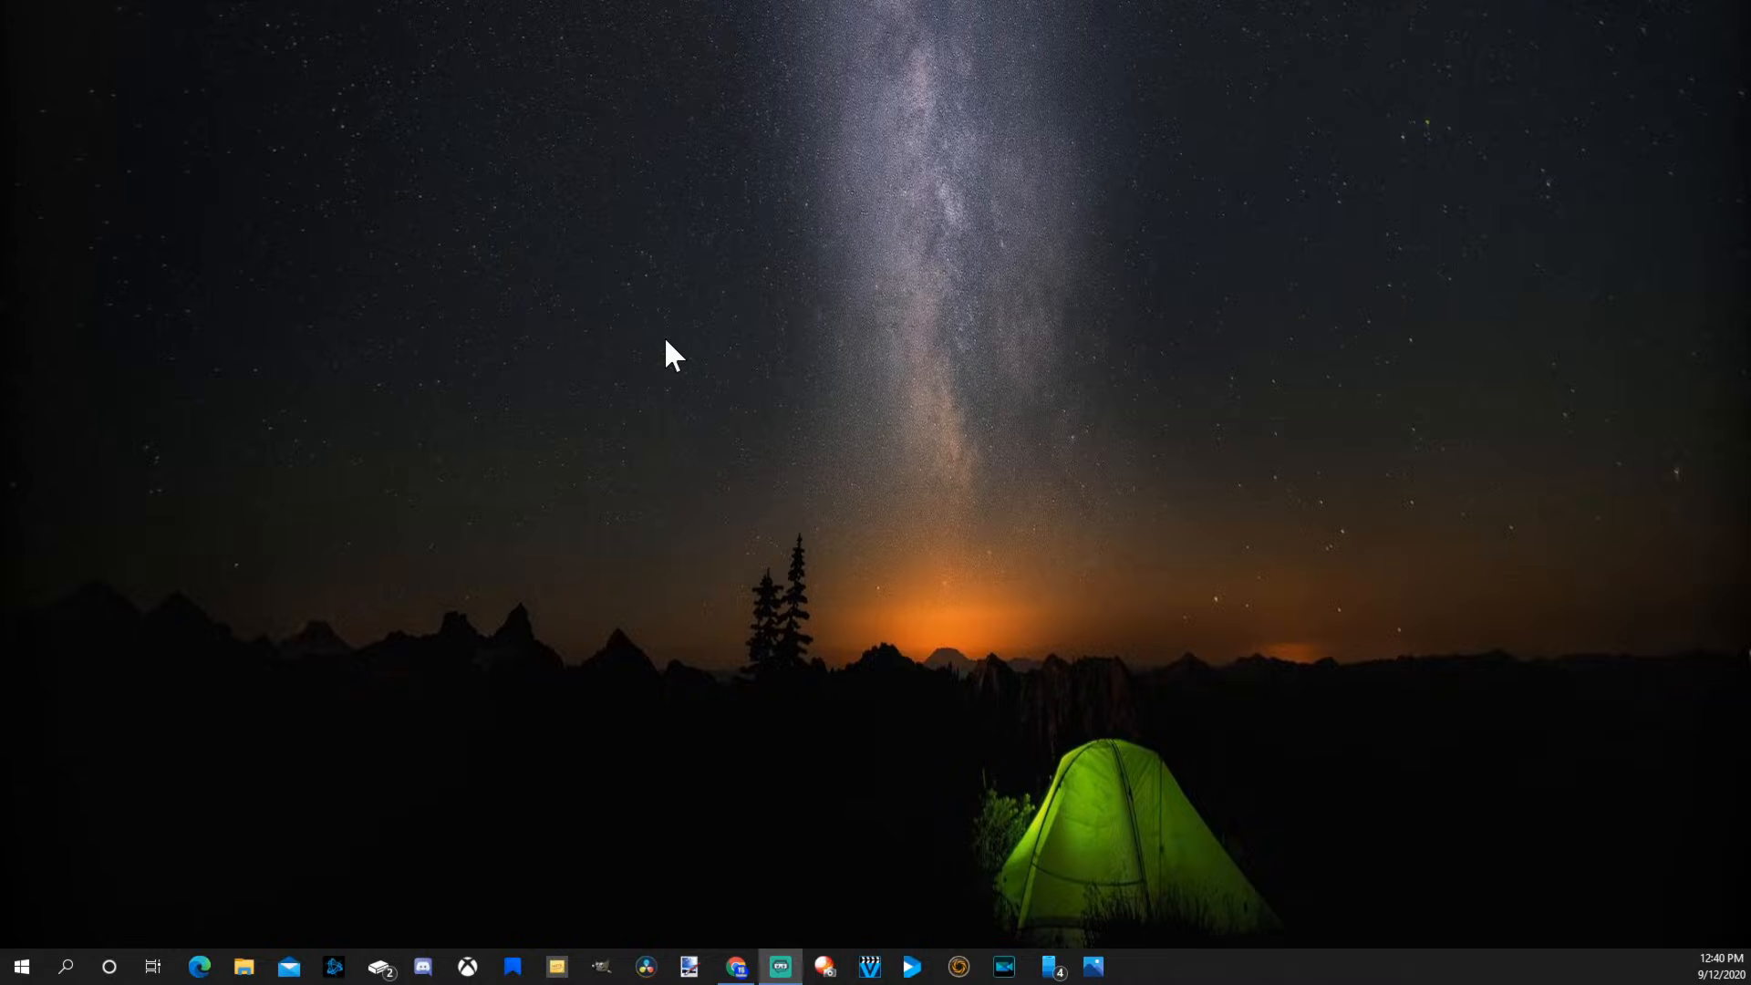